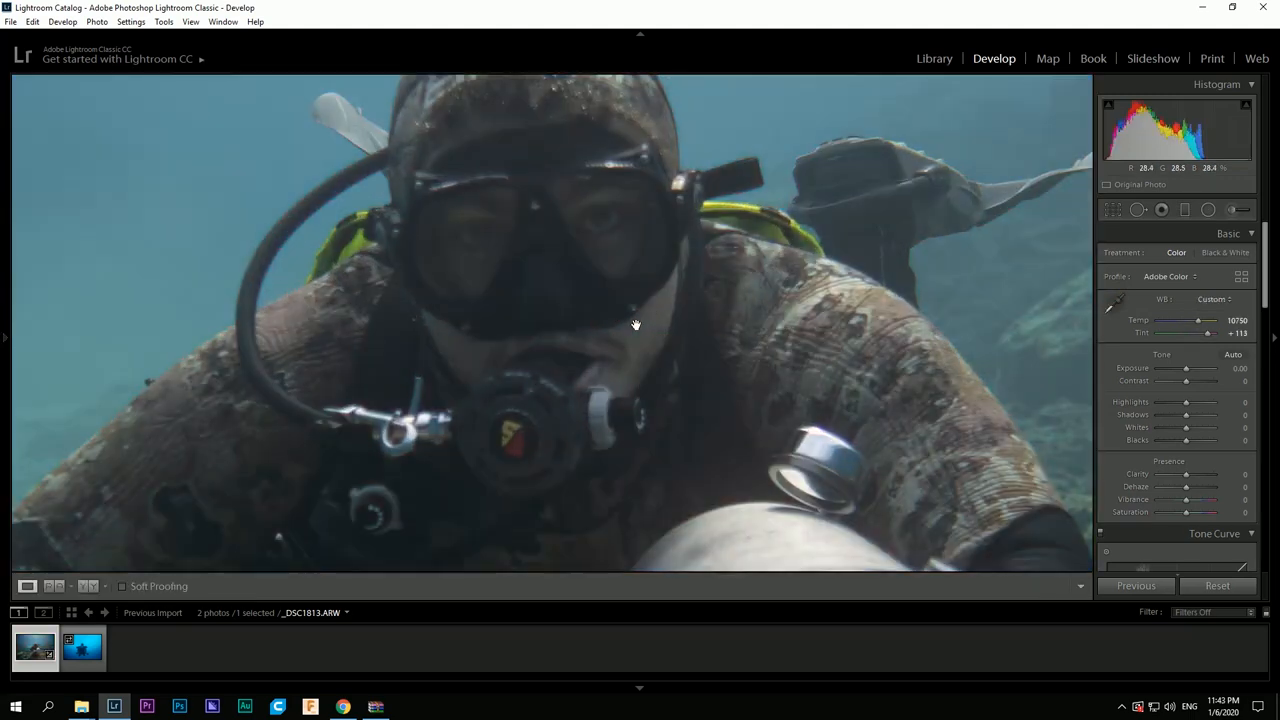
- Sample a neutral grey with the White Balance eyedropper, giving 9700 temp and +115 tint
{"action": "left_click", "coordinate": [1112, 300]}
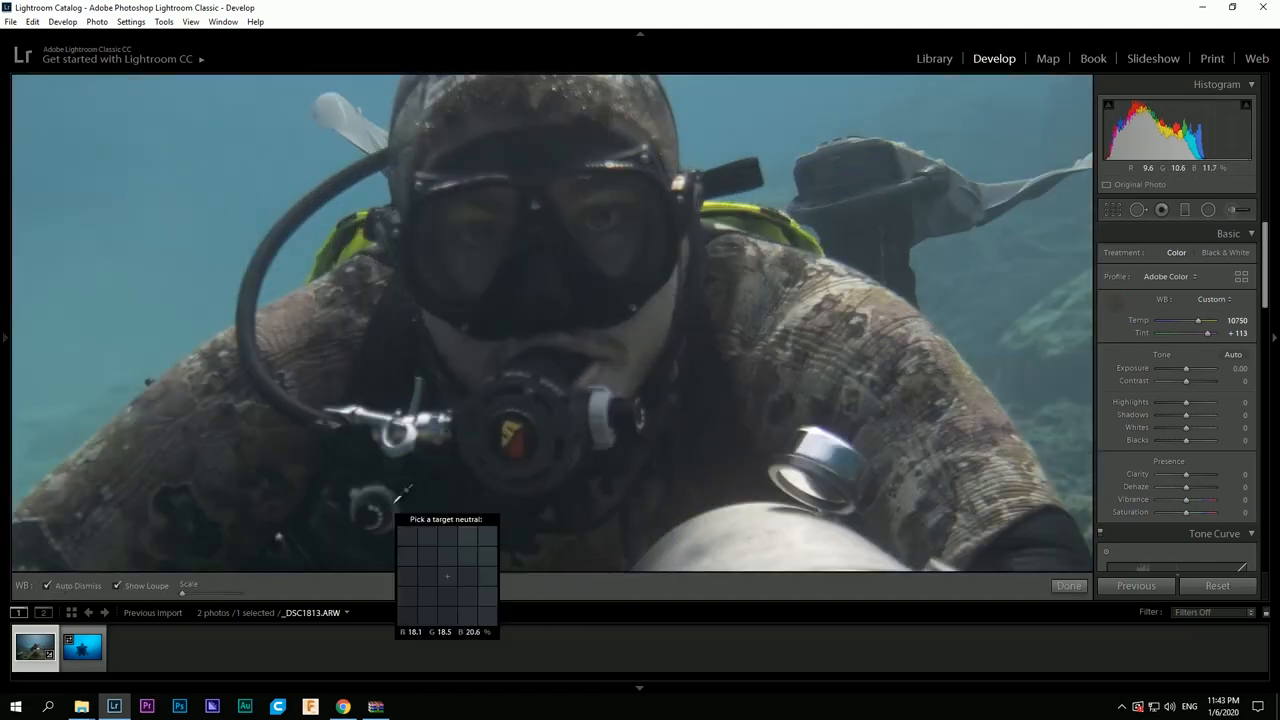
{"action": "mouse_move", "coordinate": [608, 218]}
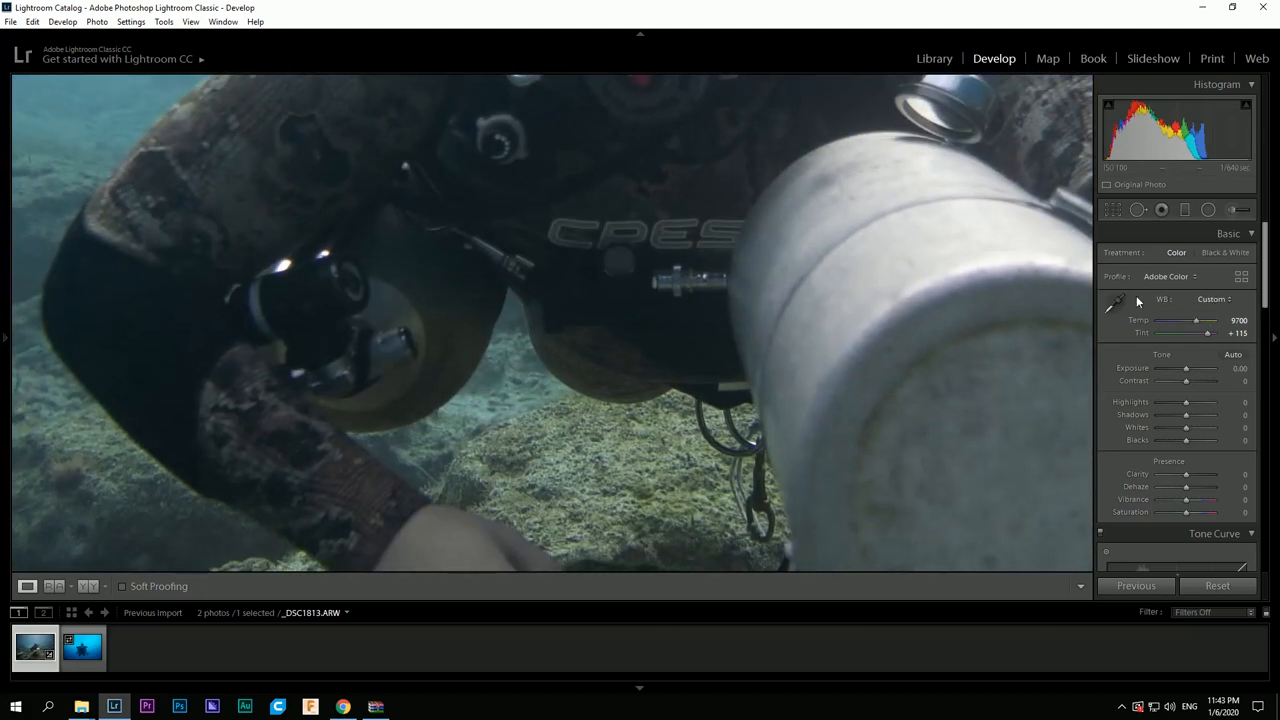
{"action": "mouse_move", "coordinate": [612, 568]}
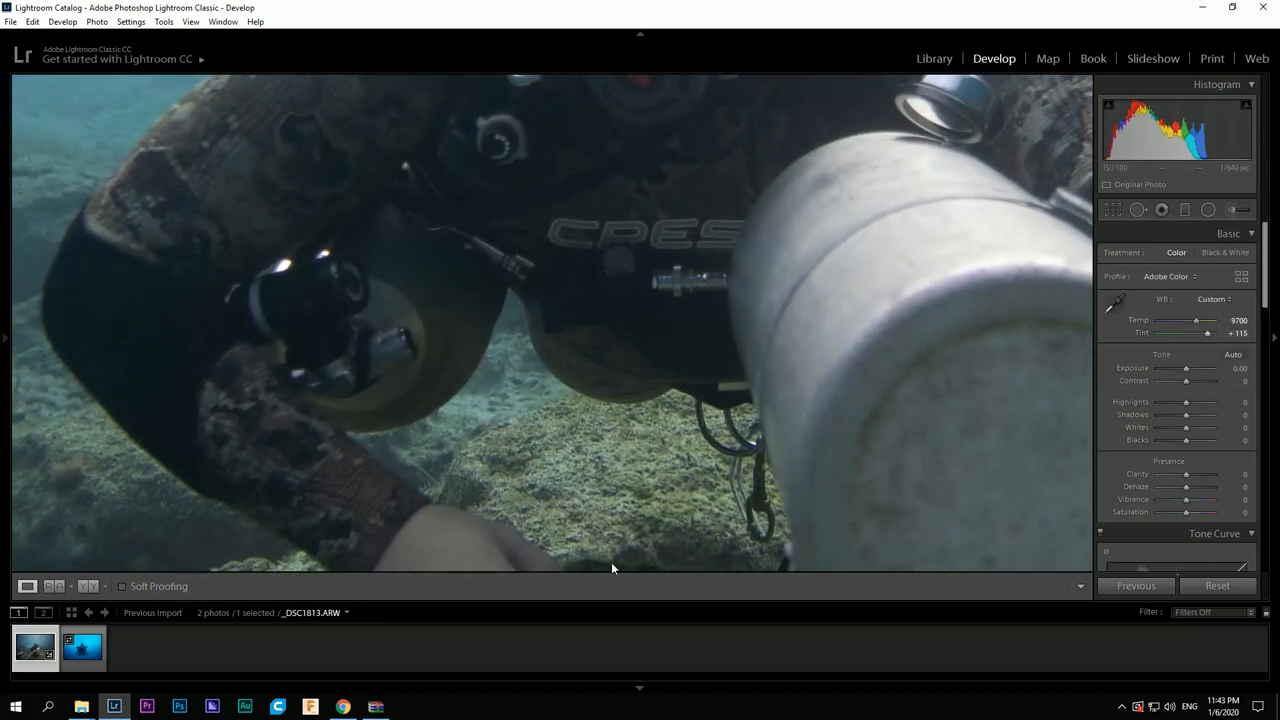
{"action": "left_click", "coordinate": [84, 586]}
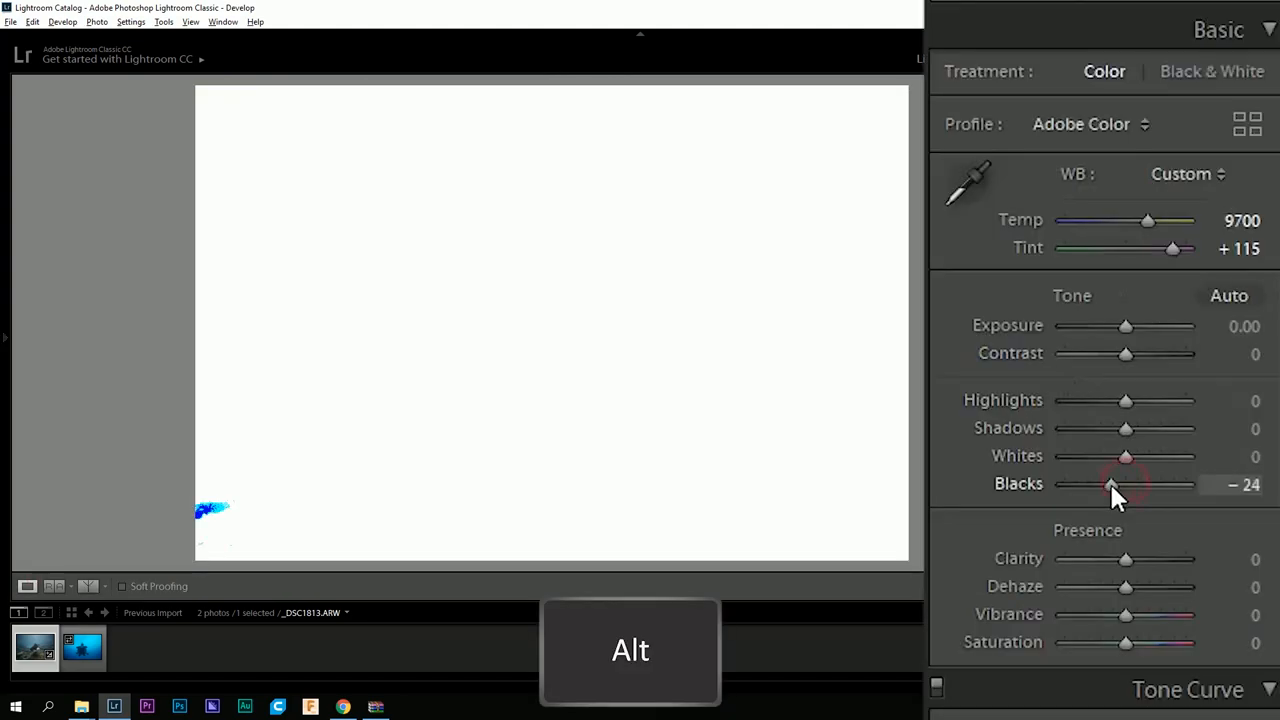
- Set Blacks to −24 and Whites to +33 while checking clipping
{"action": "left_click_drag", "start_coordinate": [1124, 486], "coordinate": [1100, 486]}
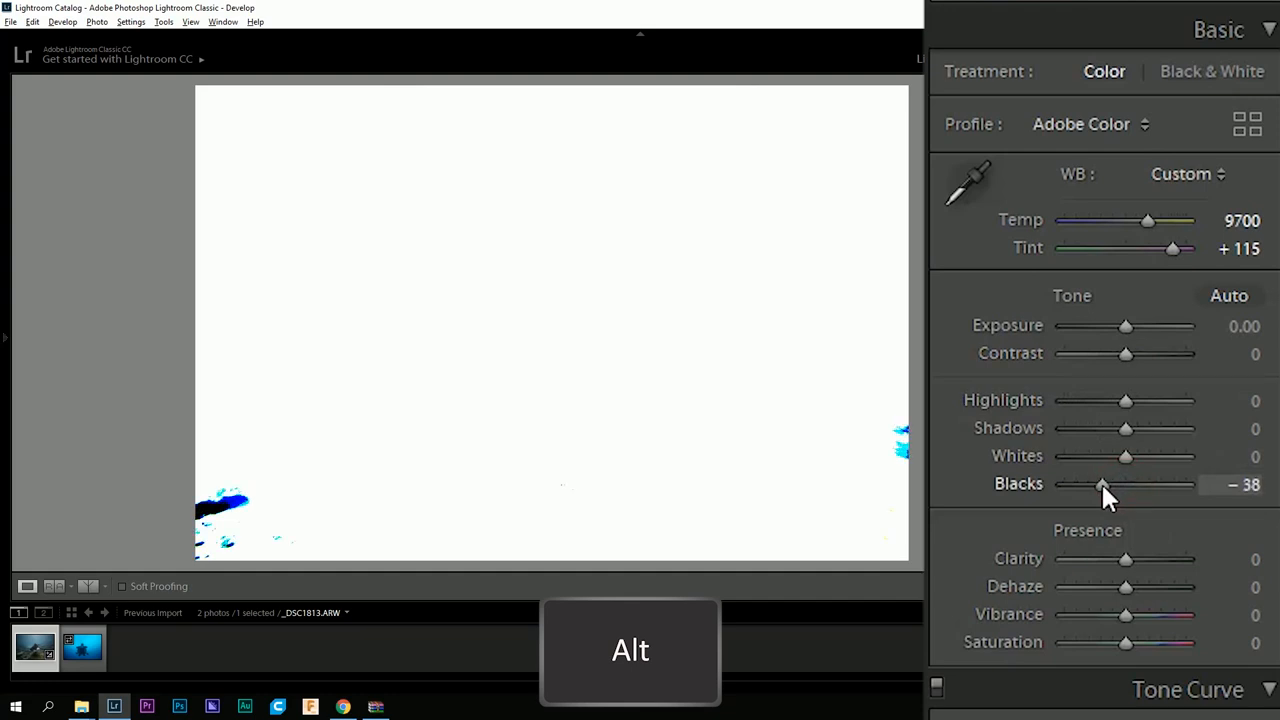
{"action": "left_click_drag", "start_coordinate": [1100, 486], "coordinate": [1112, 486]}
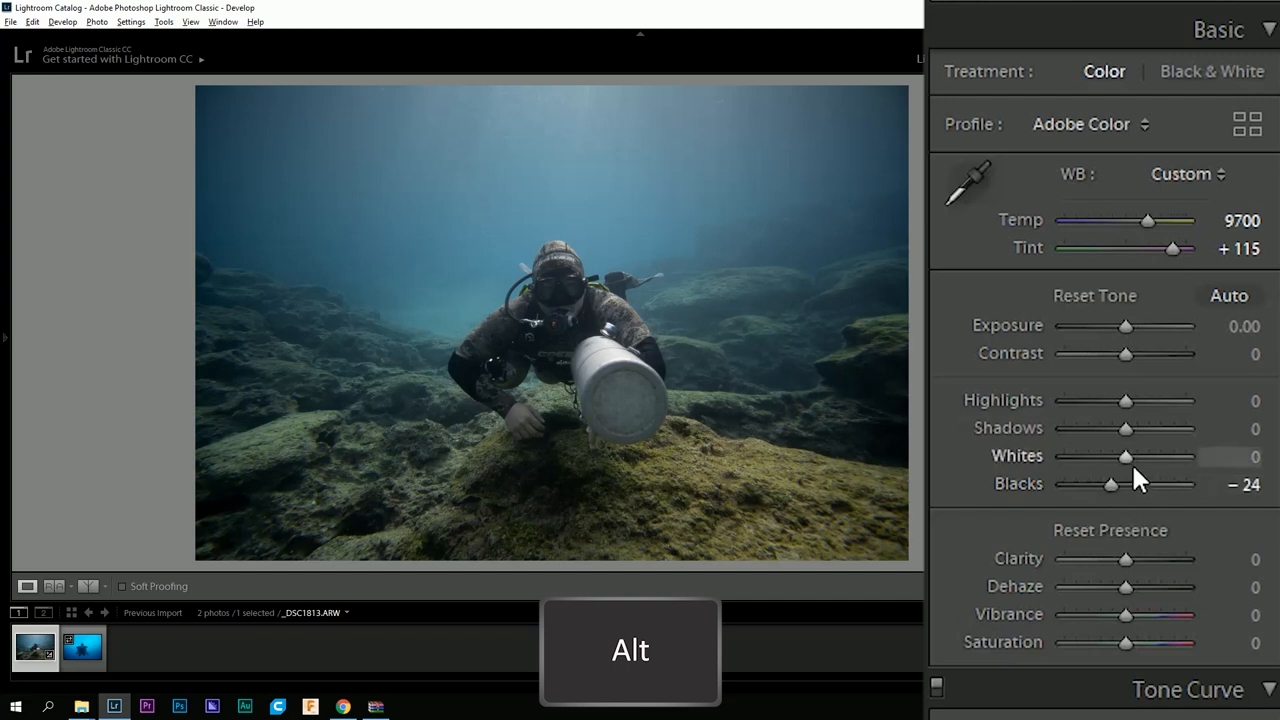
{"action": "left_click_drag", "start_coordinate": [1124, 456], "coordinate": [1140, 456]}
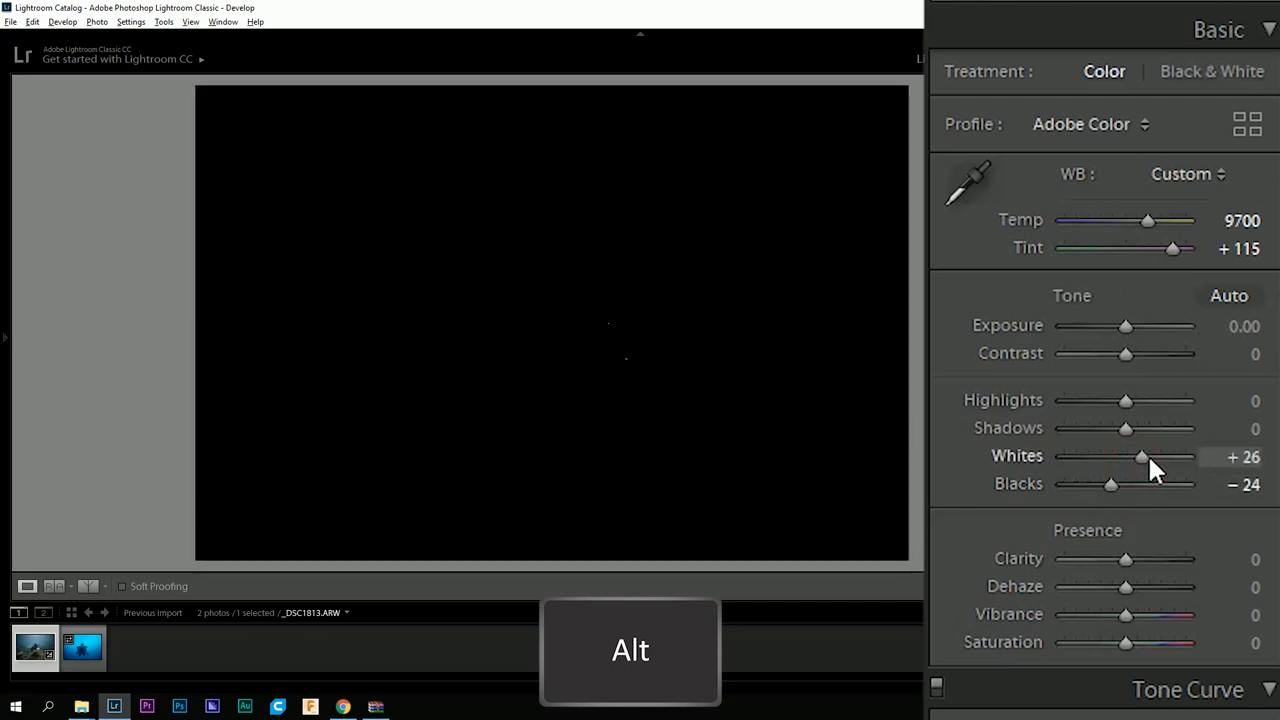
{"action": "left_click_drag", "start_coordinate": [1140, 456], "coordinate": [1148, 456]}
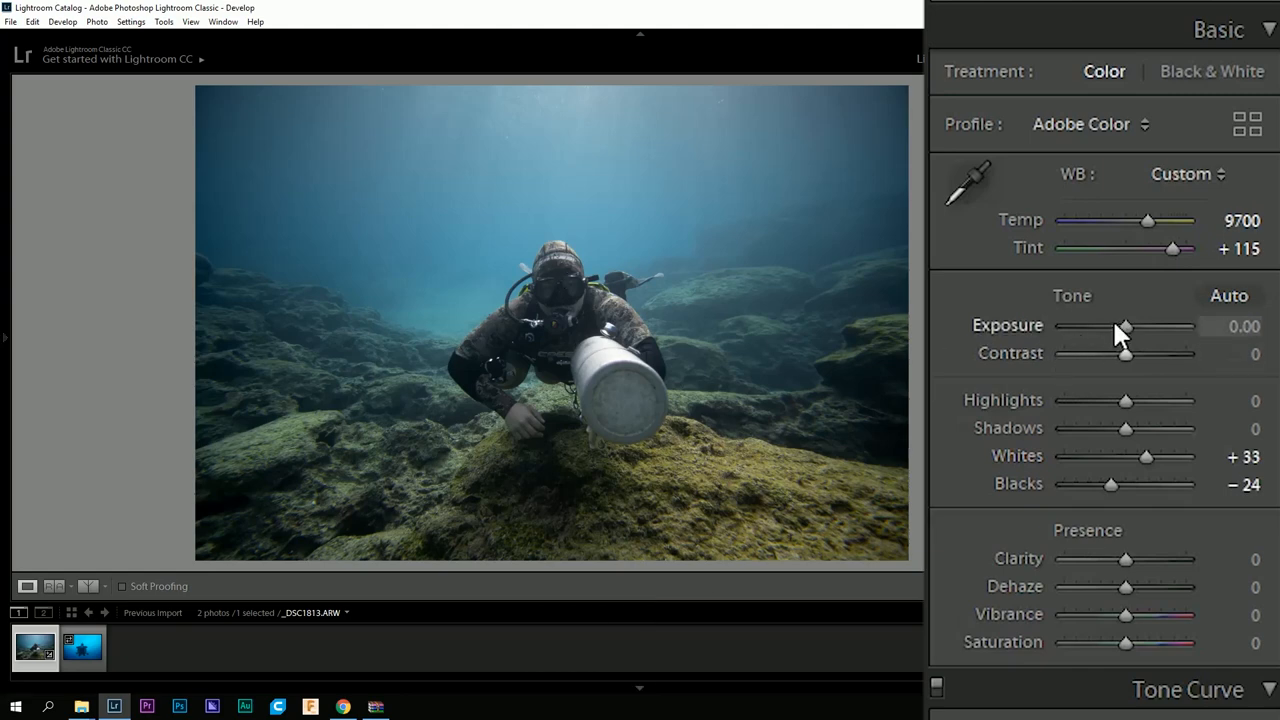
- Brighten exposure to +0.48, pull highlights strongly down and lift the shadows
{"action": "left_click_drag", "start_coordinate": [1124, 328], "coordinate": [1136, 328]}
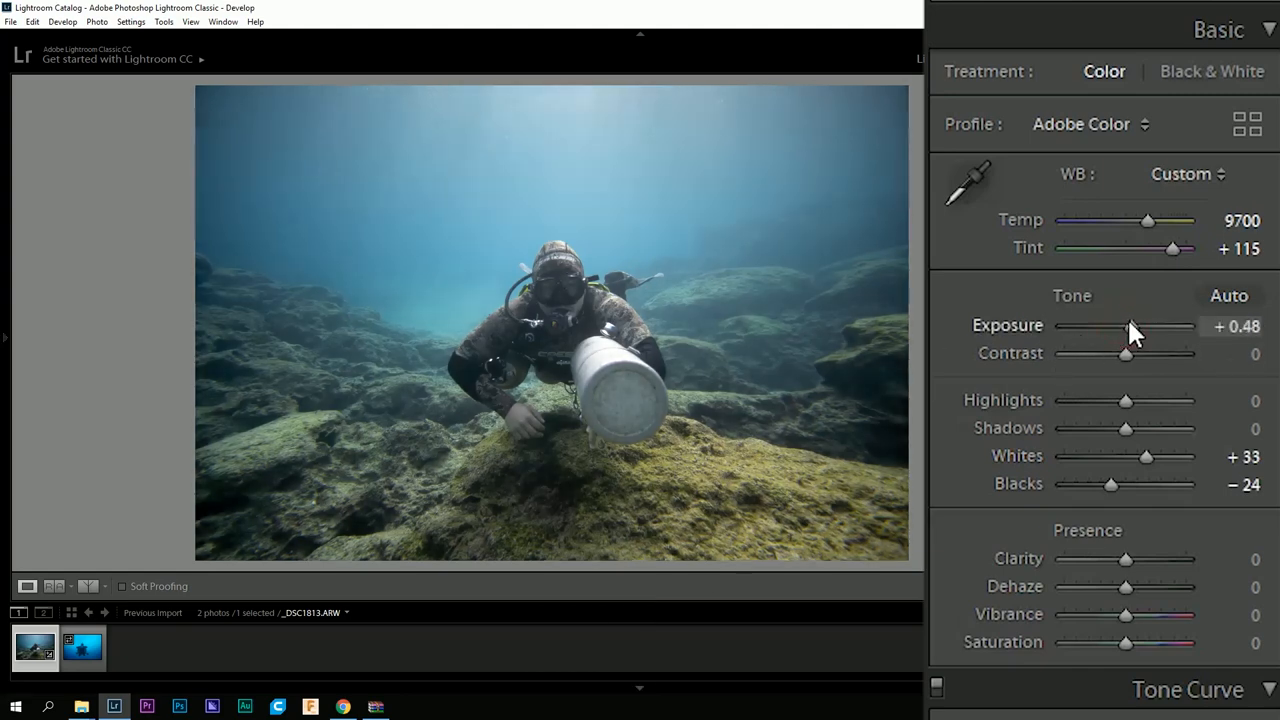
{"action": "left_click_drag", "start_coordinate": [1136, 326], "coordinate": [1122, 326]}
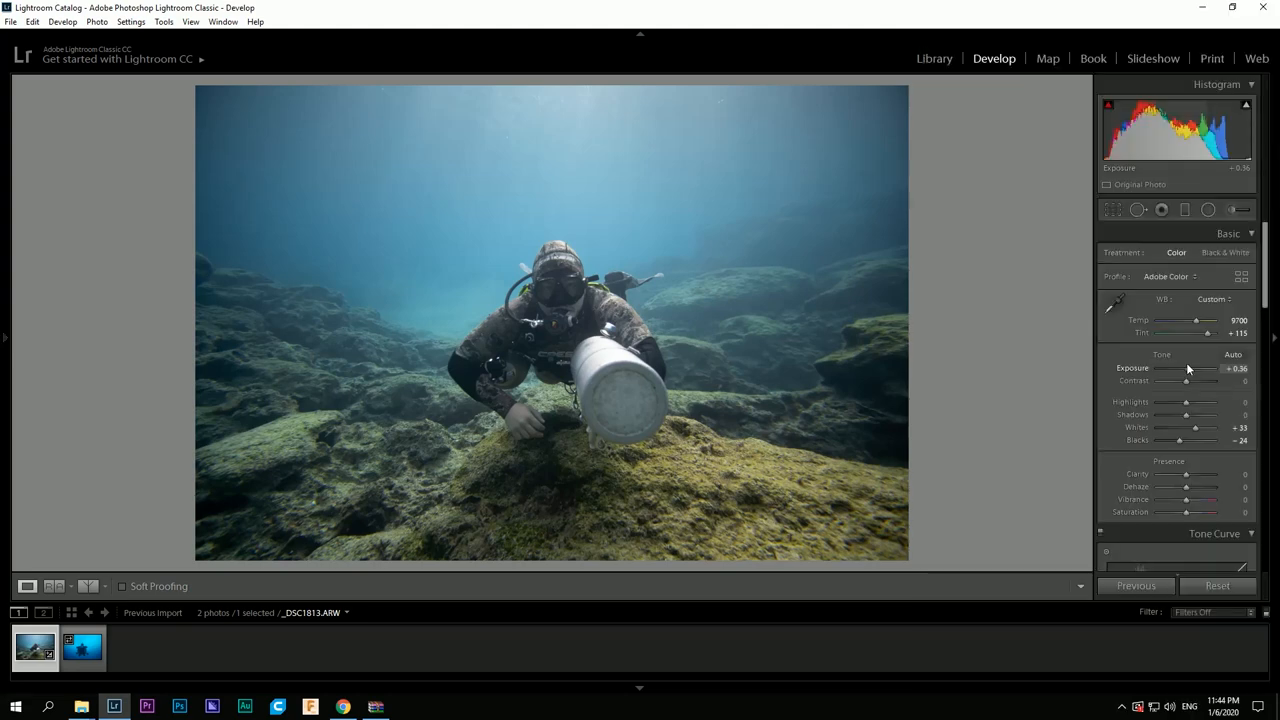
{"action": "left_click_drag", "start_coordinate": [1184, 368], "coordinate": [1188, 368]}
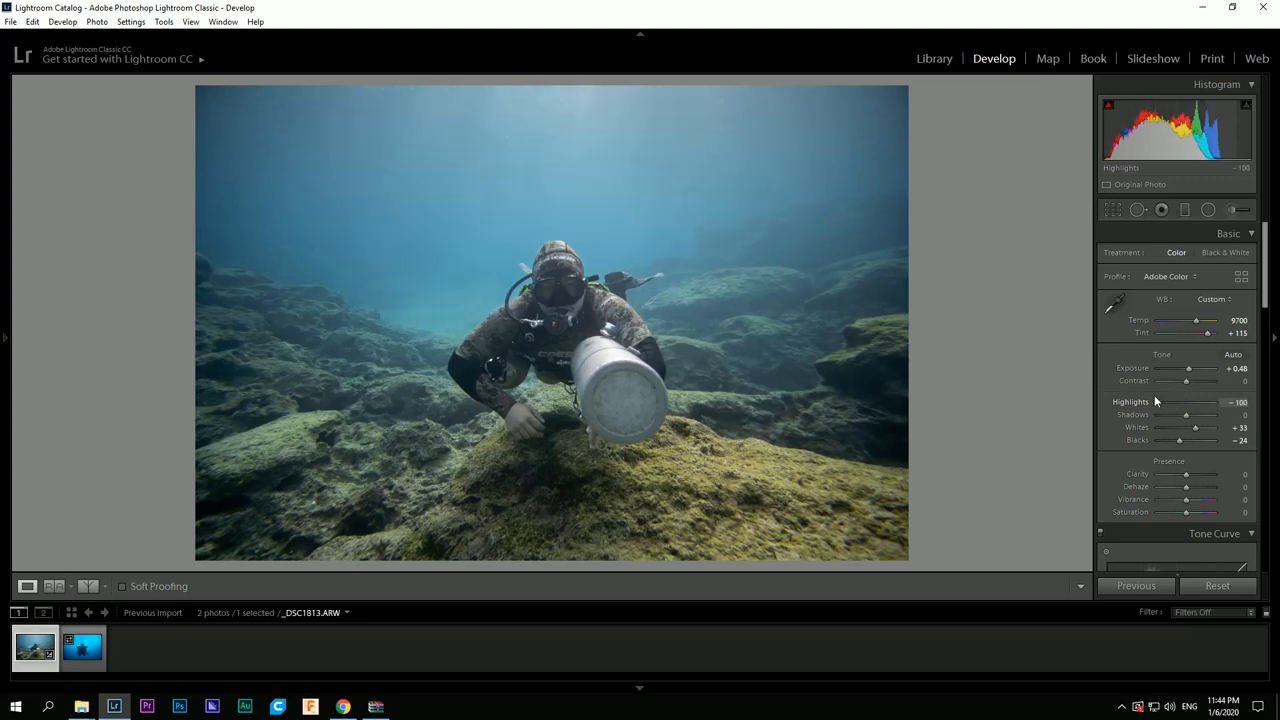
{"action": "left_click_drag", "start_coordinate": [1178, 412], "coordinate": [1212, 412]}
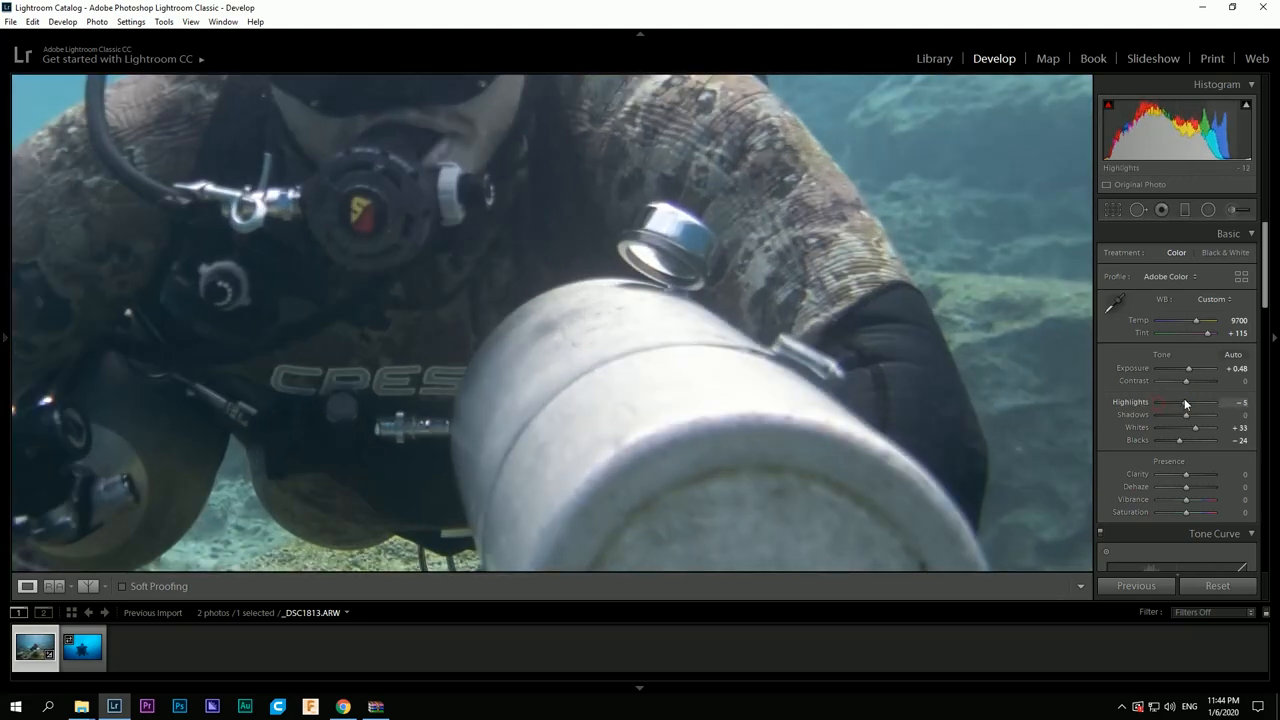
{"action": "left_click_drag", "start_coordinate": [1204, 402], "coordinate": [1164, 402]}
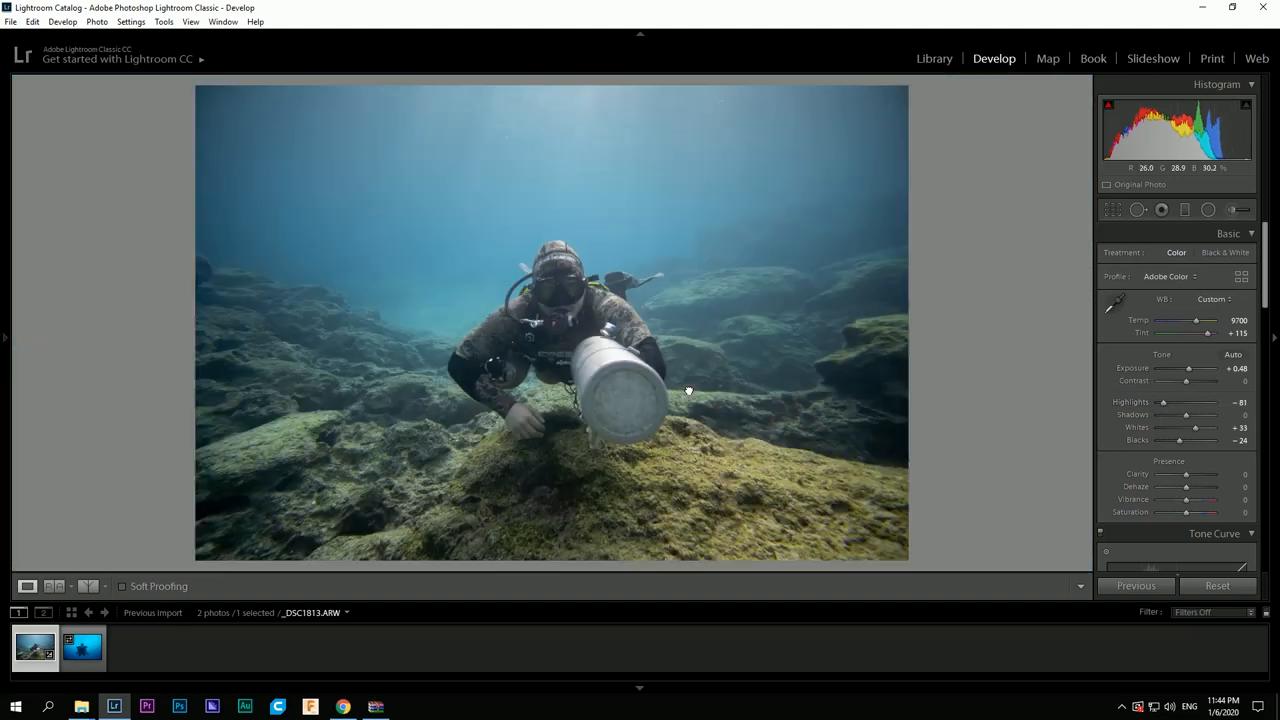
{"action": "left_click_drag", "start_coordinate": [1180, 414], "coordinate": [1212, 414]}
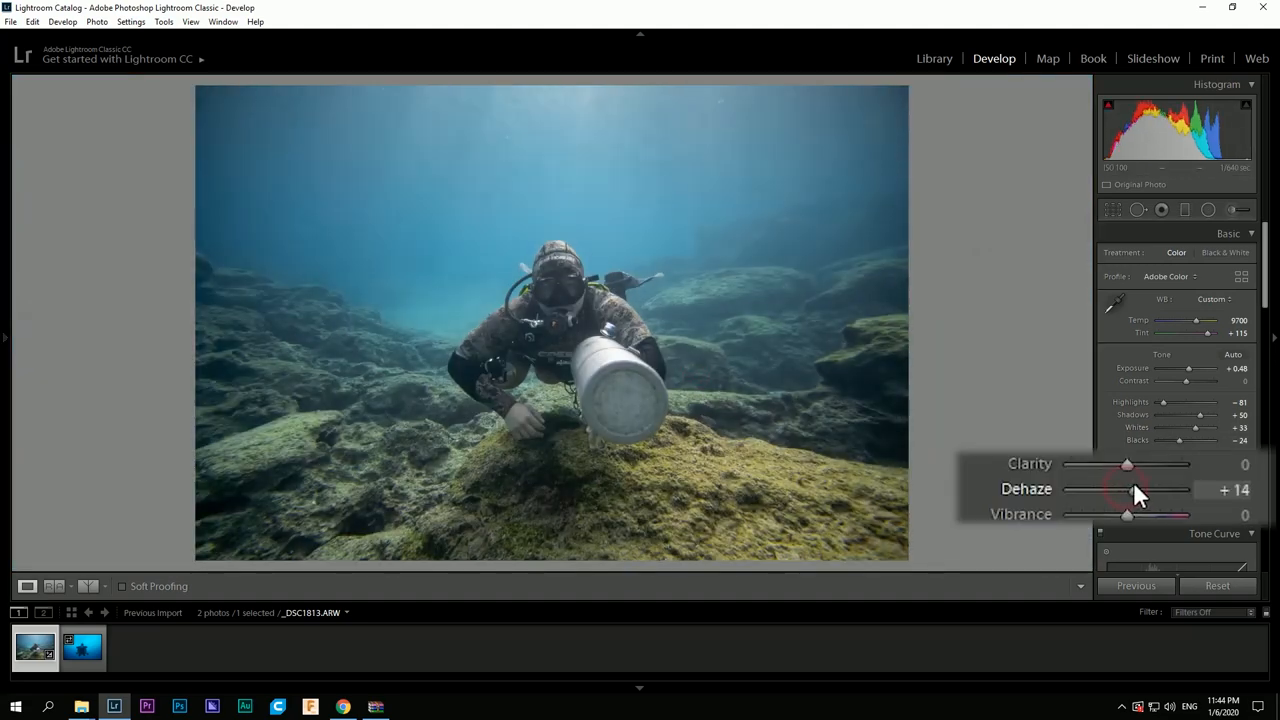
- Raise Dehaze to about +35 and add Clarity to define the diver
{"action": "left_click_drag", "start_coordinate": [1128, 488], "coordinate": [1184, 488]}
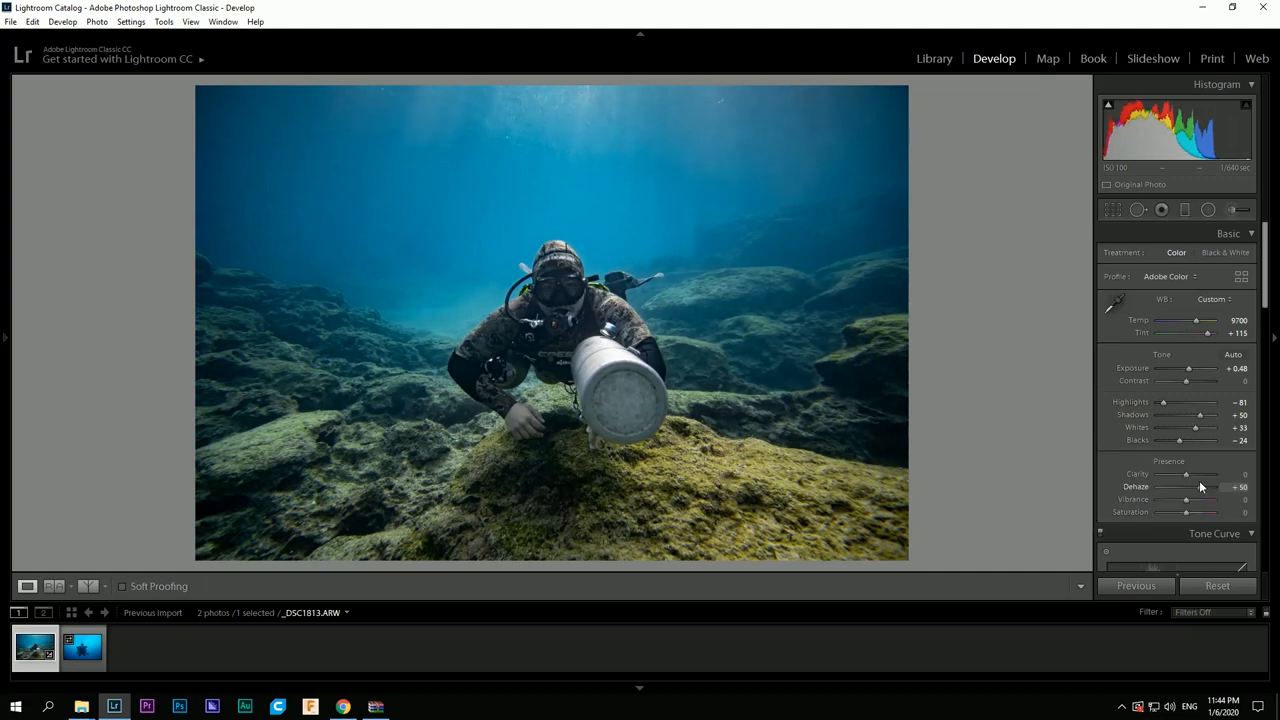
{"action": "left_click_drag", "start_coordinate": [1184, 488], "coordinate": [1210, 488]}
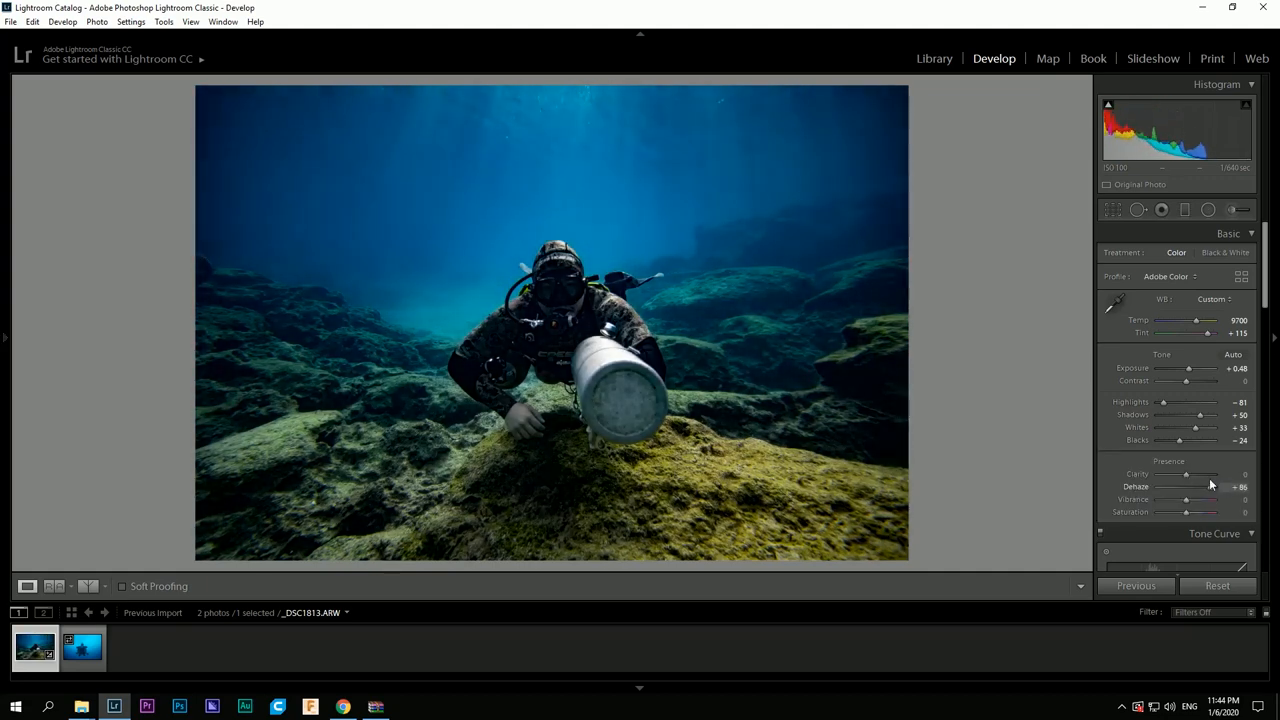
{"action": "left_click_drag", "start_coordinate": [1210, 486], "coordinate": [1182, 486]}
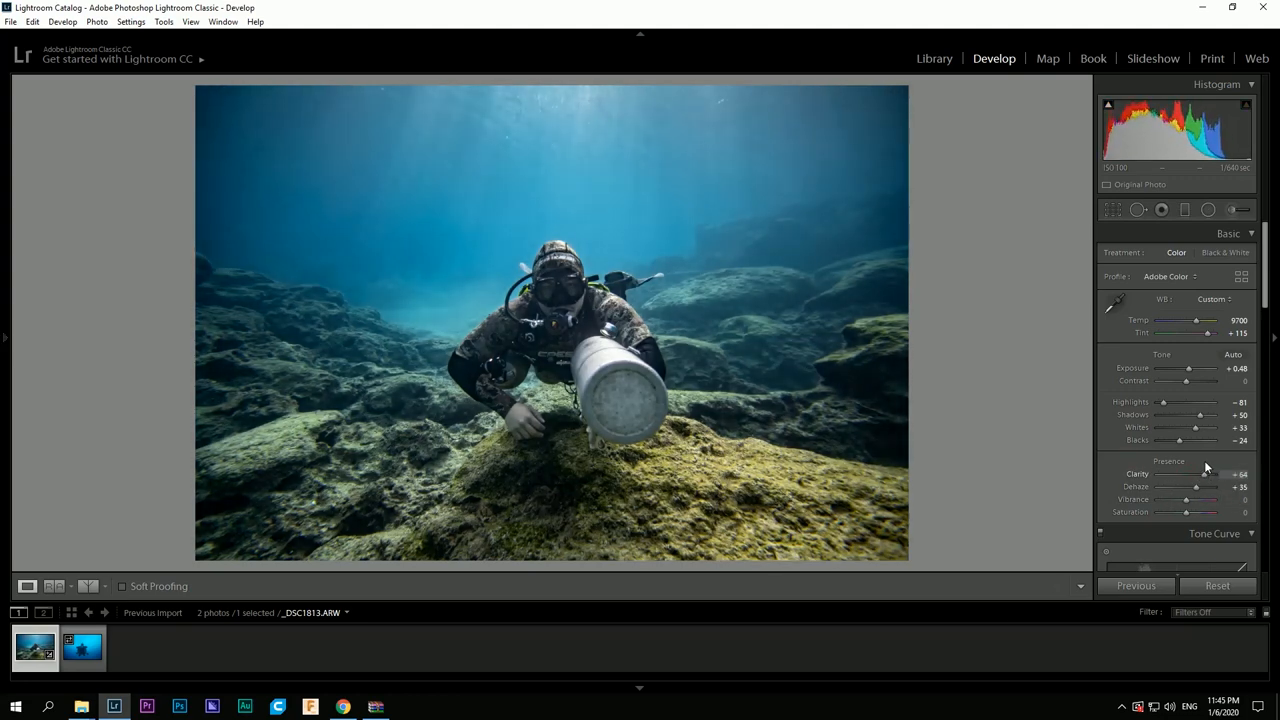
{"action": "left_click_drag", "start_coordinate": [1210, 474], "coordinate": [1190, 474]}
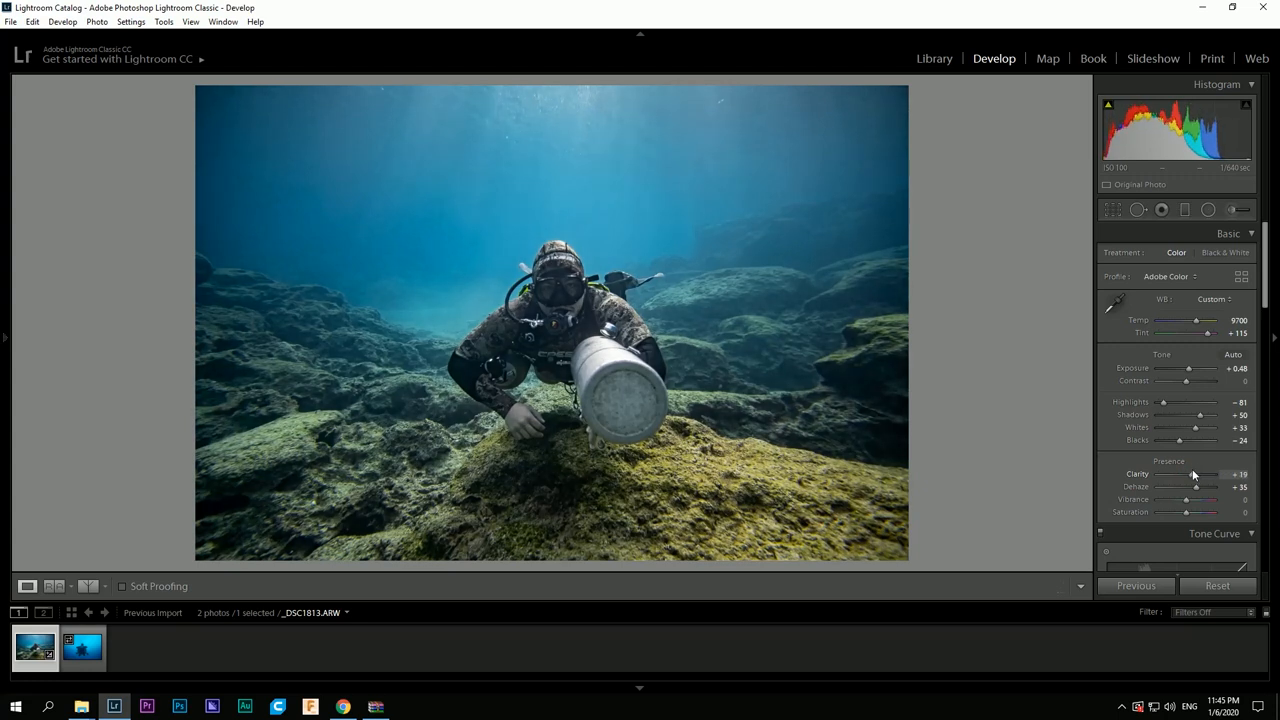
{"action": "left_click_drag", "start_coordinate": [1200, 474], "coordinate": [1188, 474]}
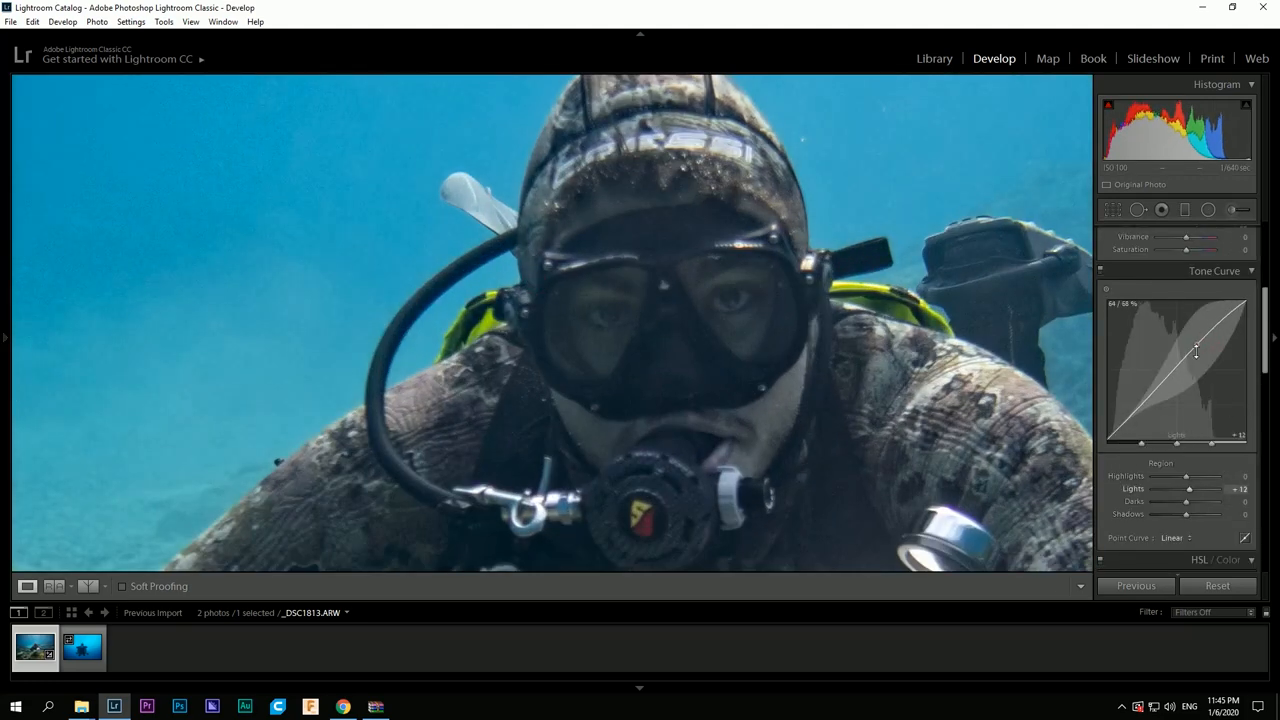
- Lift the tone curve's Lights to about +16 to brighten lighter tones
{"action": "left_click_drag", "start_coordinate": [1196, 352], "coordinate": [1148, 400]}
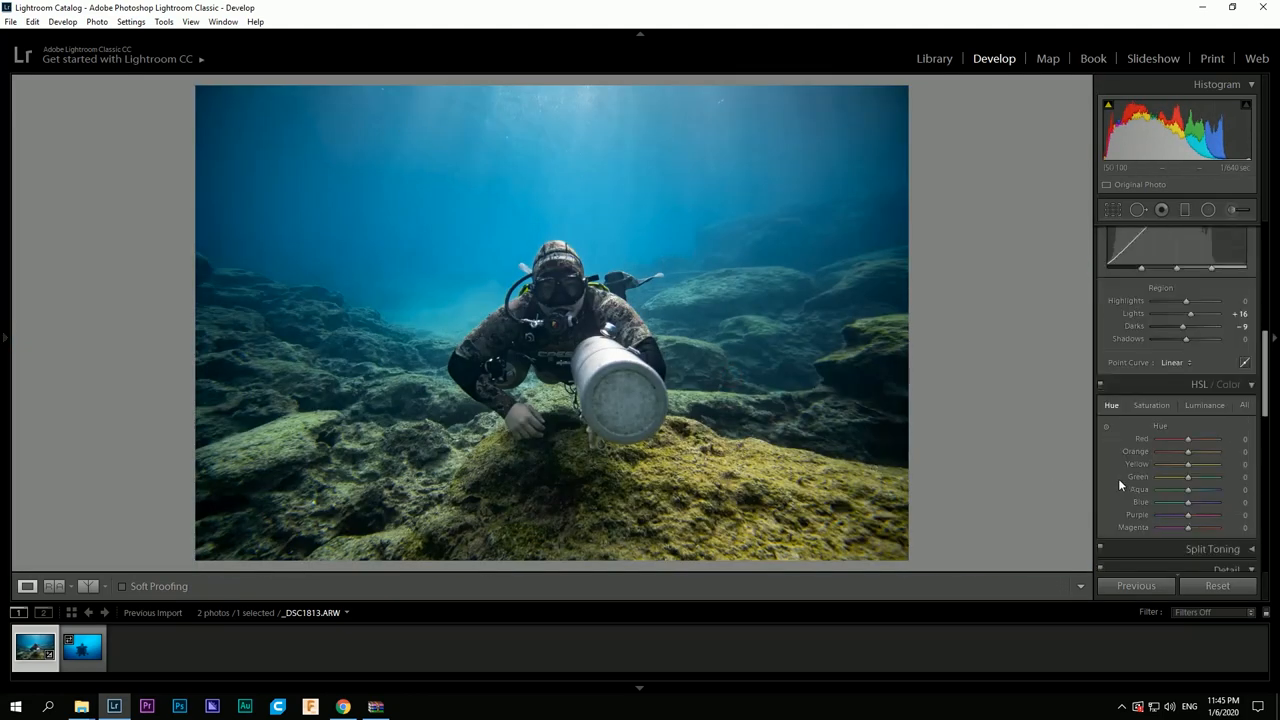
{"action": "left_click", "coordinate": [1226, 340]}
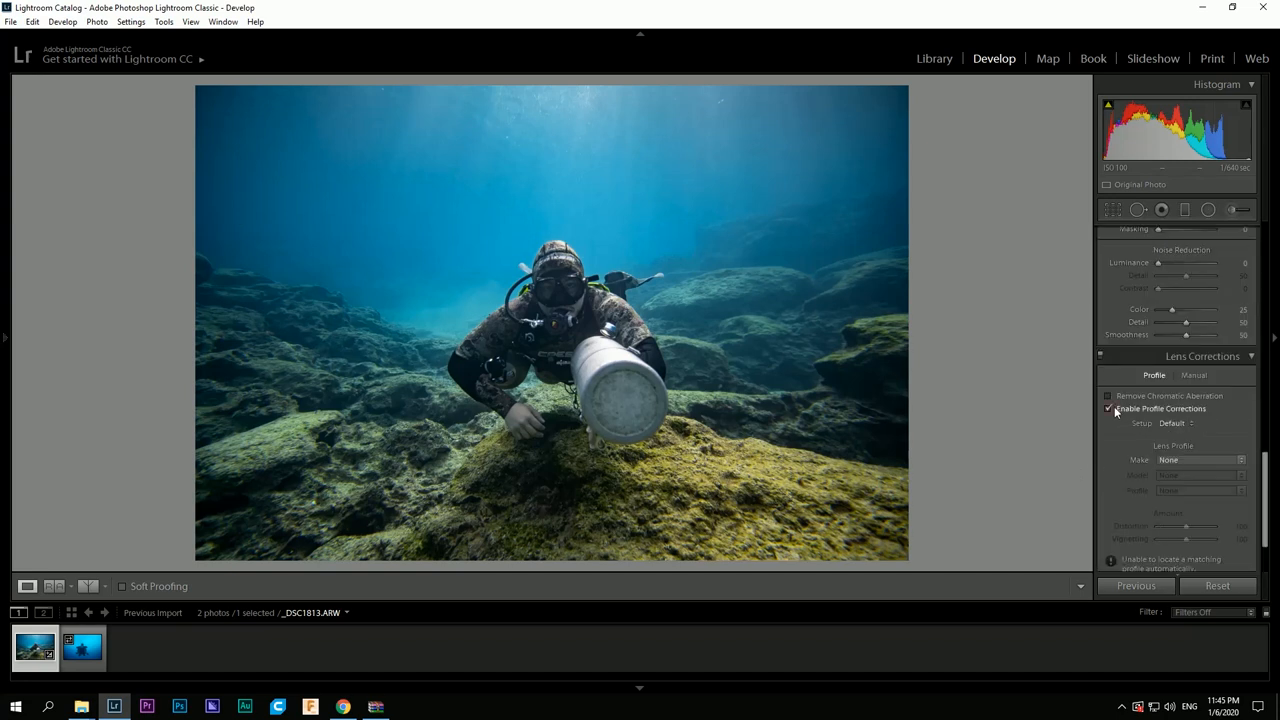
- Enable lens profile corrections, toggling to compare, and leave them on
{"action": "left_click", "coordinate": [1108, 396]}
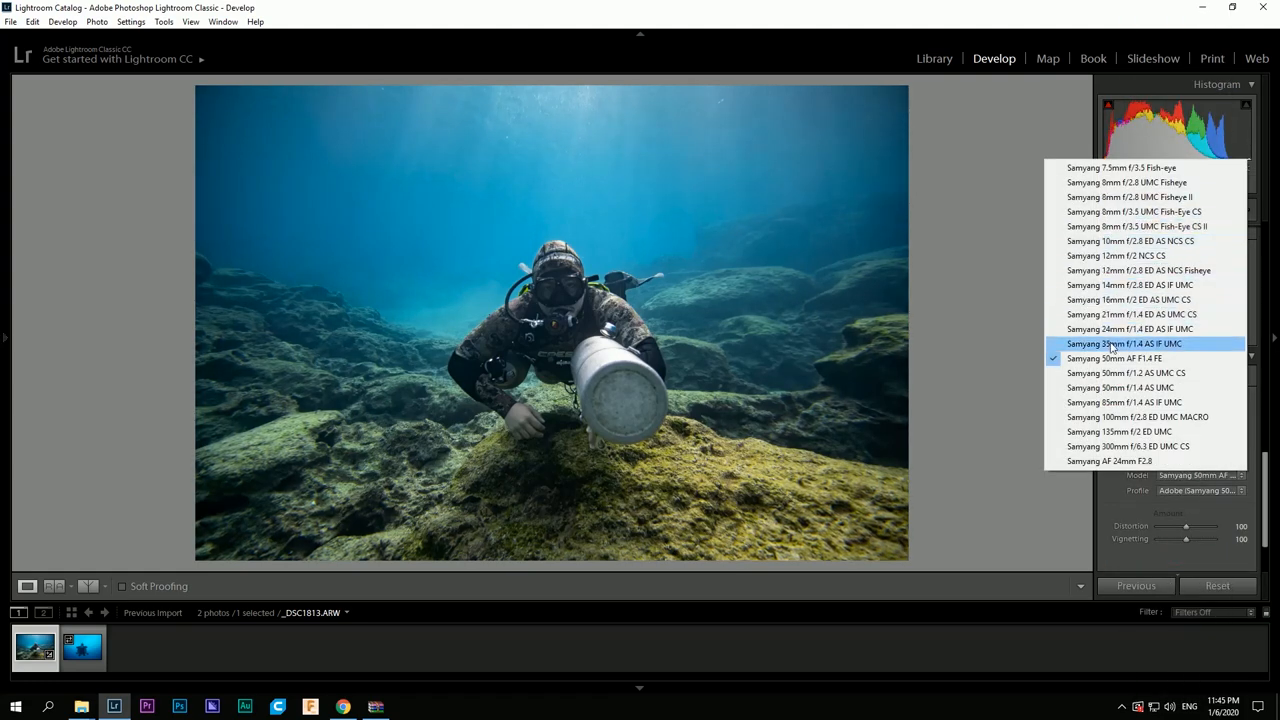
{"action": "mouse_move", "coordinate": [1116, 256]}
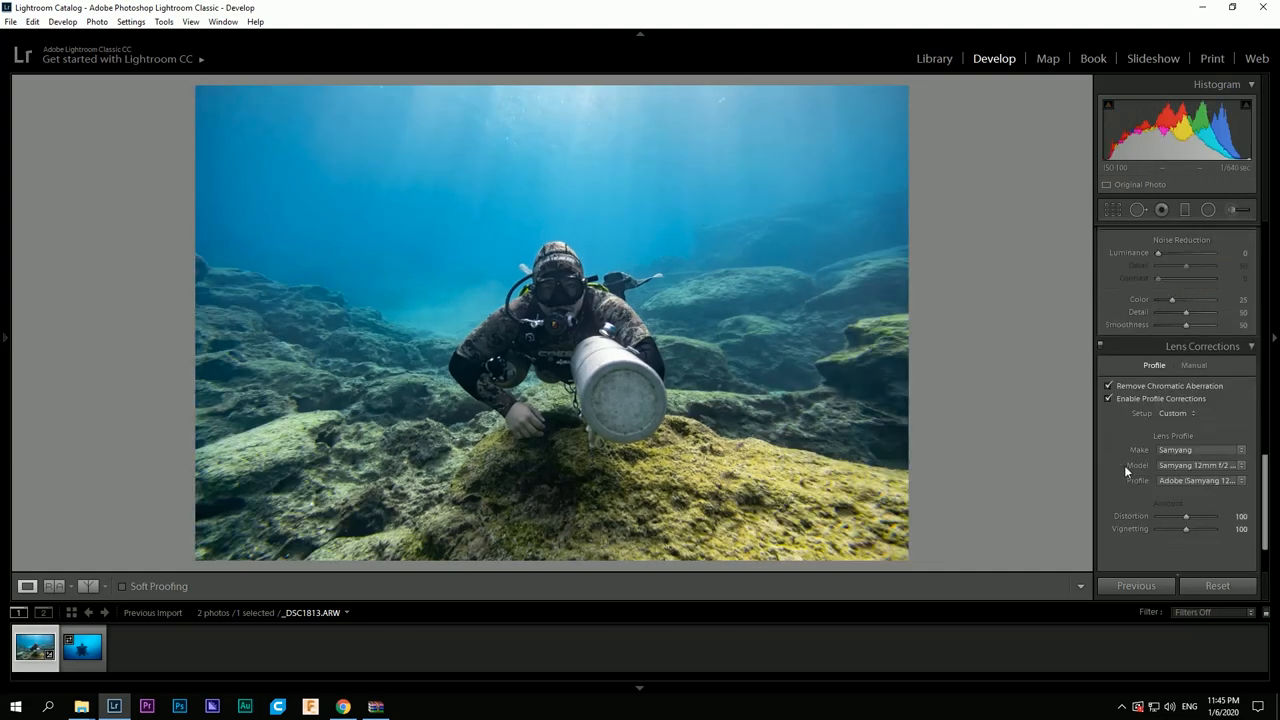
{"action": "left_click", "coordinate": [1108, 398]}
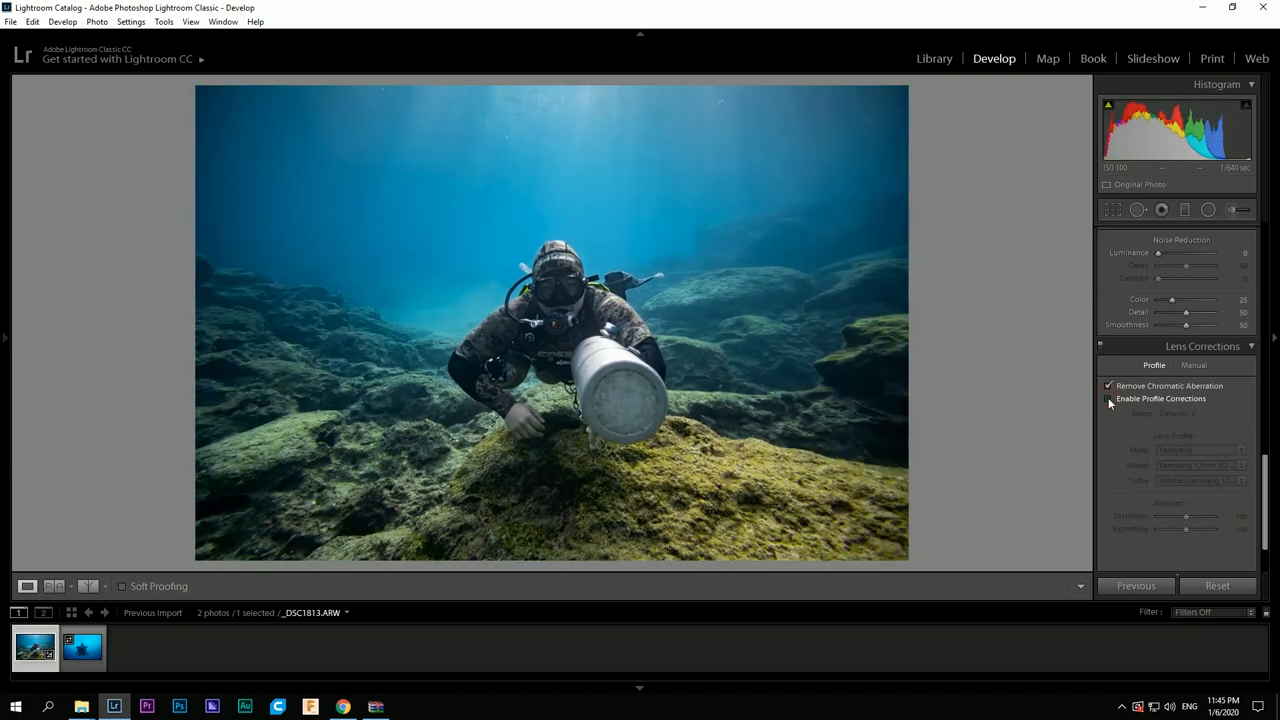
{"action": "left_click", "coordinate": [1108, 398]}
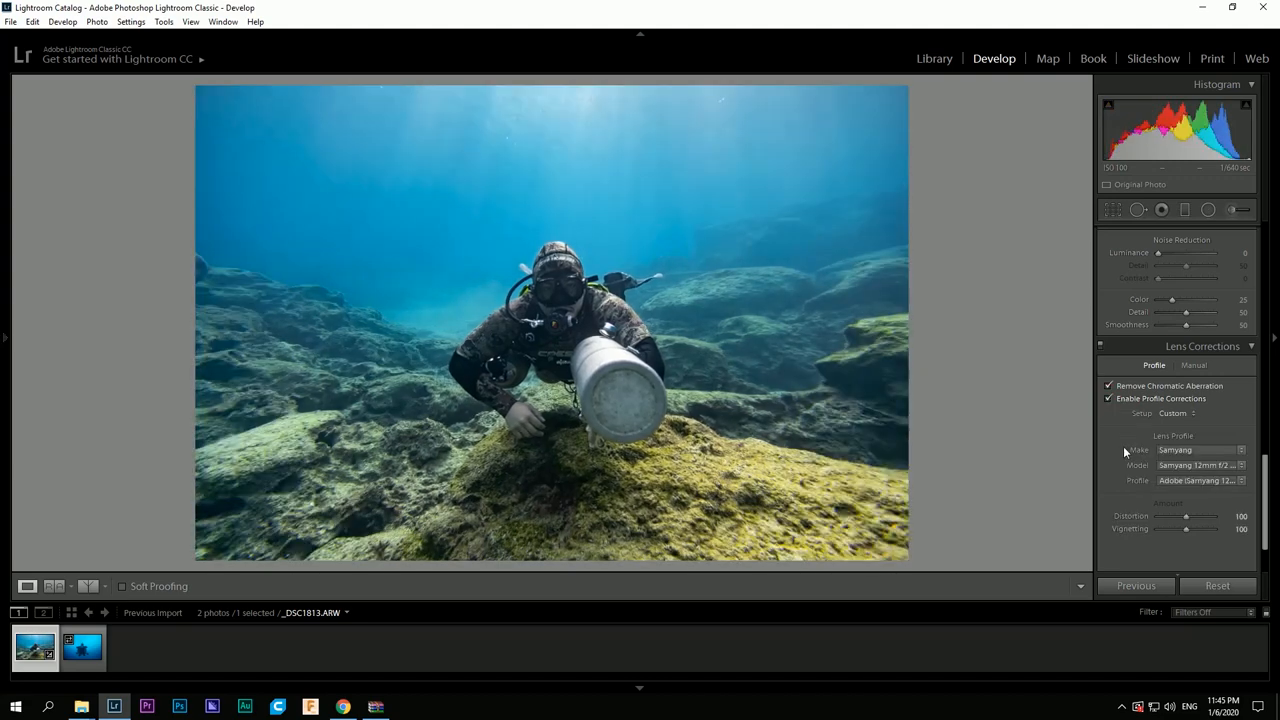
{"action": "left_click", "coordinate": [1108, 398]}
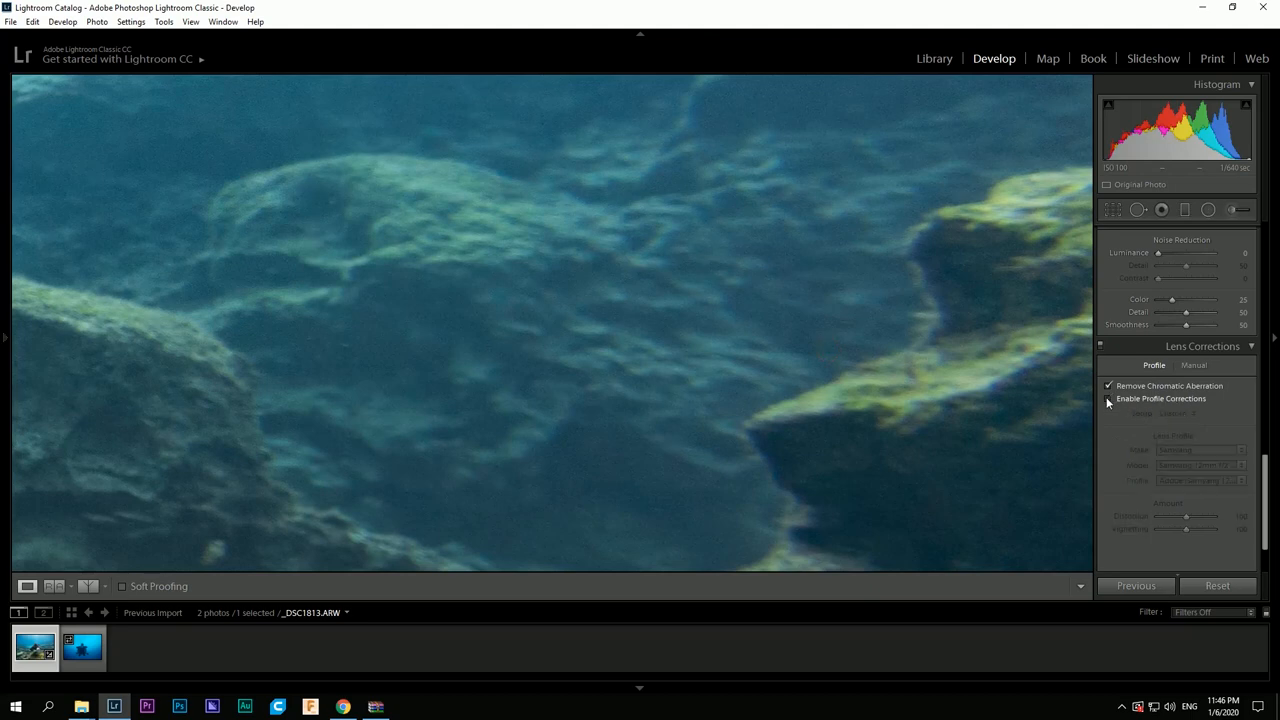
{"action": "left_click", "coordinate": [1108, 398]}
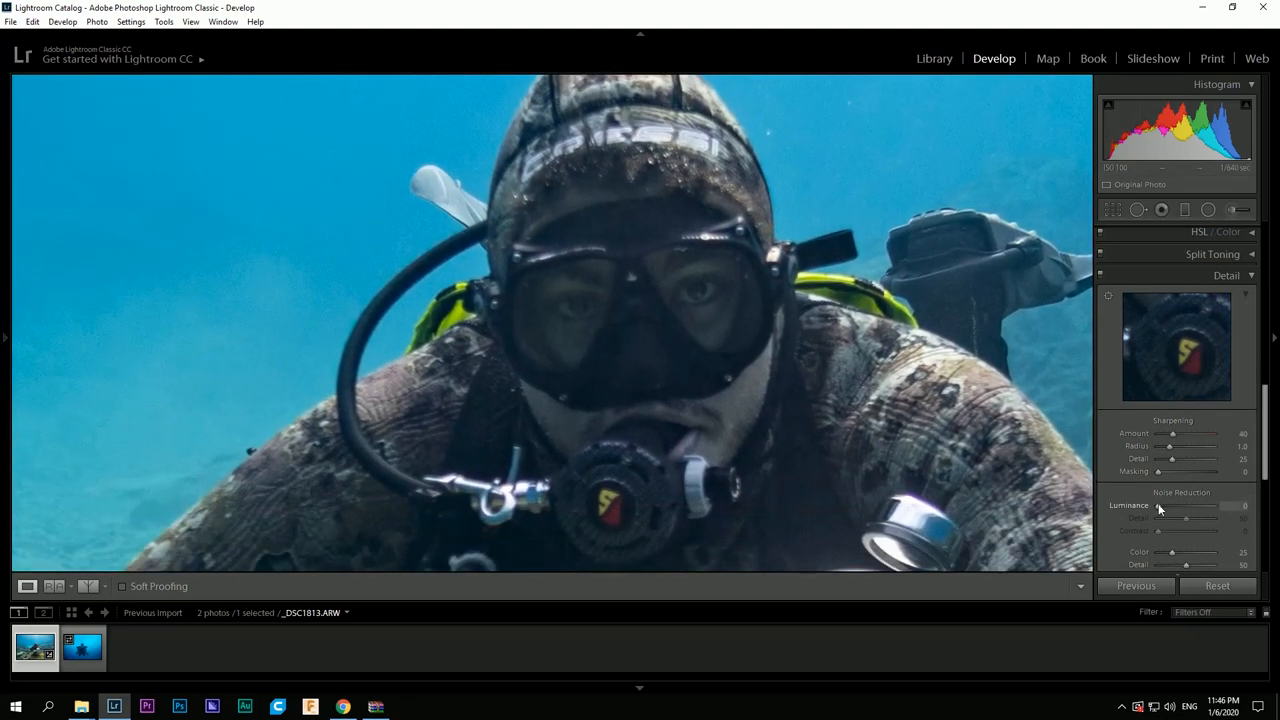
- Add light luminance noise reduction and restrict sharpening masking mostly to edges
{"action": "left_click_drag", "start_coordinate": [1176, 504], "coordinate": [1200, 504]}
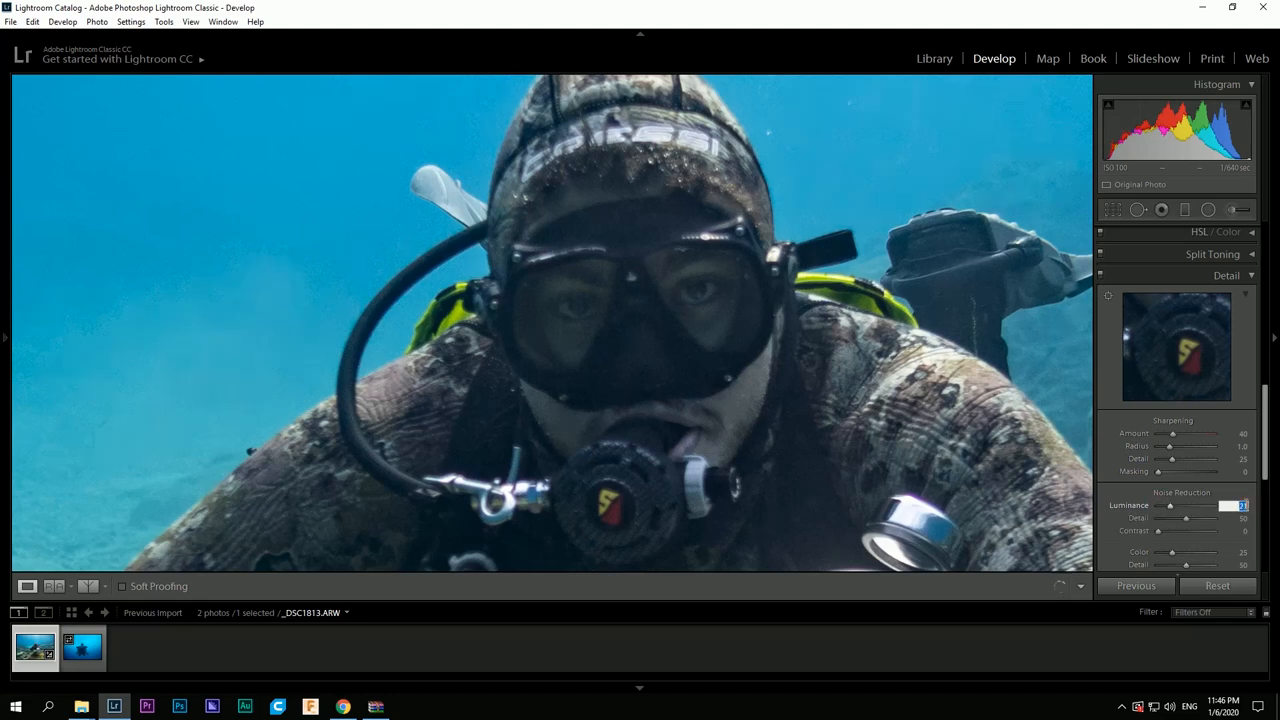
{"action": "left_click_drag", "start_coordinate": [1204, 504], "coordinate": [1200, 504]}
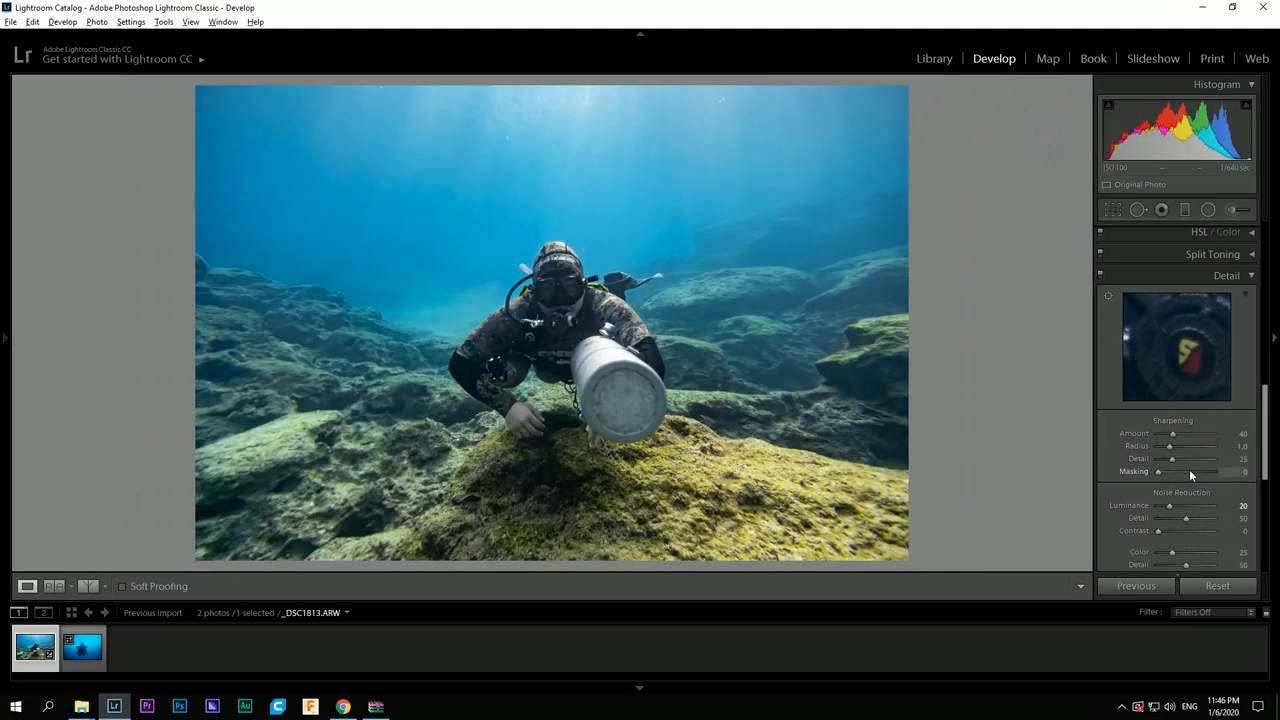
{"action": "left_click_drag", "start_coordinate": [1158, 472], "coordinate": [1144, 564]}
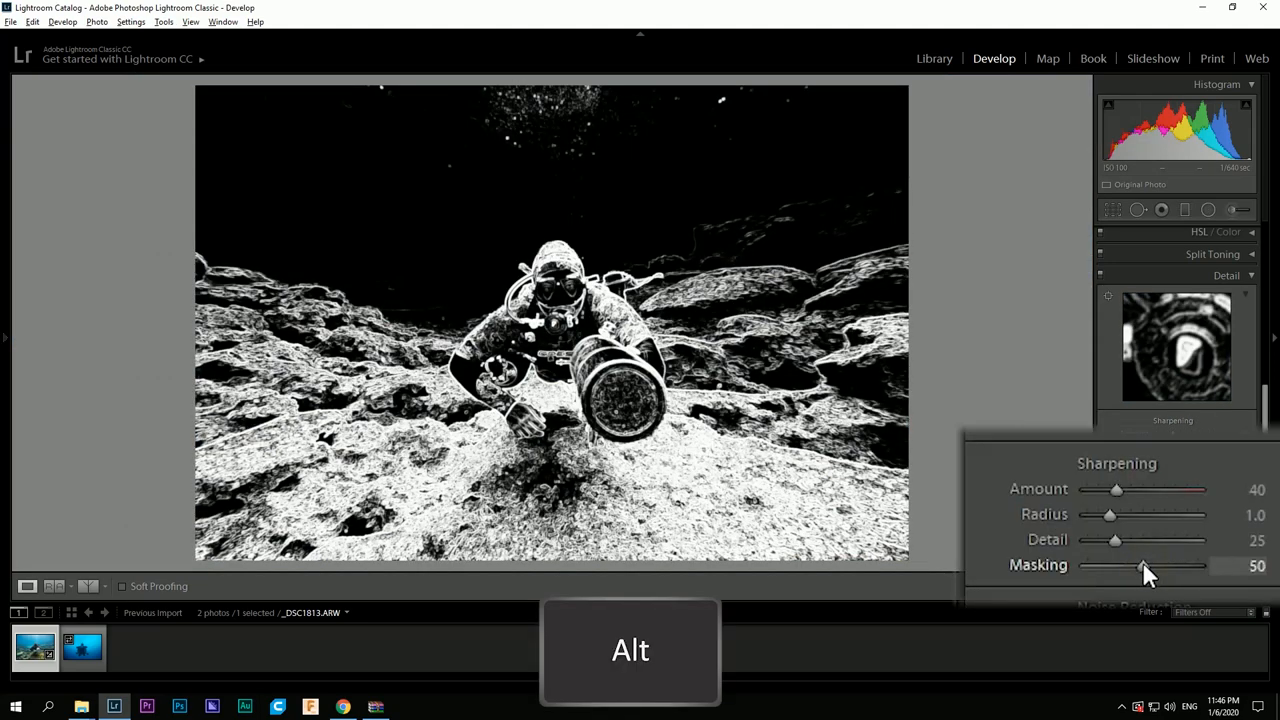
{"action": "left_click_drag", "start_coordinate": [1144, 564], "coordinate": [1116, 564]}
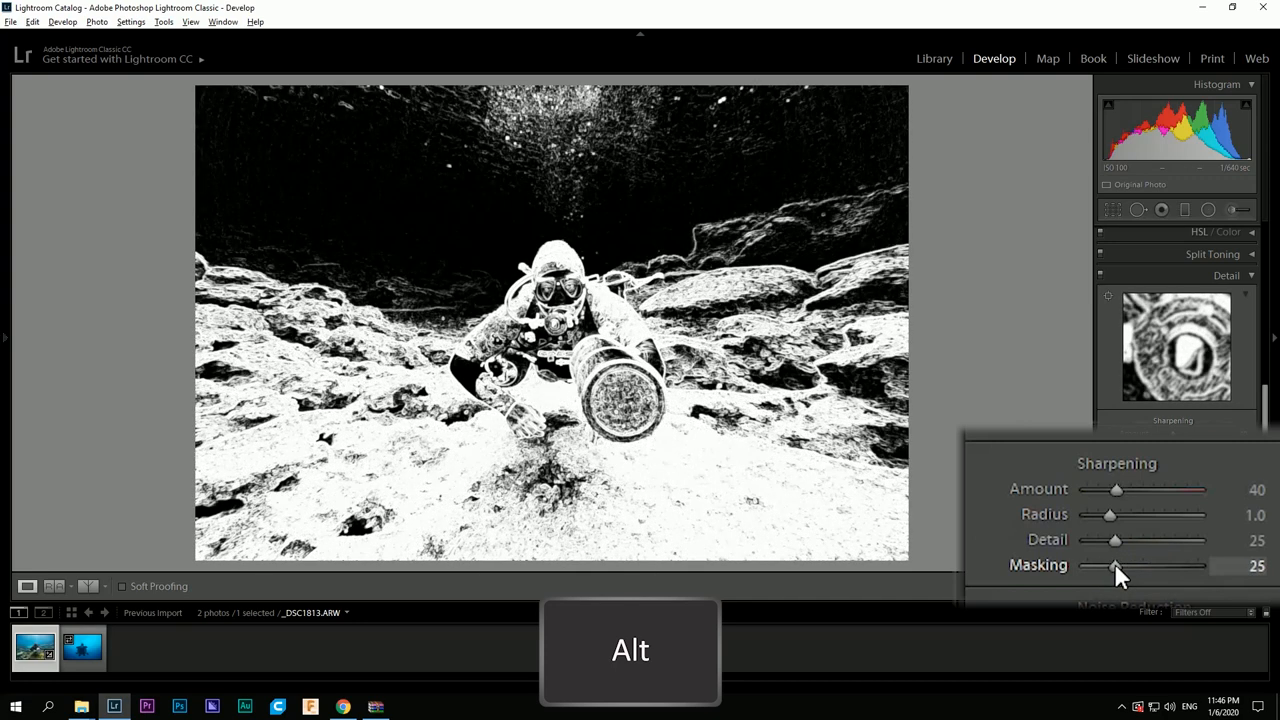
{"action": "key", "text": "alt"}
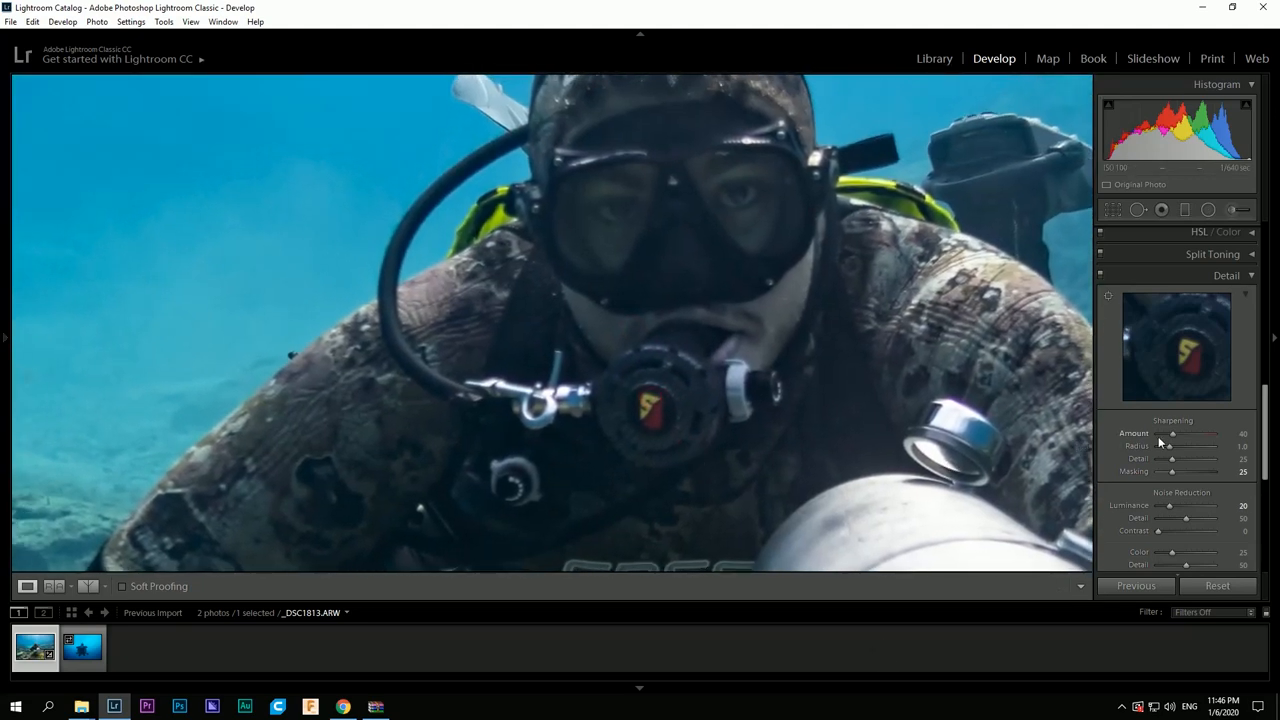
- Settle Sharpening at Amount 50, Radius 1.0, Detail 25, Masking 20
{"action": "left_click_drag", "start_coordinate": [1170, 440], "coordinate": [1240, 440]}
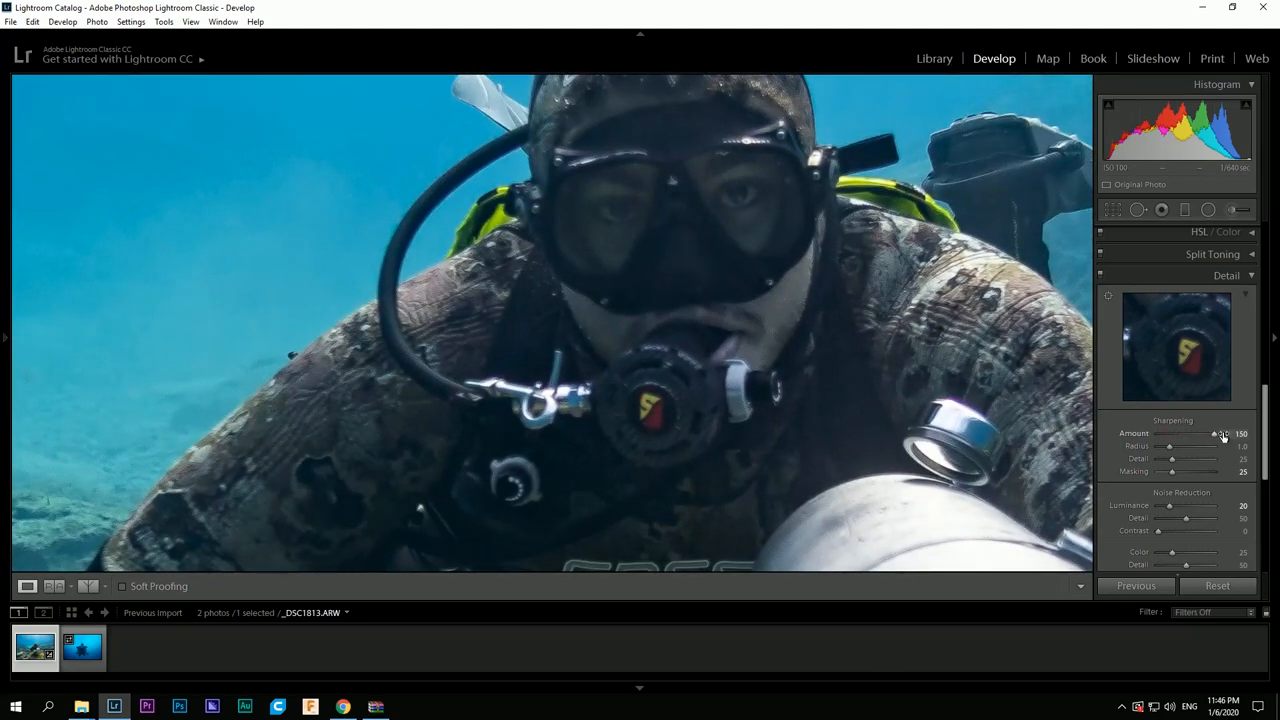
{"action": "left_click_drag", "start_coordinate": [1218, 434], "coordinate": [1192, 434]}
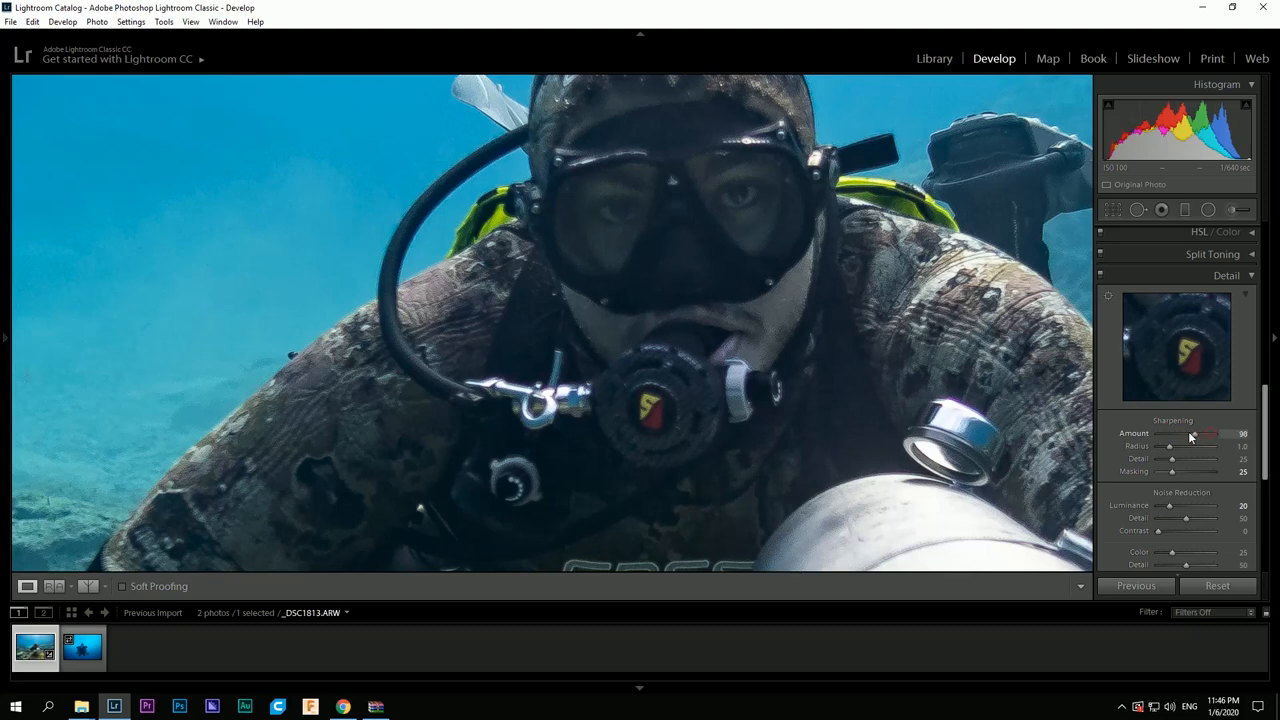
{"action": "left_click_drag", "start_coordinate": [1210, 434], "coordinate": [1178, 434]}
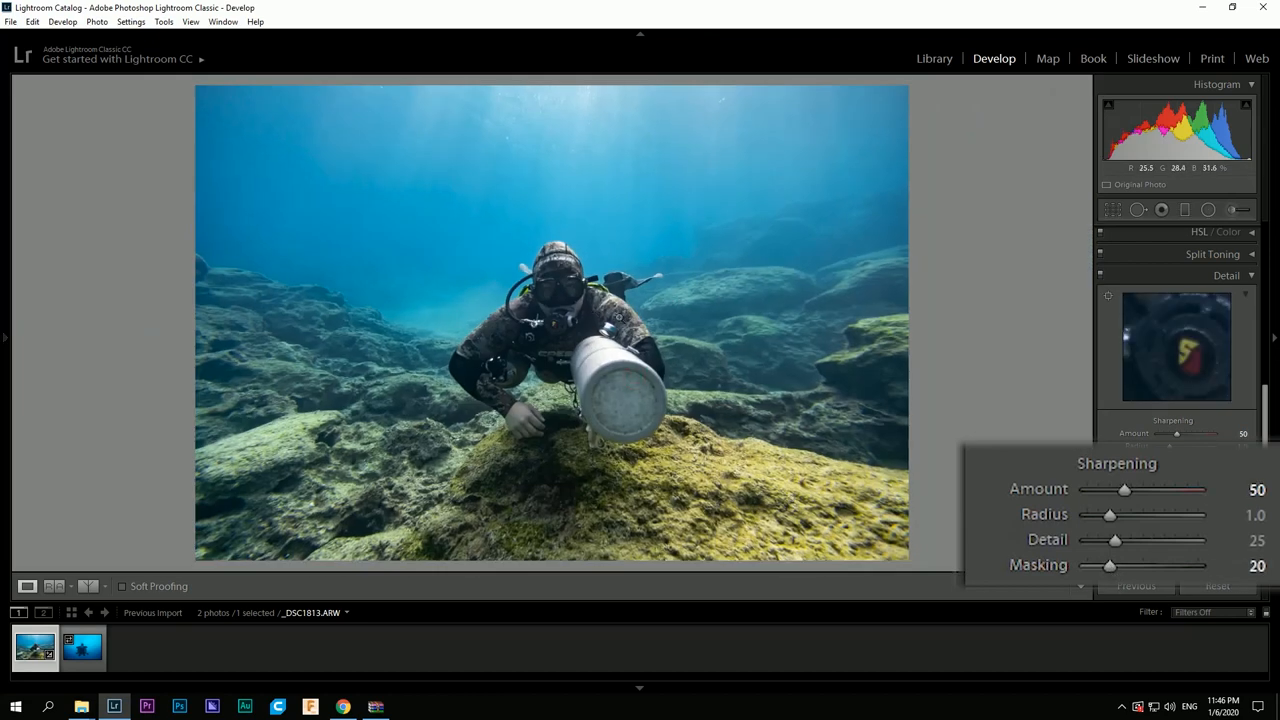
{"action": "mouse_move", "coordinate": [842, 458]}
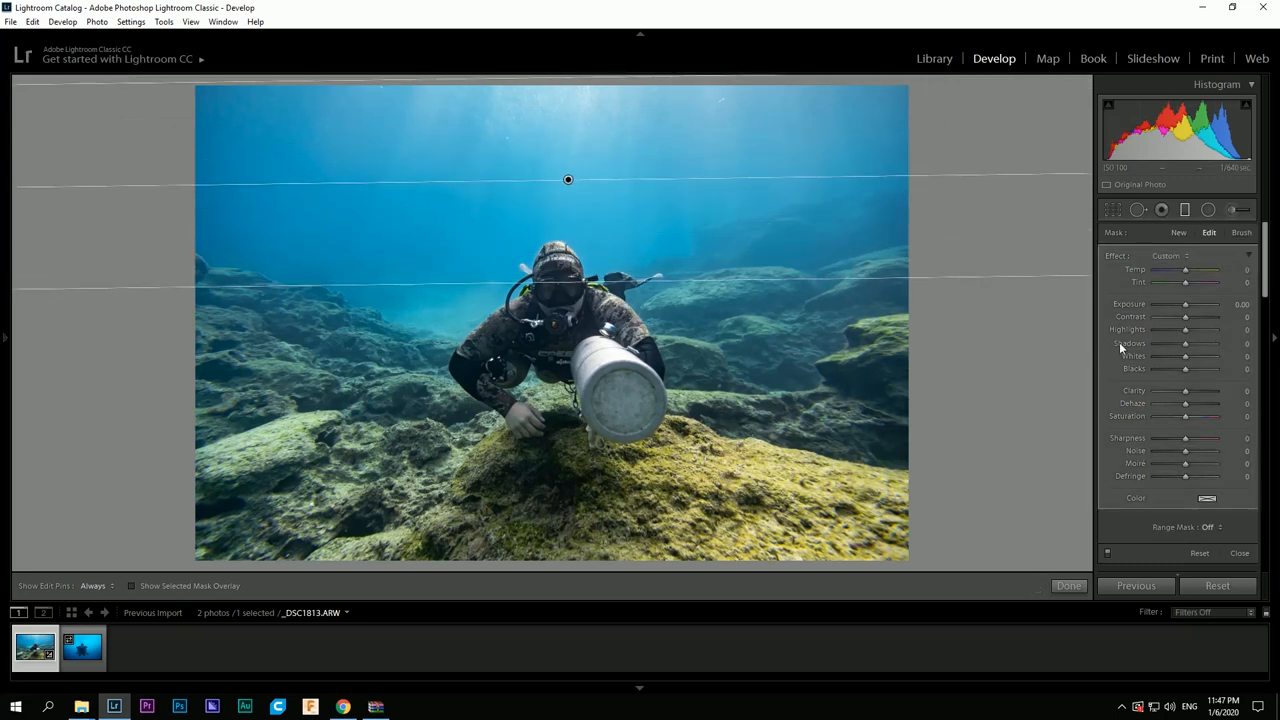
- Lower exposure, highlights, shadows and blacks in the top graduated filter
{"action": "left_click_drag", "start_coordinate": [1184, 328], "coordinate": [1156, 328]}
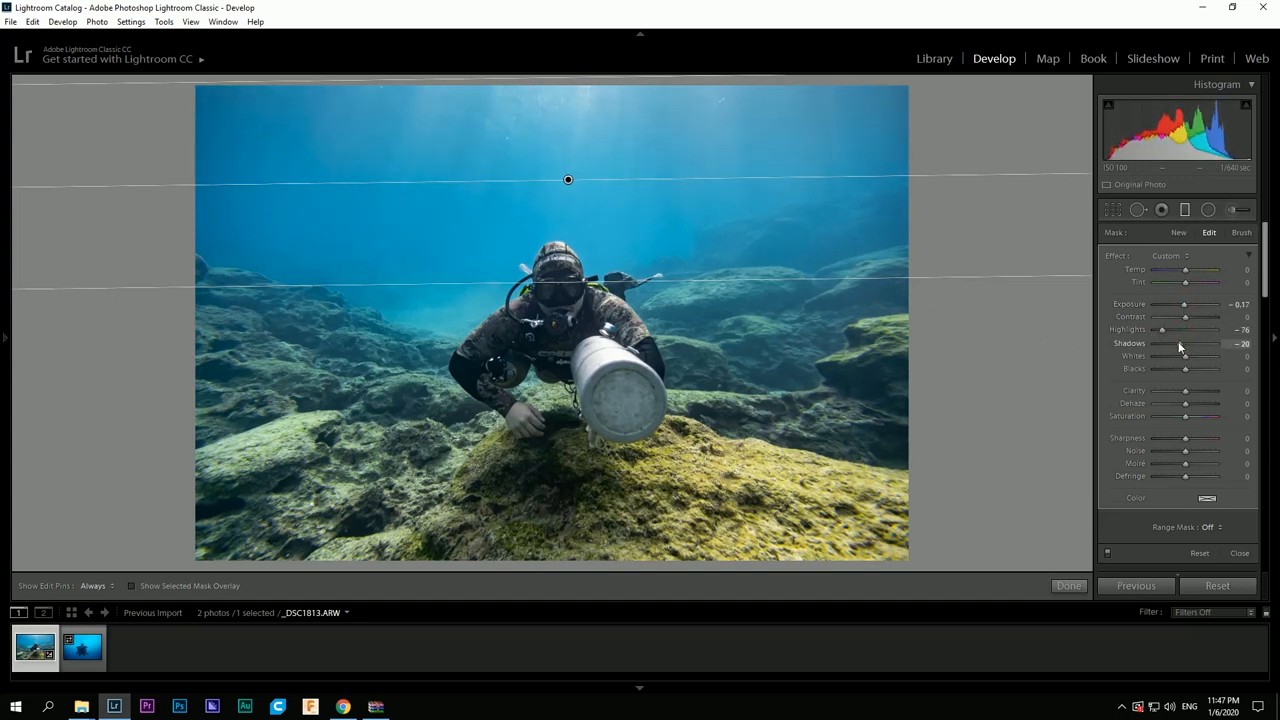
{"action": "left_click_drag", "start_coordinate": [1184, 356], "coordinate": [1190, 356]}
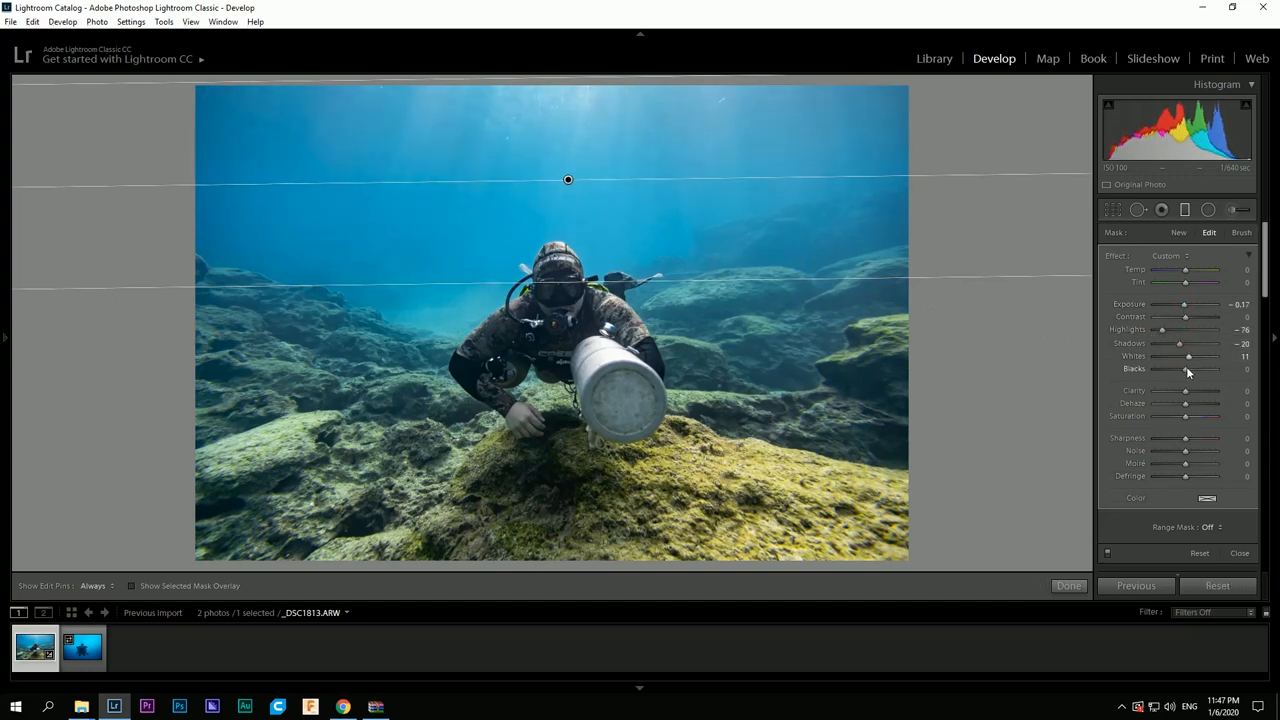
{"action": "left_click_drag", "start_coordinate": [1210, 368], "coordinate": [1130, 368]}
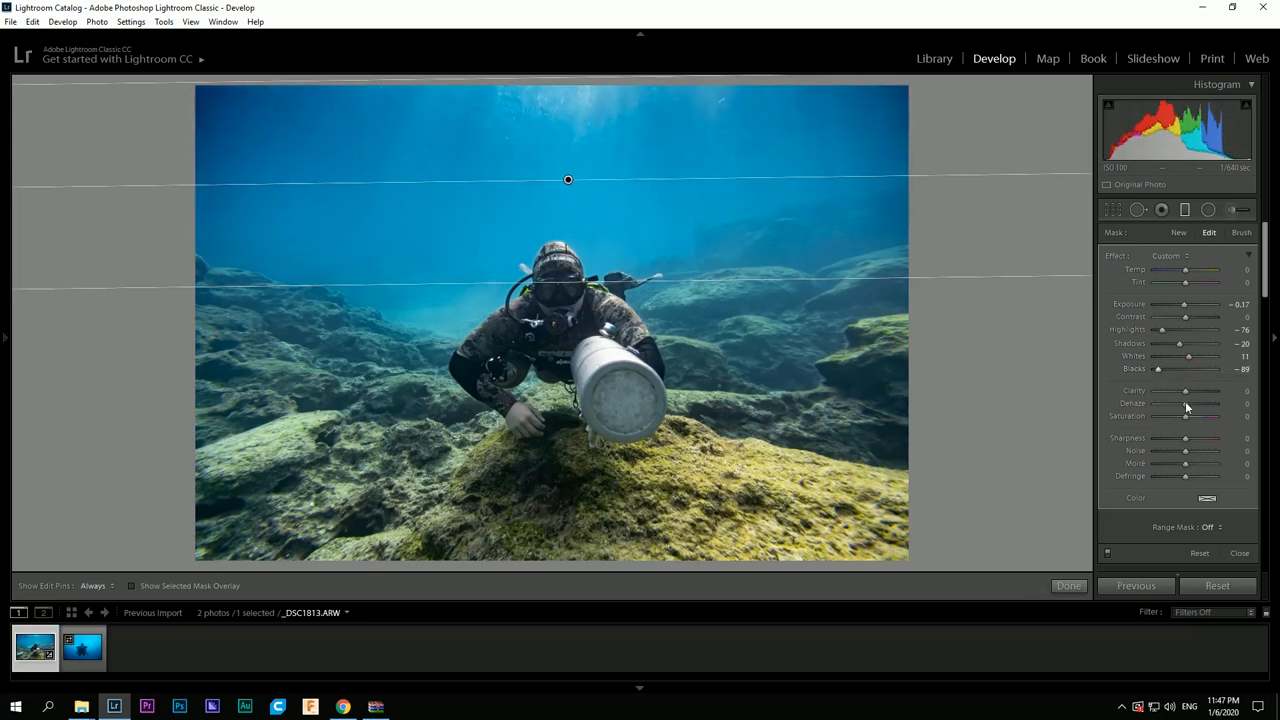
- Add a moderate dehaze to the top of the water
{"action": "left_click_drag", "start_coordinate": [1186, 404], "coordinate": [1196, 404]}
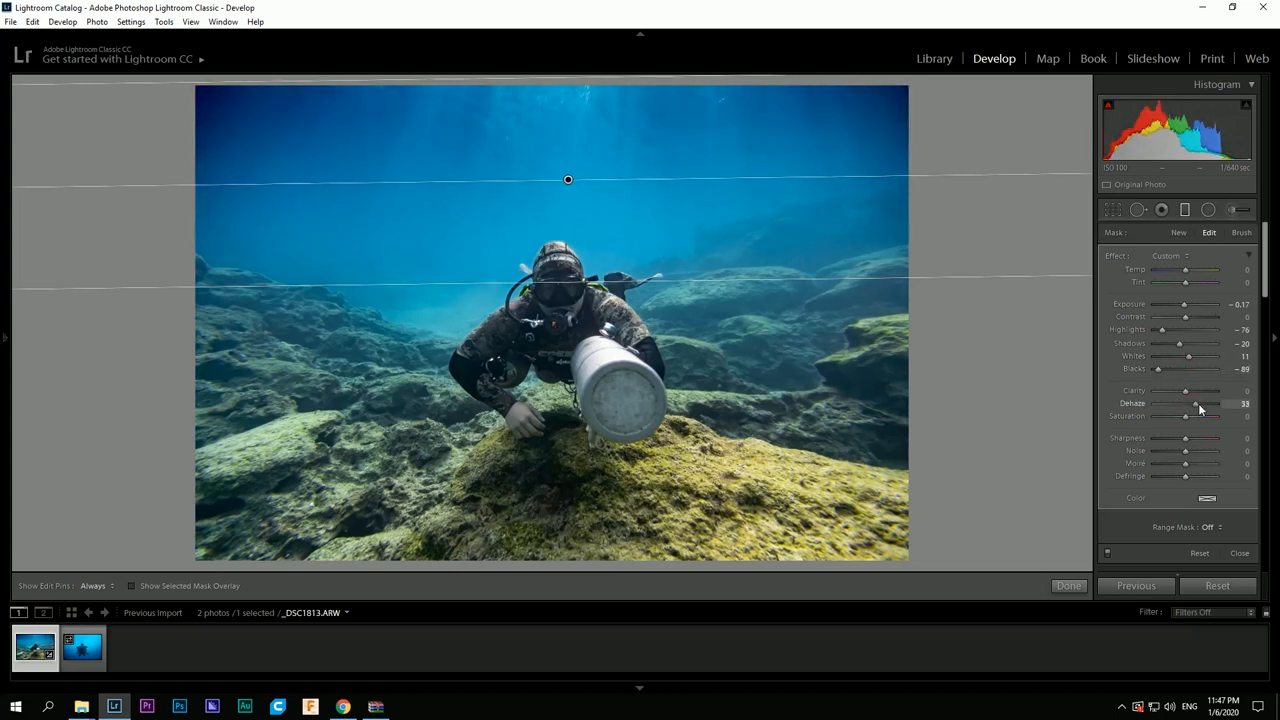
{"action": "left_click_drag", "start_coordinate": [1196, 404], "coordinate": [1216, 404]}
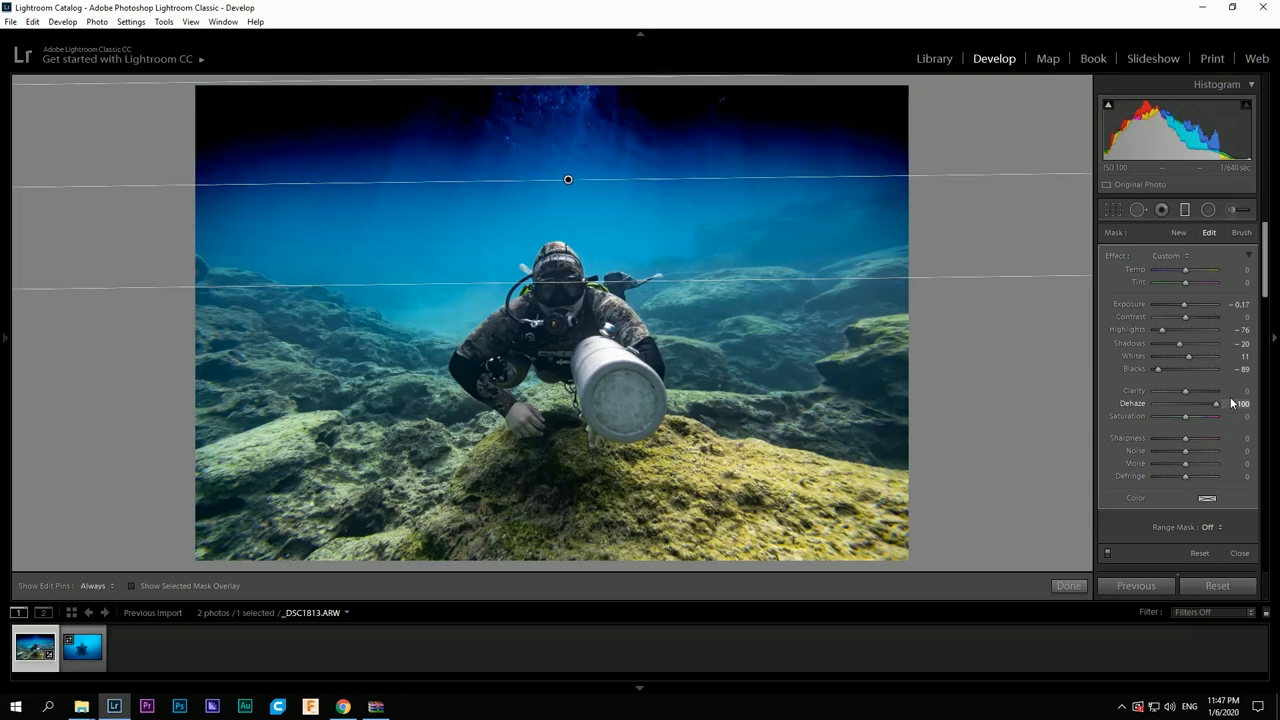
{"action": "left_click_drag", "start_coordinate": [1216, 404], "coordinate": [1184, 404]}
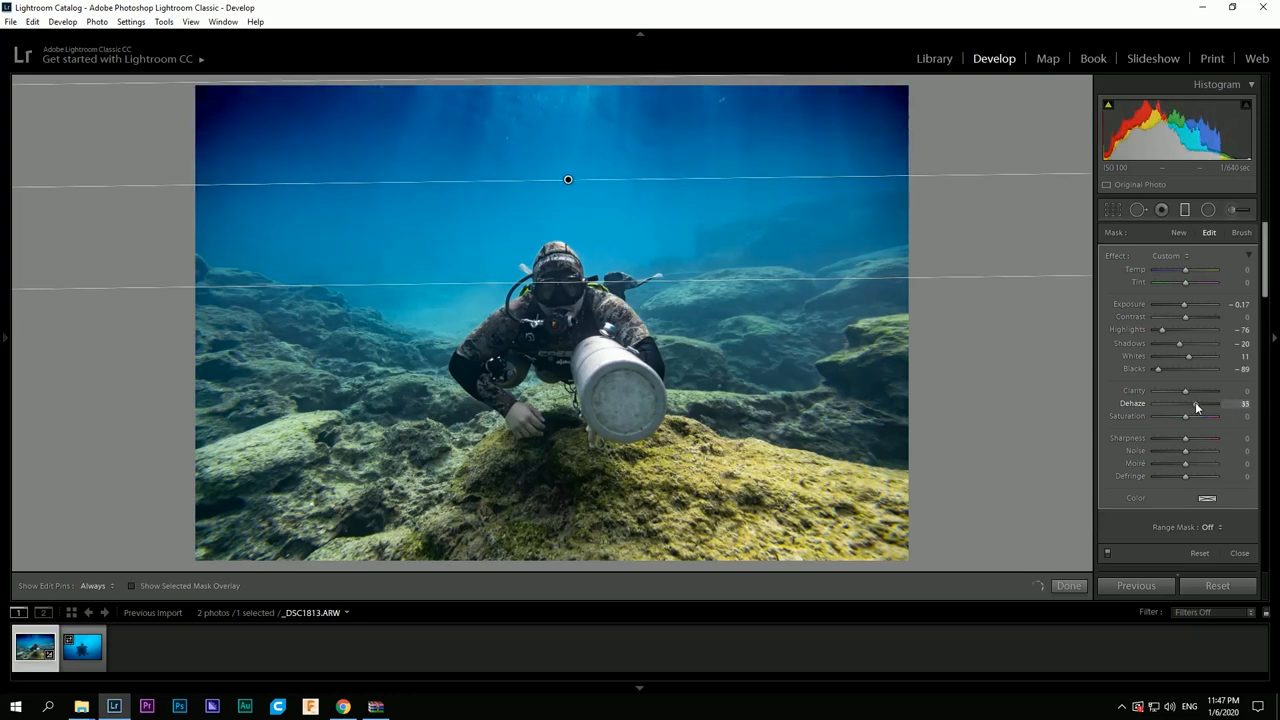
{"action": "left_click", "coordinate": [90, 586]}
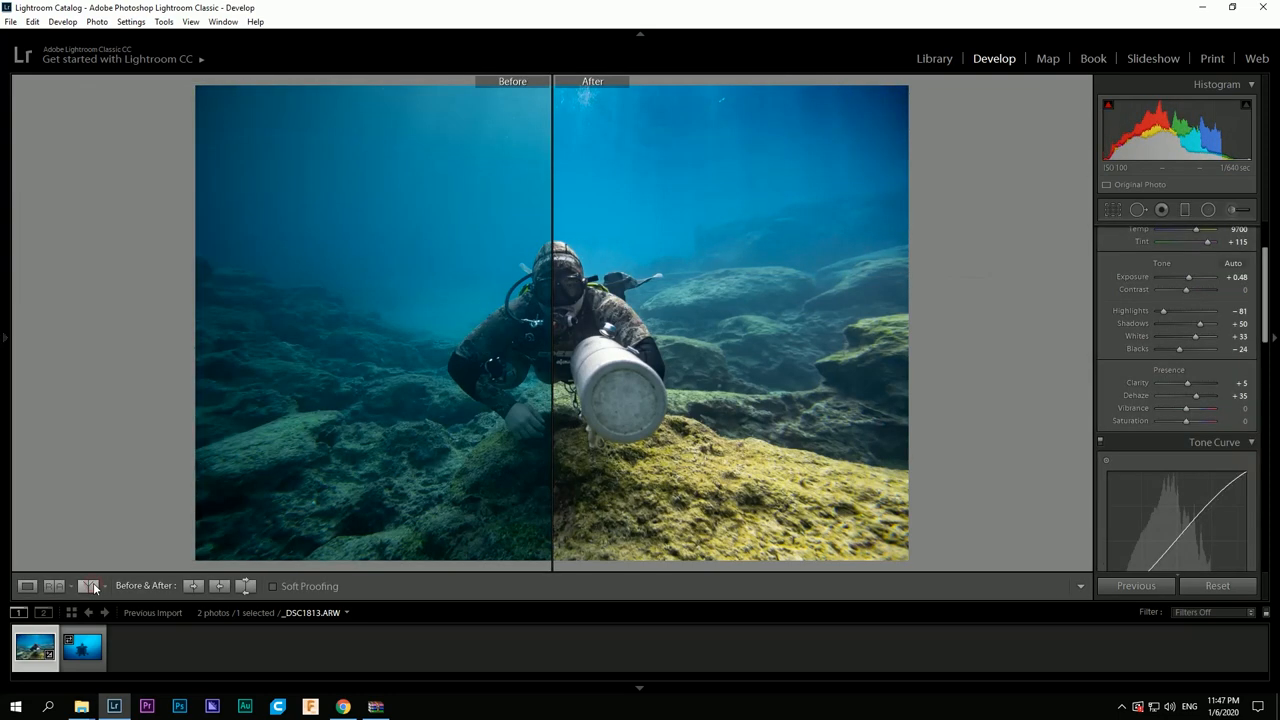
{"action": "mouse_move", "coordinate": [92, 588]}
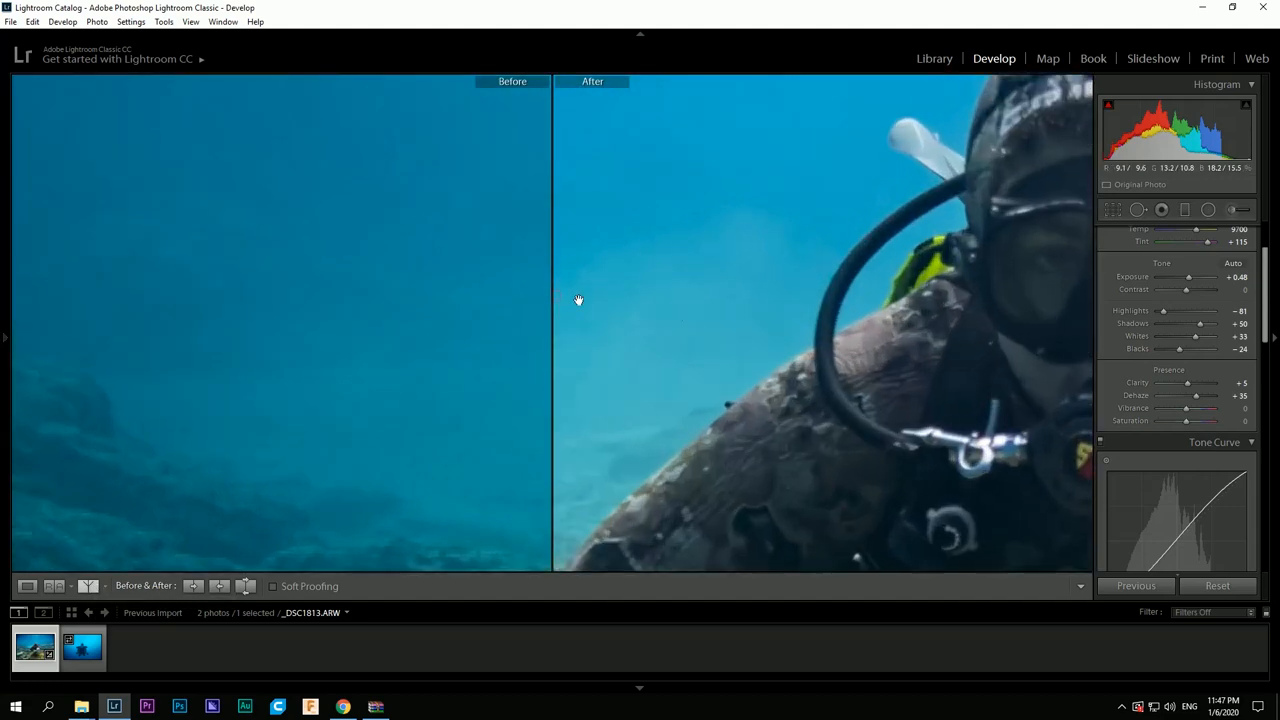
{"action": "left_click_drag", "start_coordinate": [578, 300], "coordinate": [248, 360]}
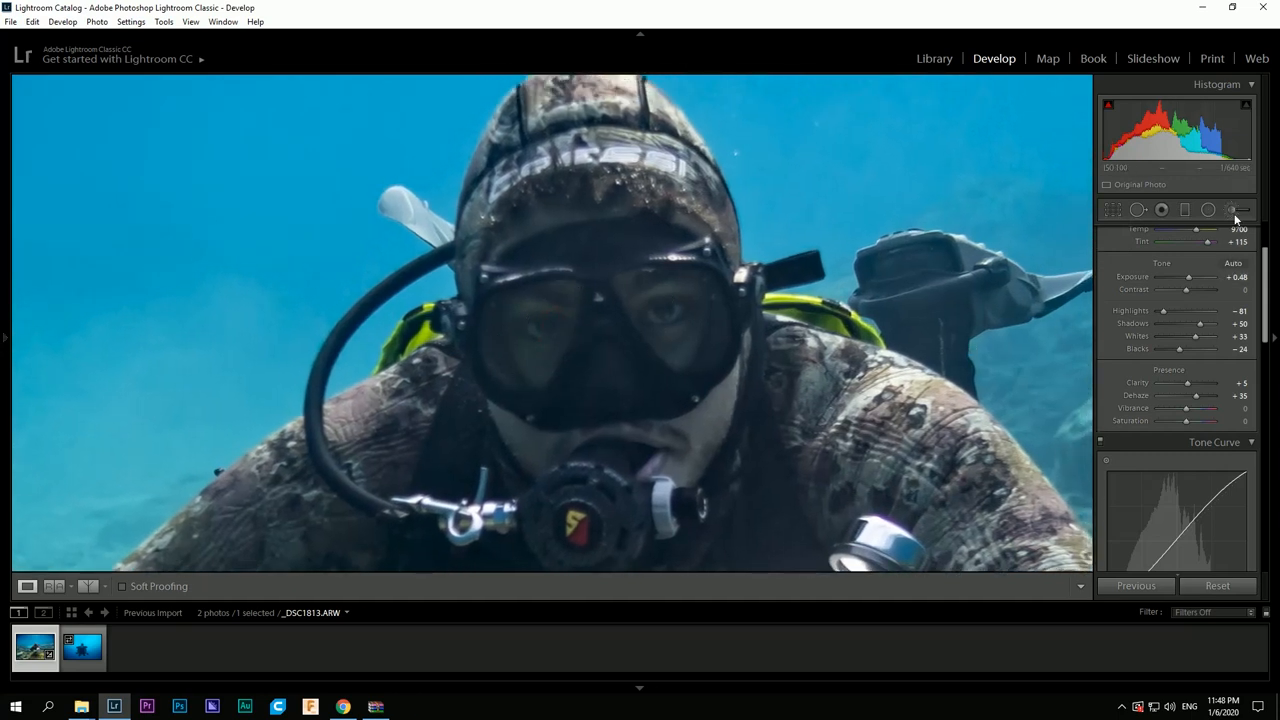
- Start a new Adjustment Brush and paint over the diver's mask lens
{"action": "left_click", "coordinate": [1240, 210]}
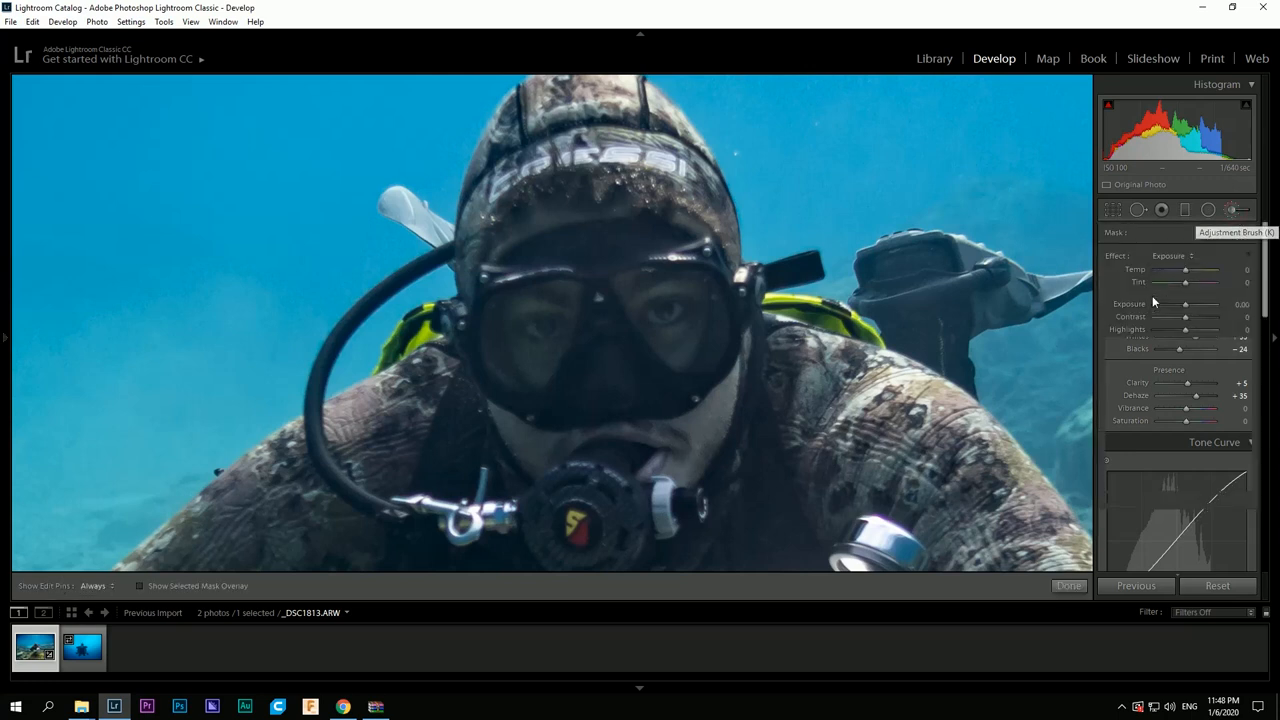
{"action": "left_click", "coordinate": [1238, 210]}
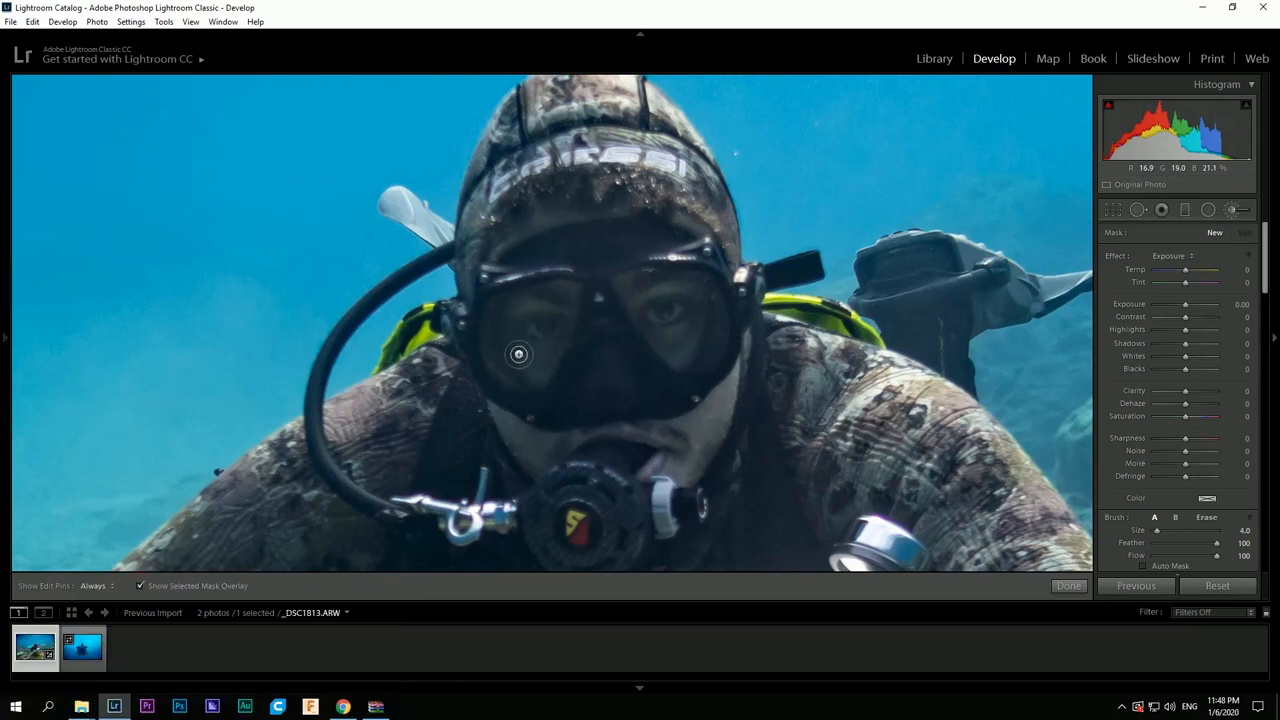
{"action": "left_click_drag", "start_coordinate": [520, 354], "coordinate": [520, 304]}
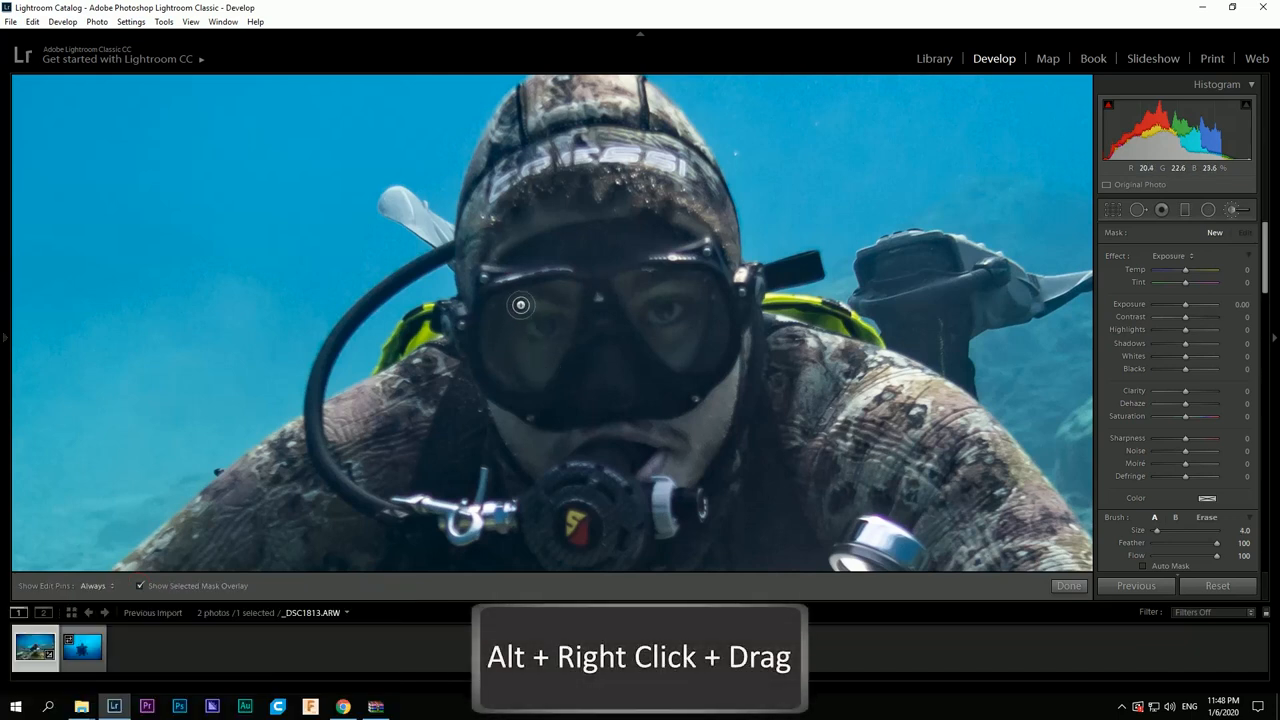
{"action": "left_click_drag", "start_coordinate": [520, 304], "coordinate": [520, 384]}
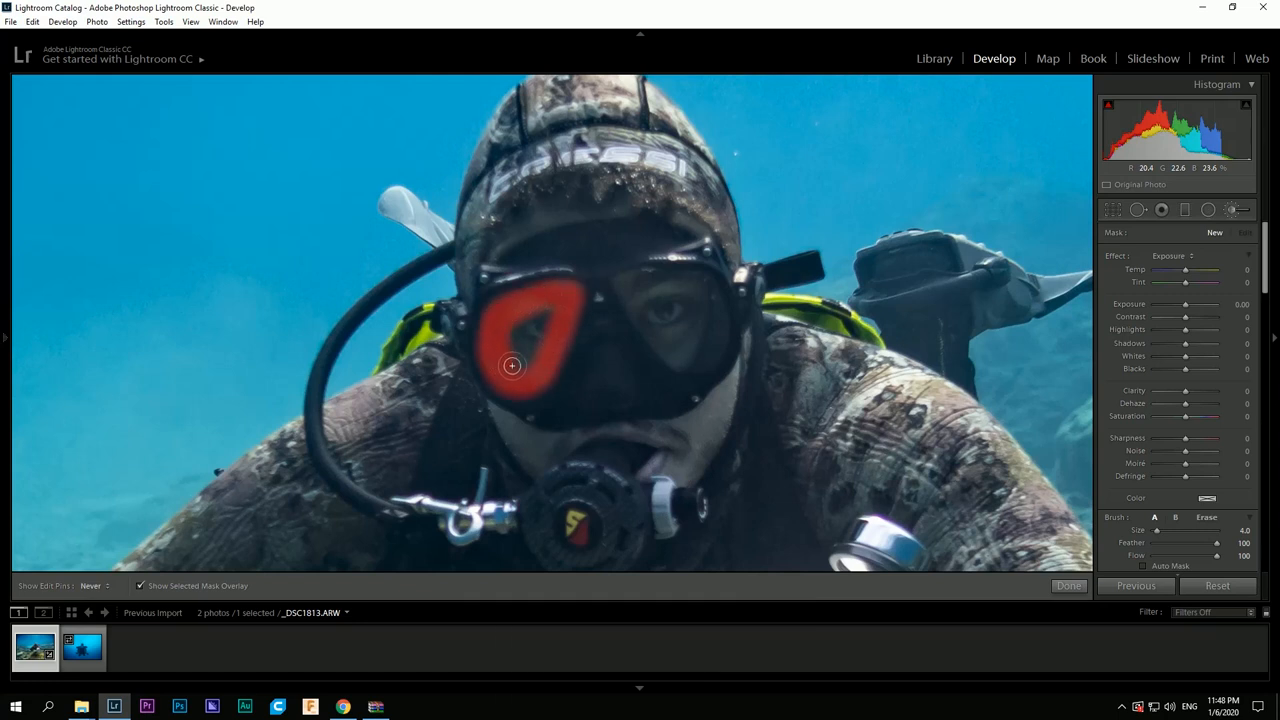
{"action": "left_click_drag", "start_coordinate": [512, 364], "coordinate": [690, 362]}
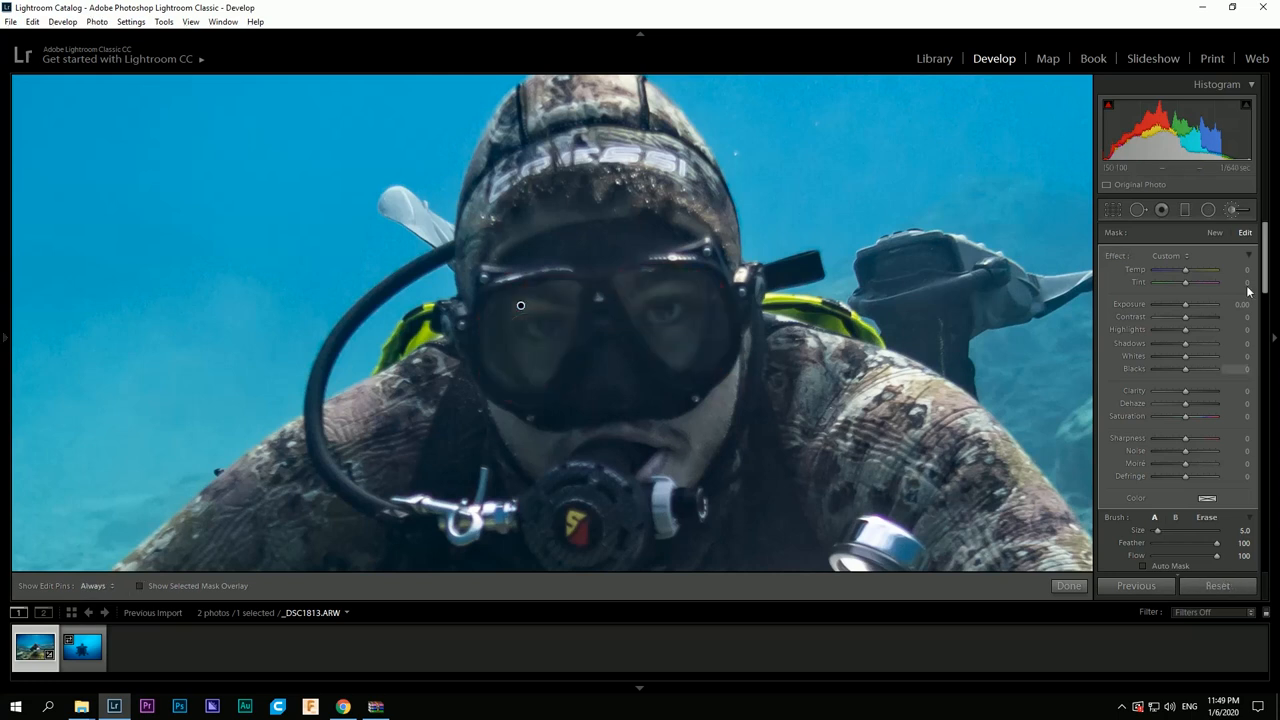
- Raise the brushed area's exposure to brighten the diver's eyes
{"action": "left_click_drag", "start_coordinate": [1184, 304], "coordinate": [1200, 304]}
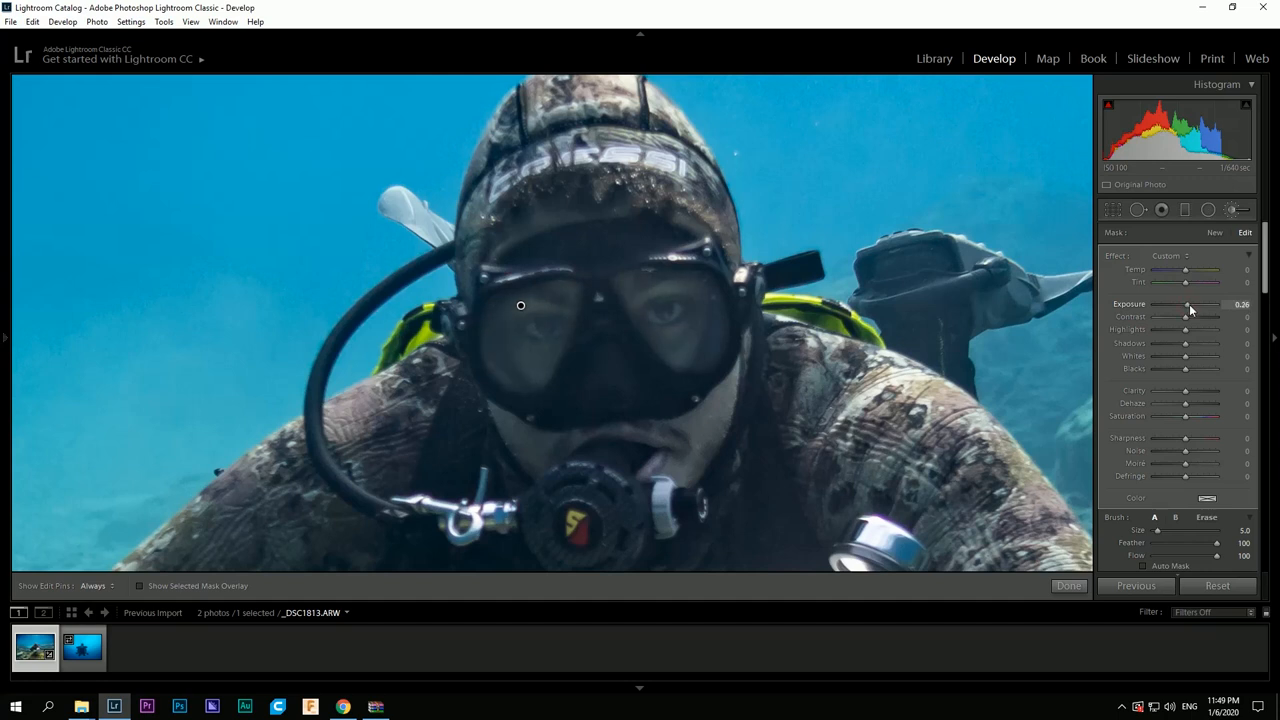
{"action": "left_click_drag", "start_coordinate": [1216, 304], "coordinate": [1184, 304]}
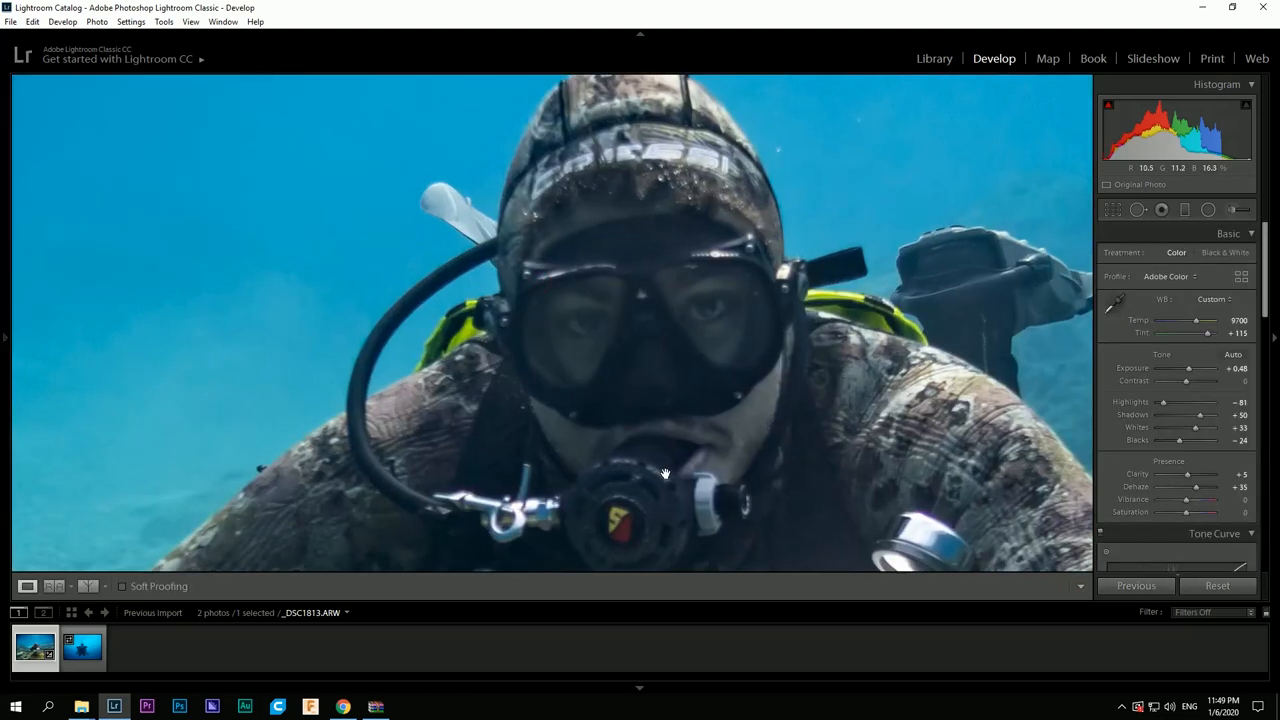
- Check soft proofing briefly, zoom out to the whole photo and bring up its context menu
{"action": "left_click", "coordinate": [124, 586]}
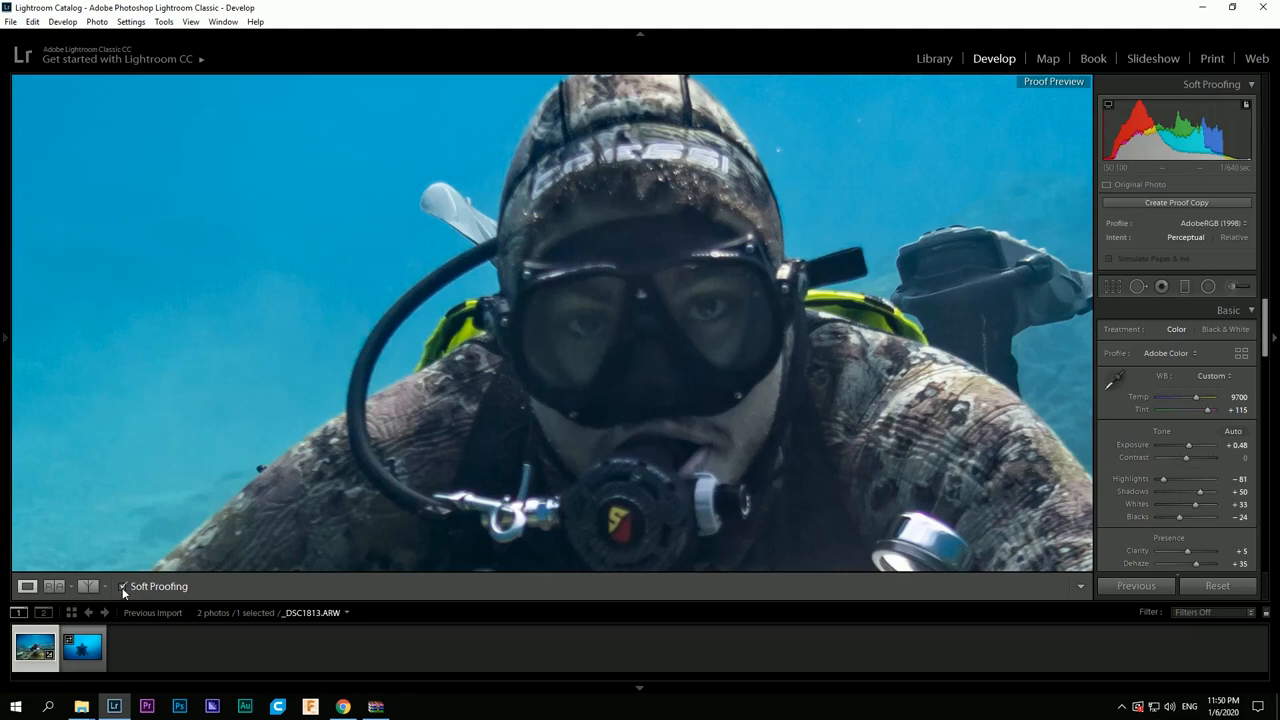
{"action": "left_click", "coordinate": [124, 586]}
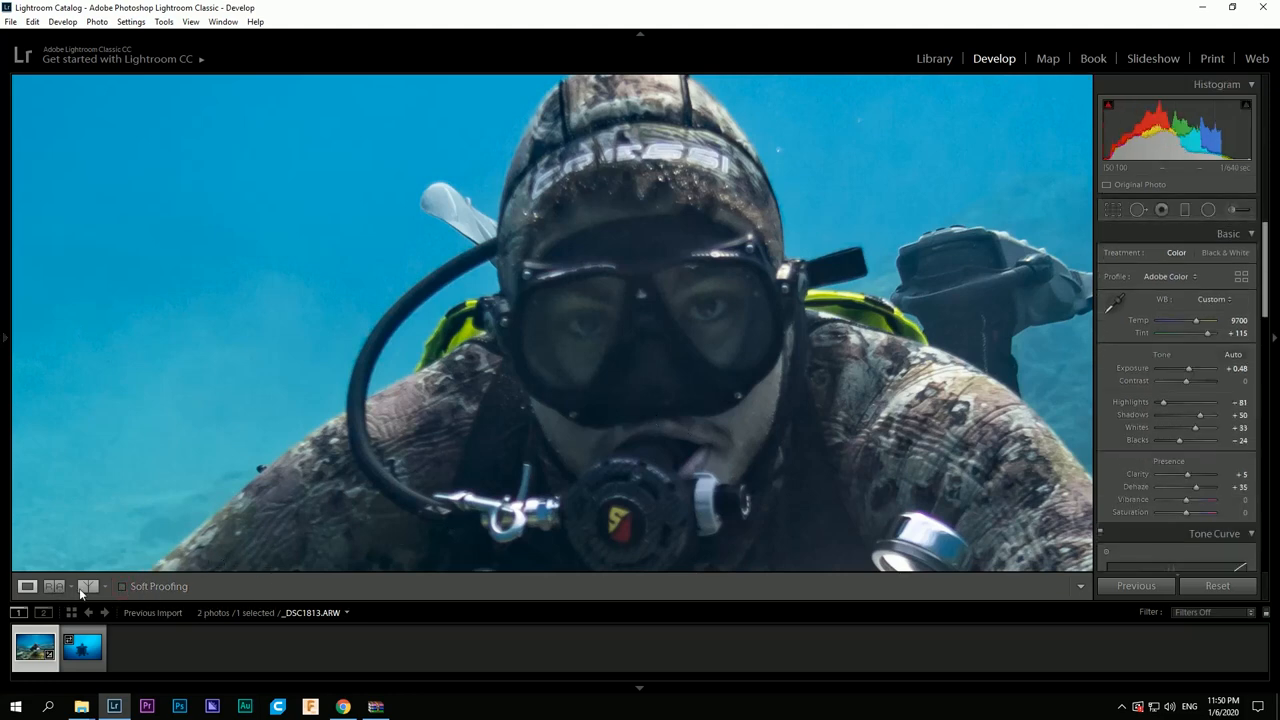
{"action": "left_click", "coordinate": [88, 586]}
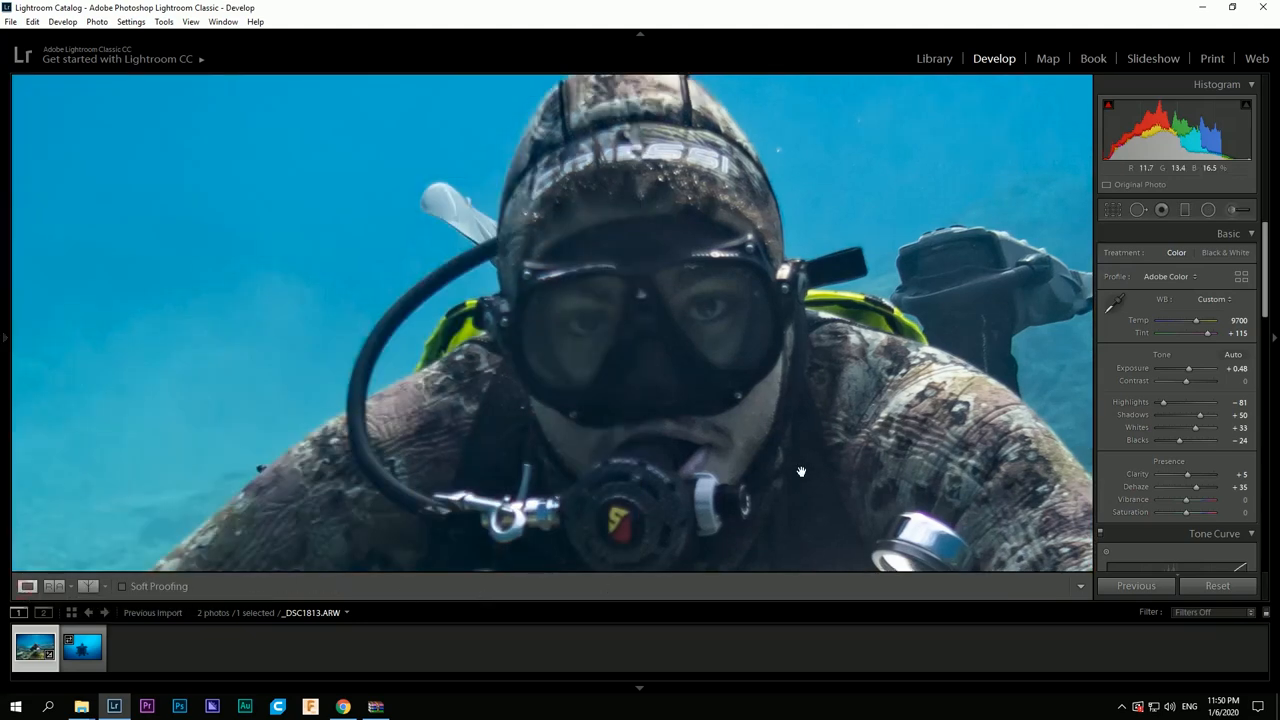
{"action": "left_click", "coordinate": [36, 648]}
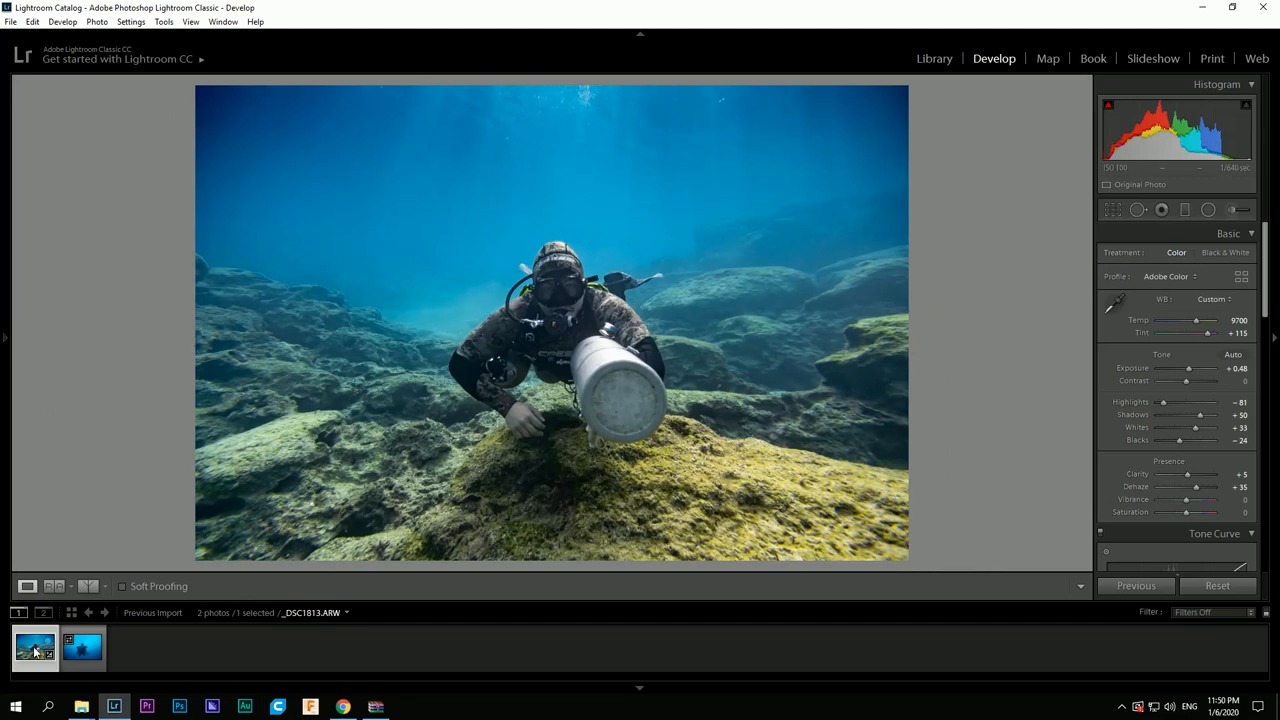
{"action": "right_click", "coordinate": [36, 648]}
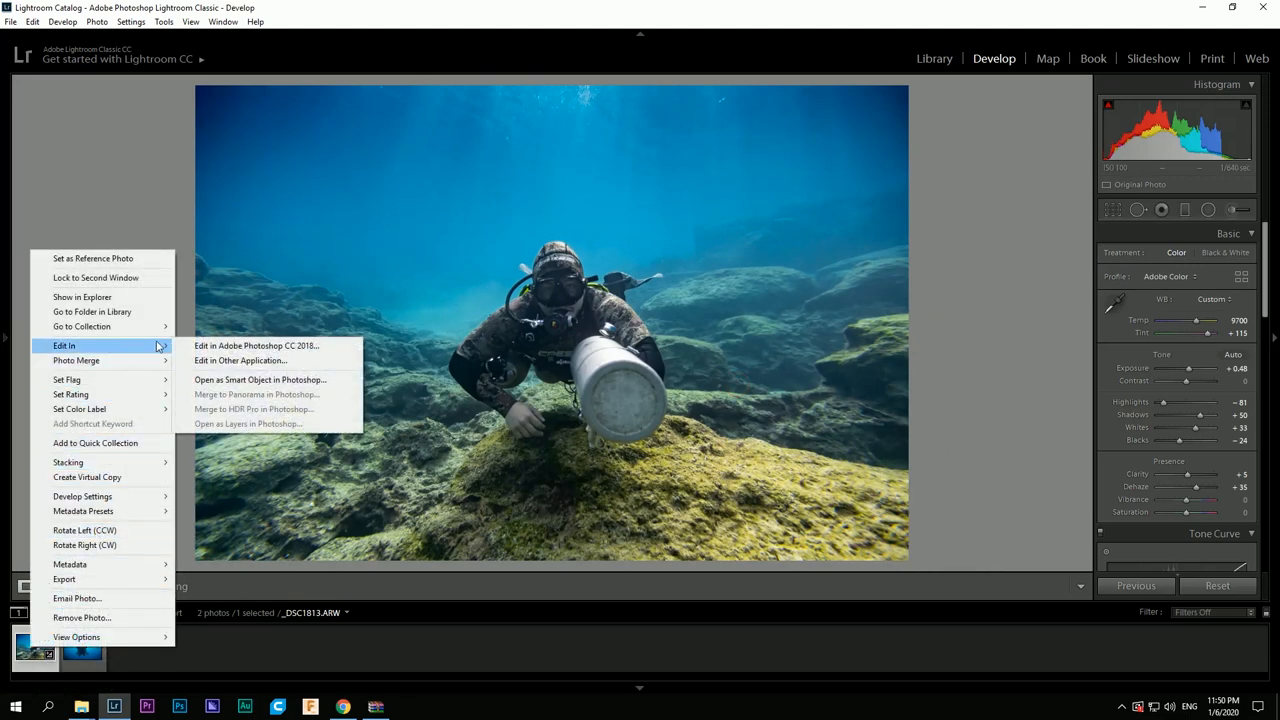
- Edit the photo in Photoshop CC 2018 and group the two background copies
{"action": "left_click", "coordinate": [256, 344]}
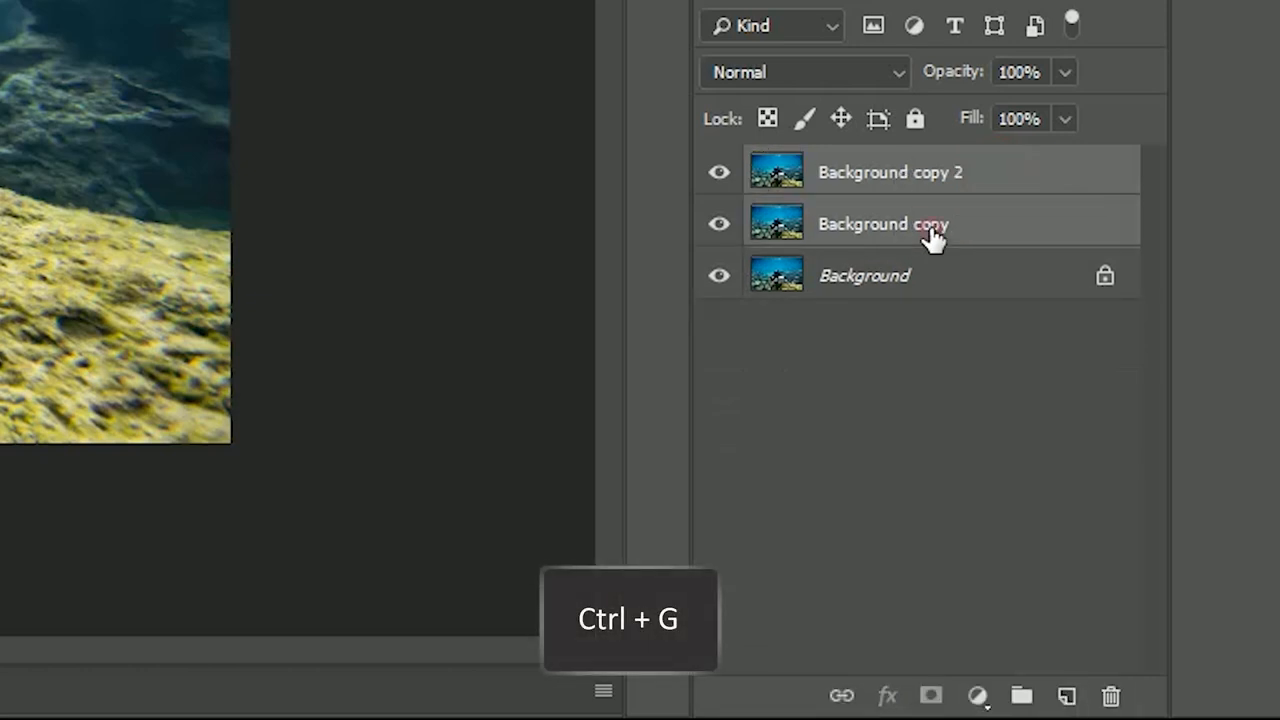
{"action": "key", "text": "ctrl+g"}
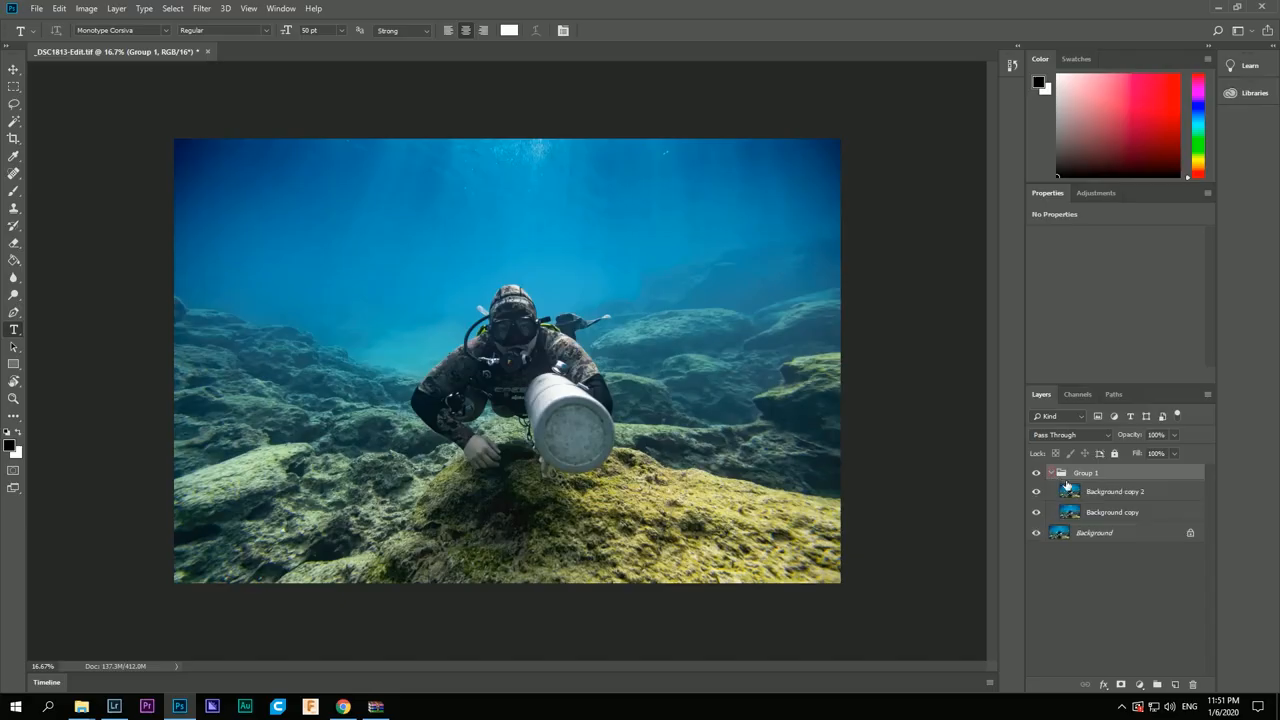
- Apply a heavy Gaussian Blur with a raised radius to Background copy 2
{"action": "left_click", "coordinate": [200, 8]}
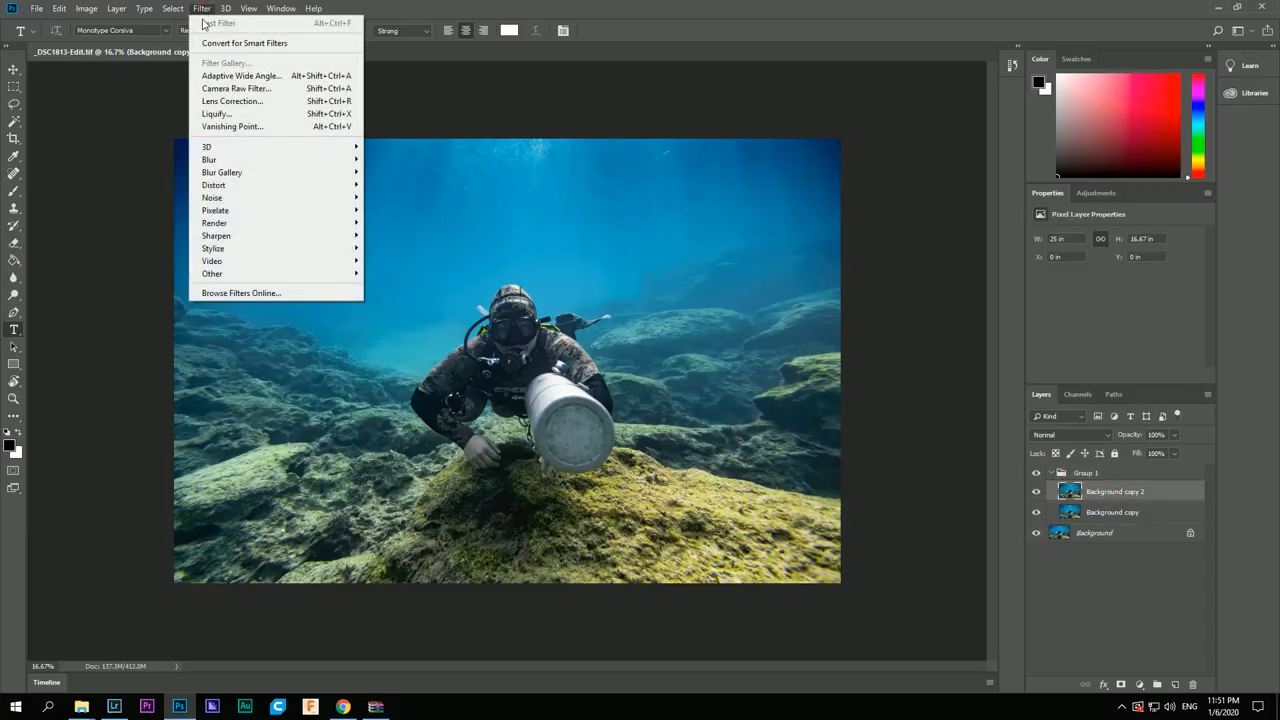
{"action": "mouse_move", "coordinate": [208, 160]}
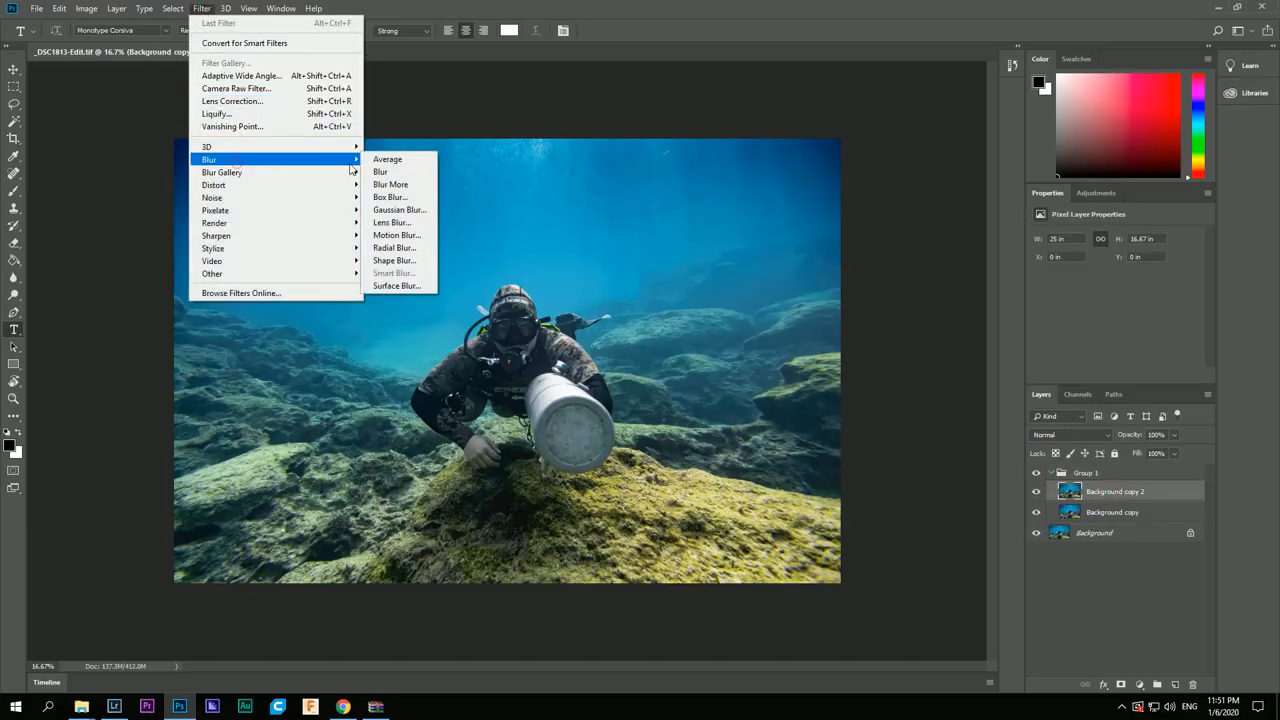
{"action": "left_click", "coordinate": [400, 210]}
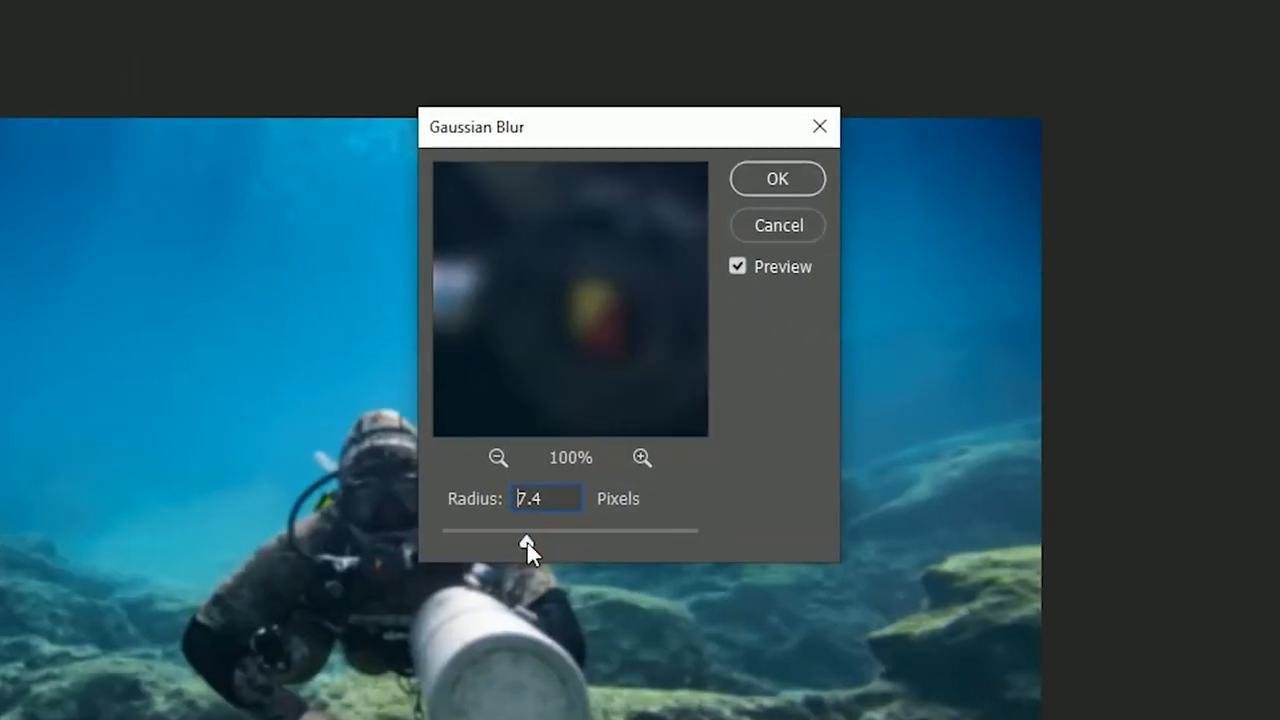
{"action": "left_click_drag", "start_coordinate": [528, 542], "coordinate": [540, 542]}
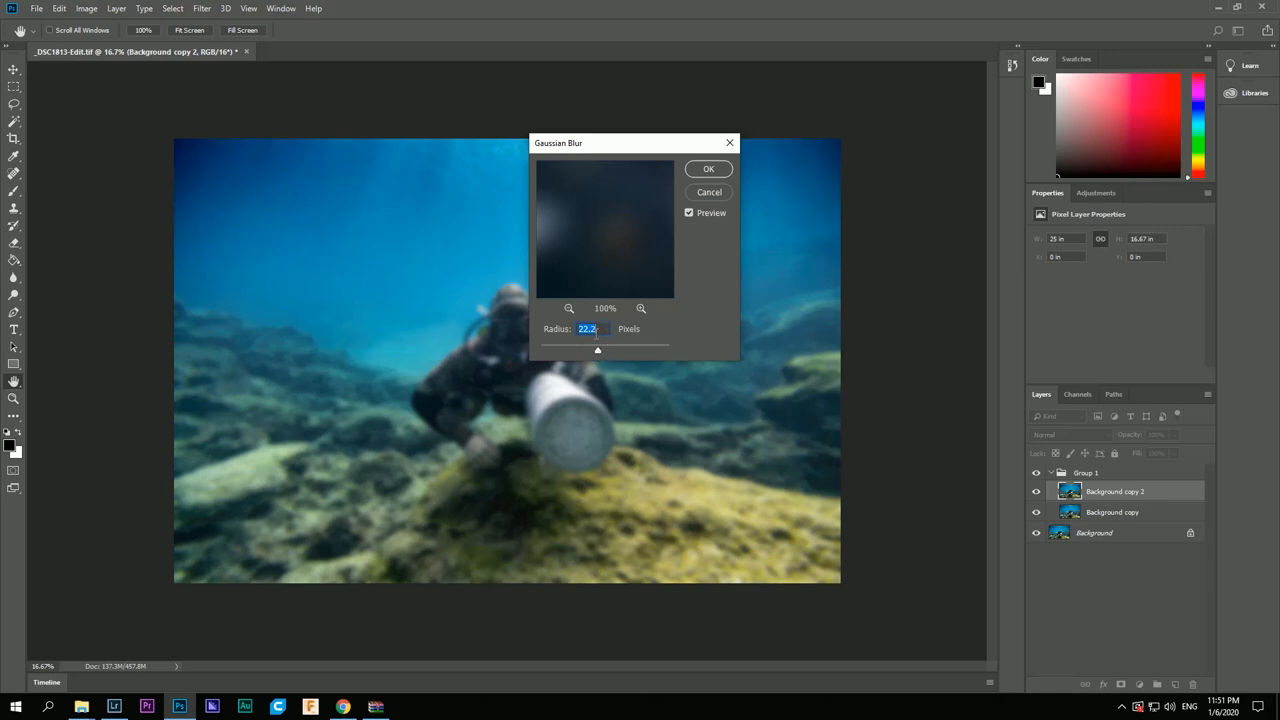
{"action": "left_click", "coordinate": [708, 168]}
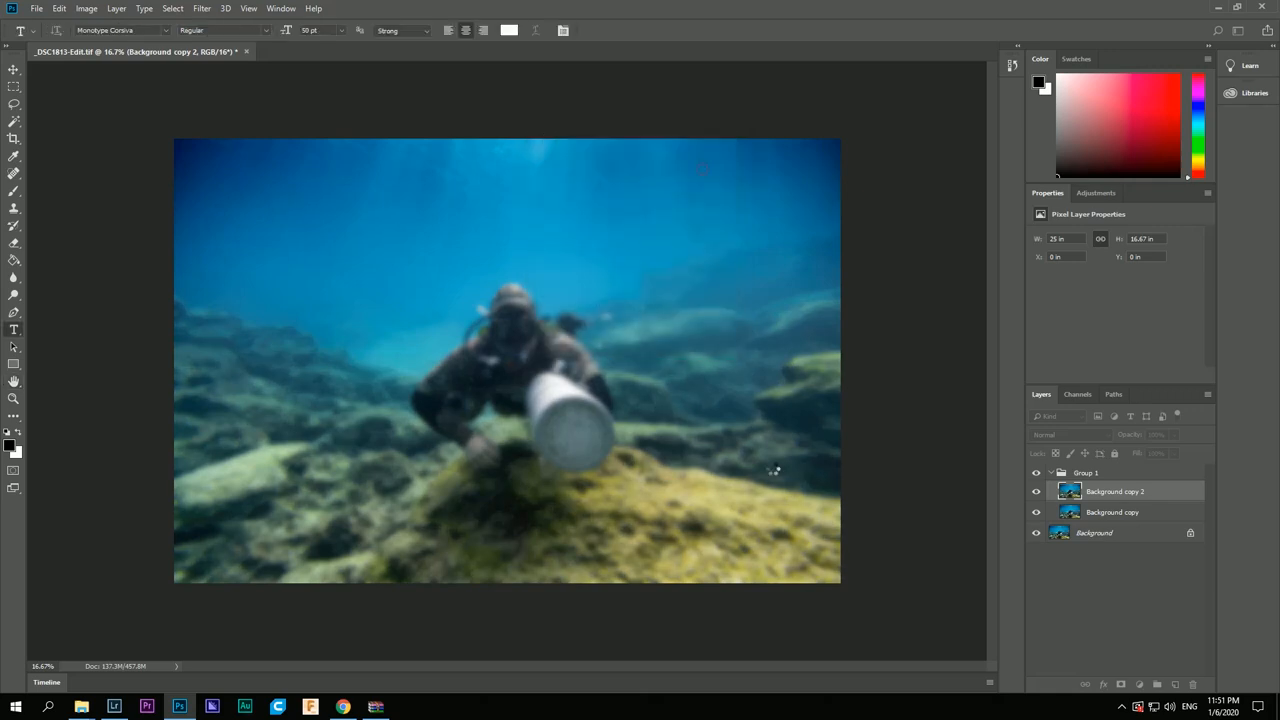
- Select the unblurred Background copy and start a filter on it
{"action": "left_click", "coordinate": [1112, 512]}
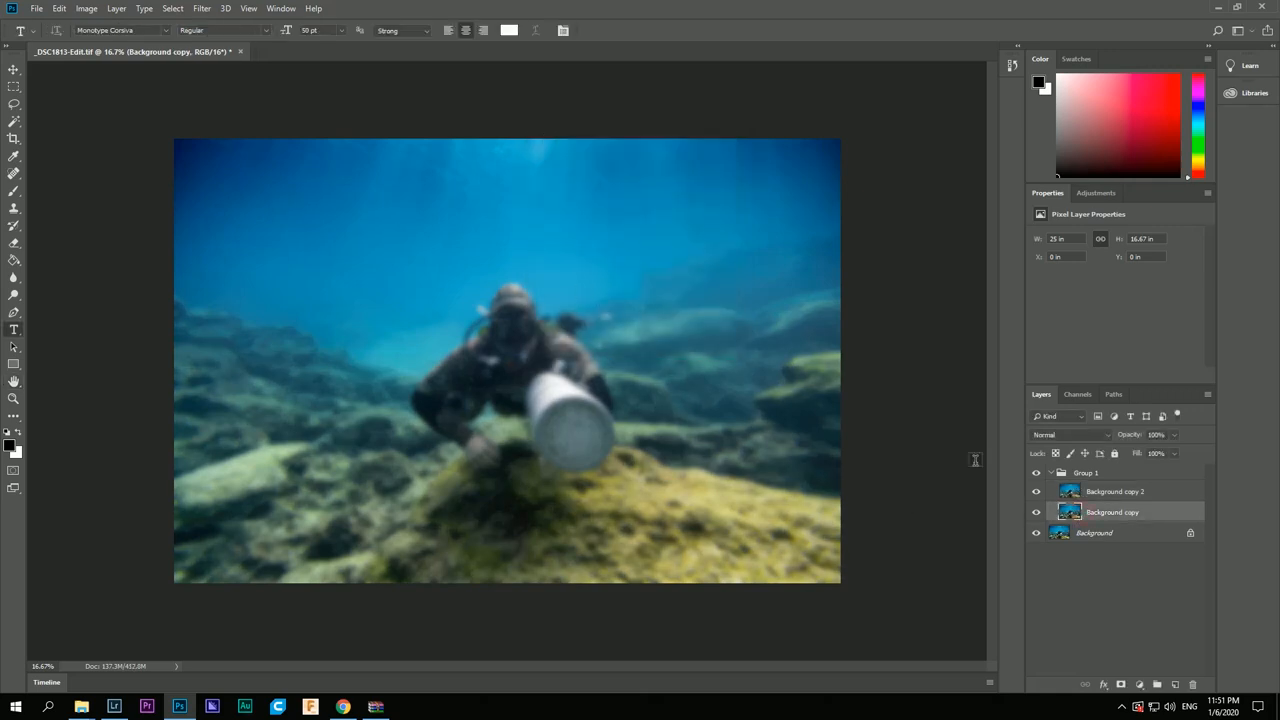
{"action": "left_click", "coordinate": [200, 8]}
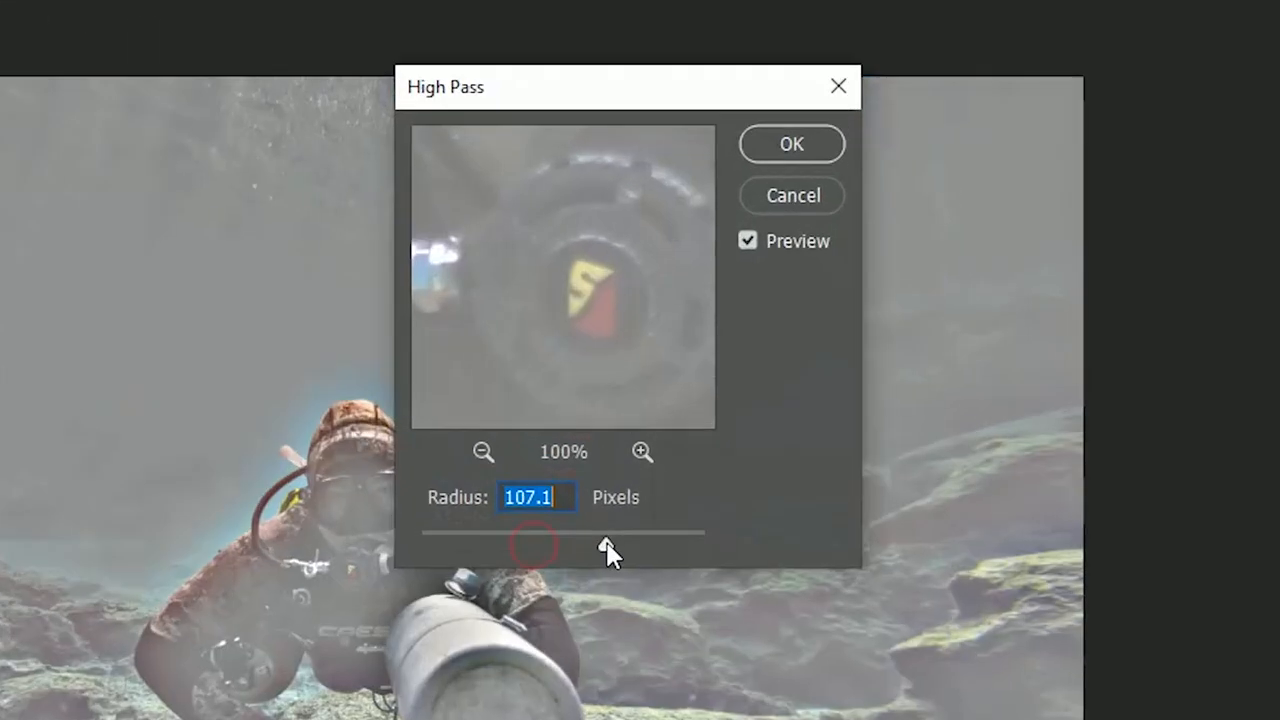
- Apply a High Pass filter at about 9 pixels radius to the background copy
{"action": "left_click_drag", "start_coordinate": [530, 544], "coordinate": [490, 592]}
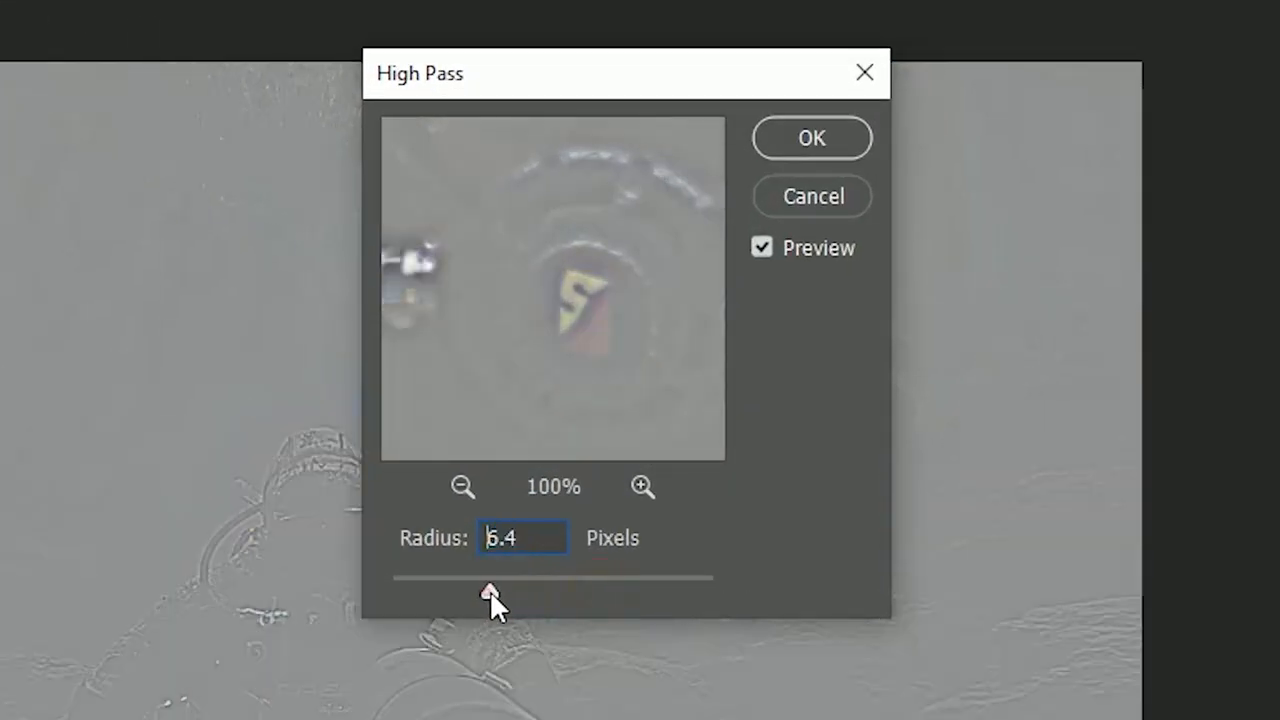
{"action": "left_click_drag", "start_coordinate": [488, 592], "coordinate": [512, 592]}
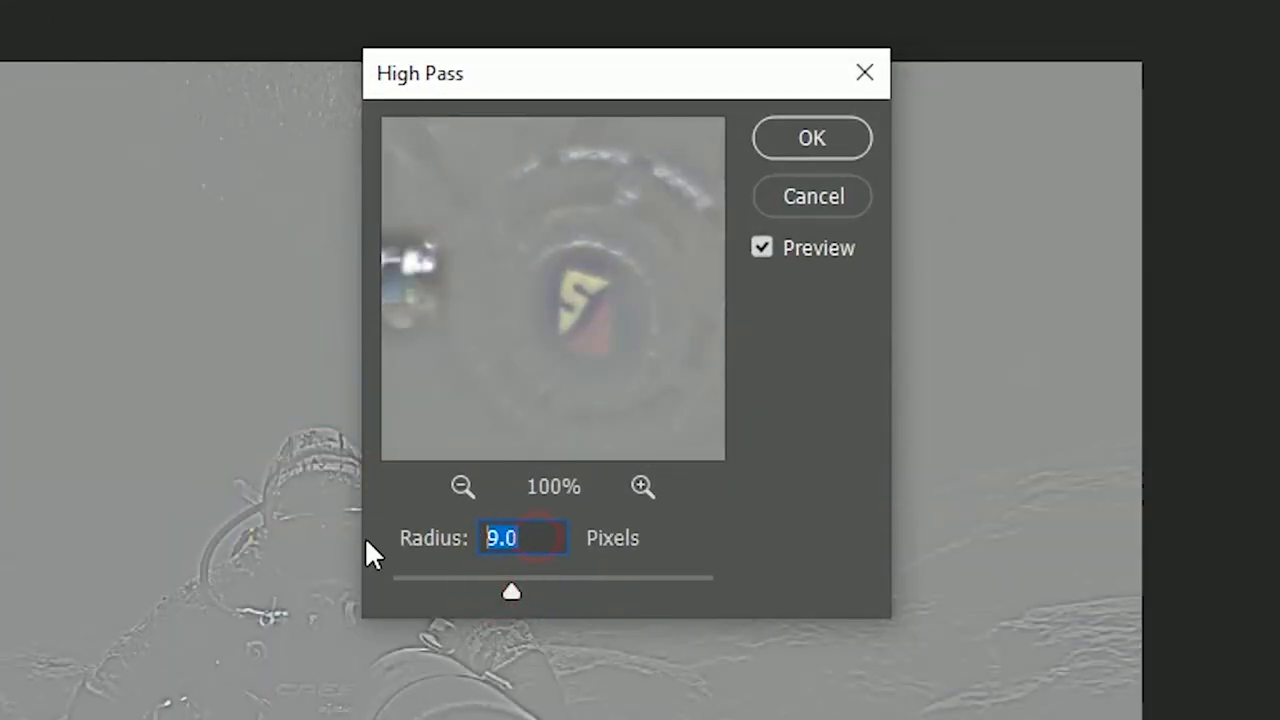
{"action": "left_click", "coordinate": [812, 138]}
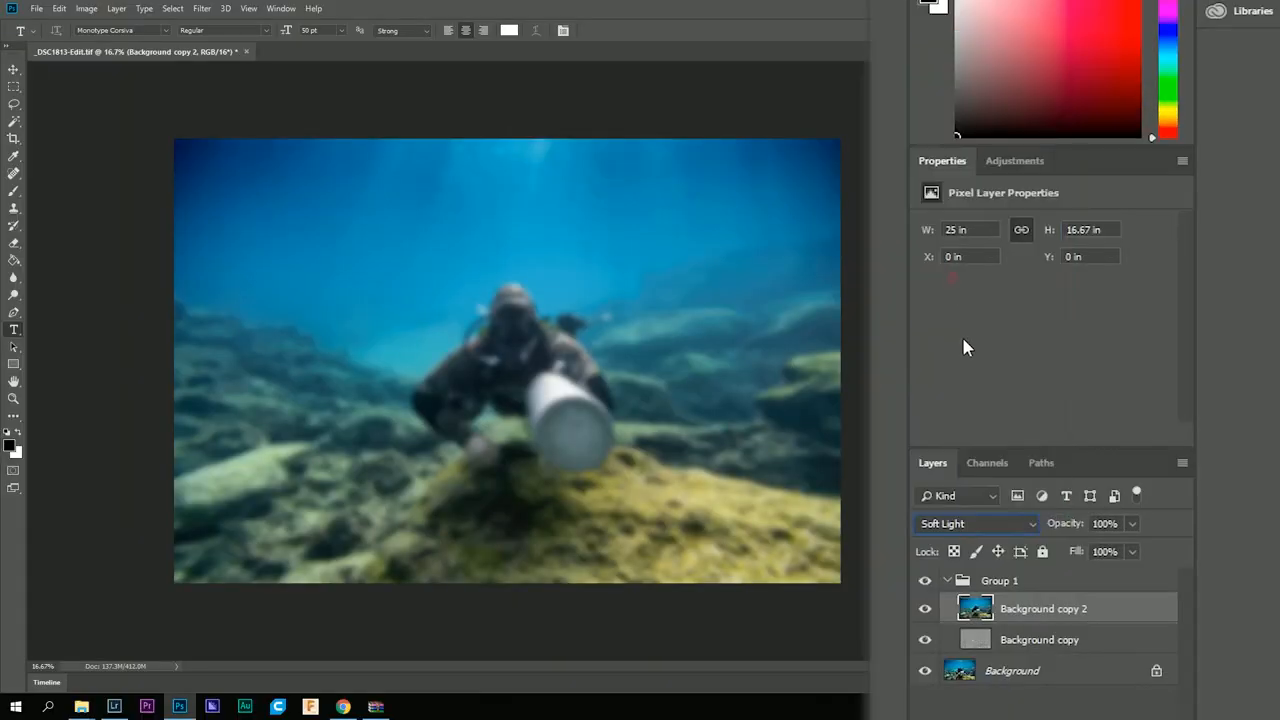
- Blend the high pass layer with Soft Light and lower the group's opacity
{"action": "left_click", "coordinate": [976, 524]}
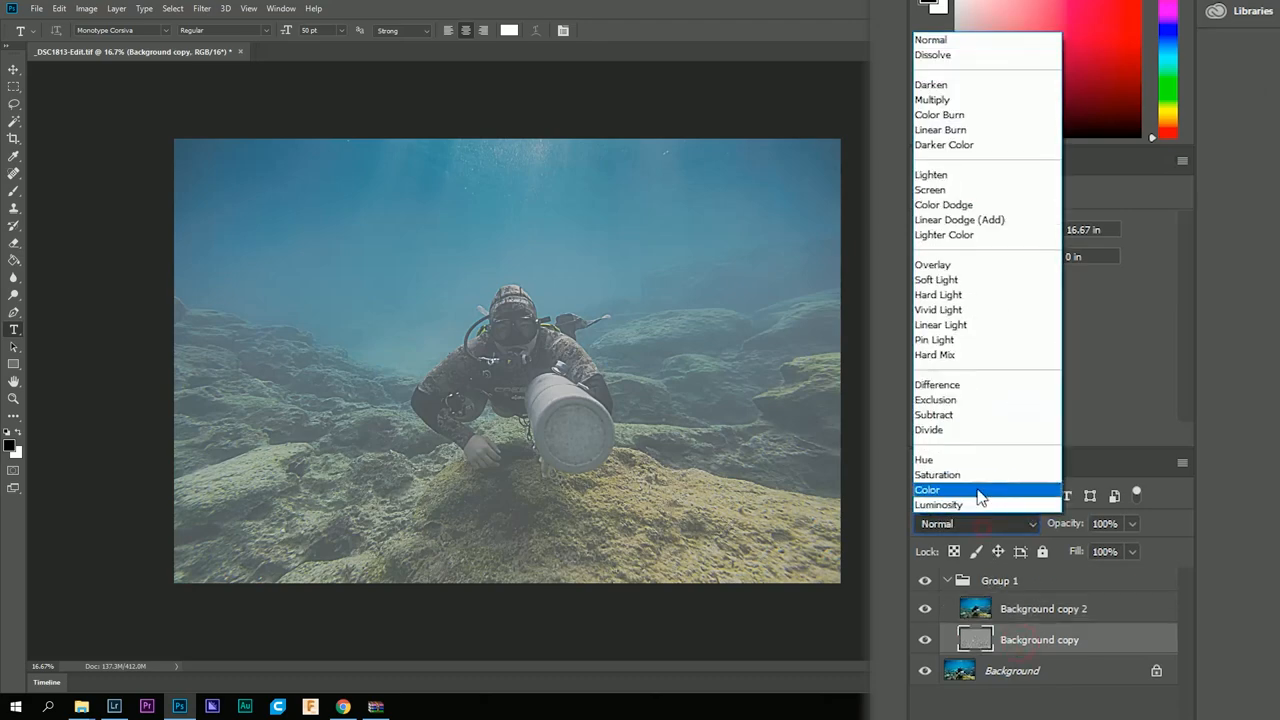
{"action": "left_click", "coordinate": [936, 280]}
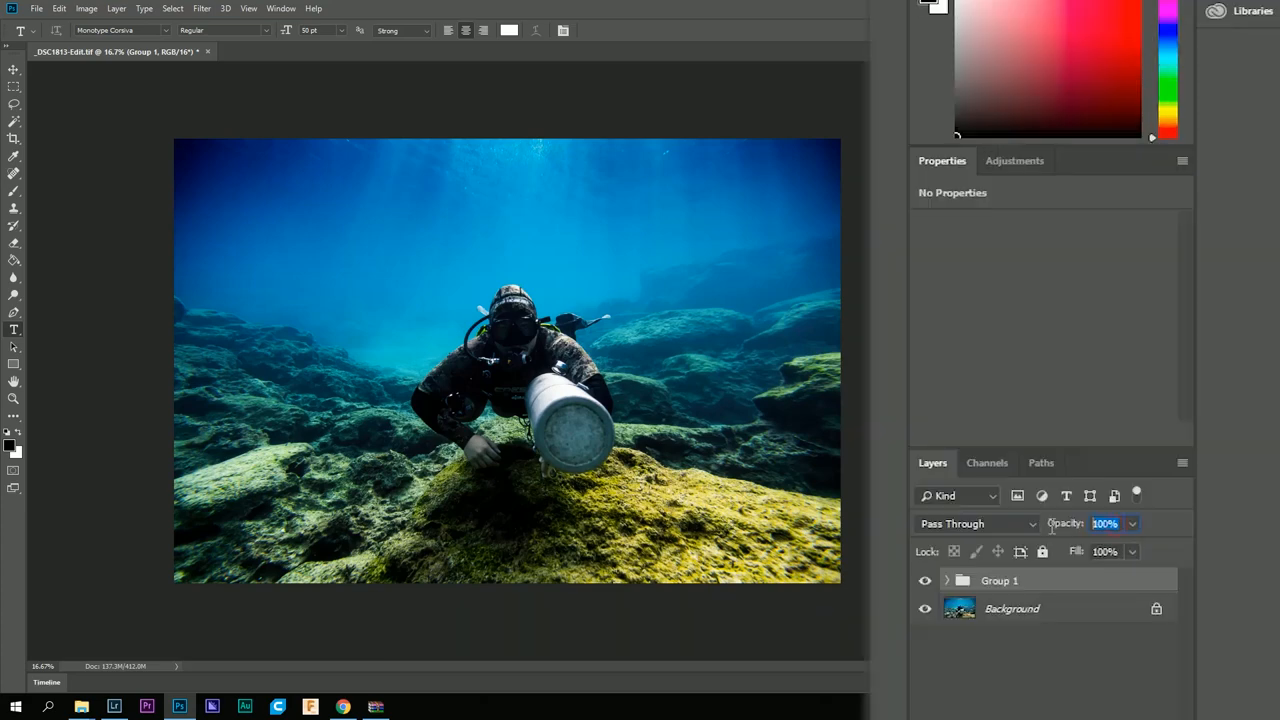
{"action": "mouse_move", "coordinate": [1104, 570]}
{"action": "type", "text": "2"}
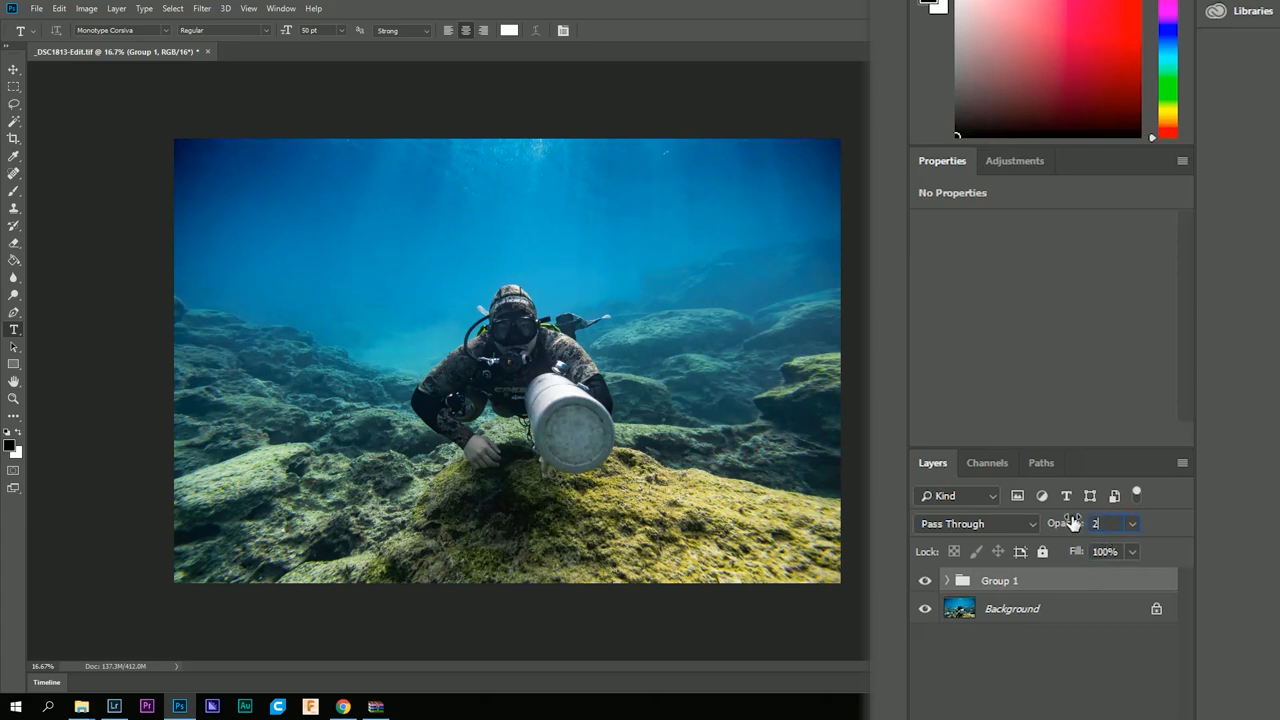
{"action": "type", "text": "0%"}
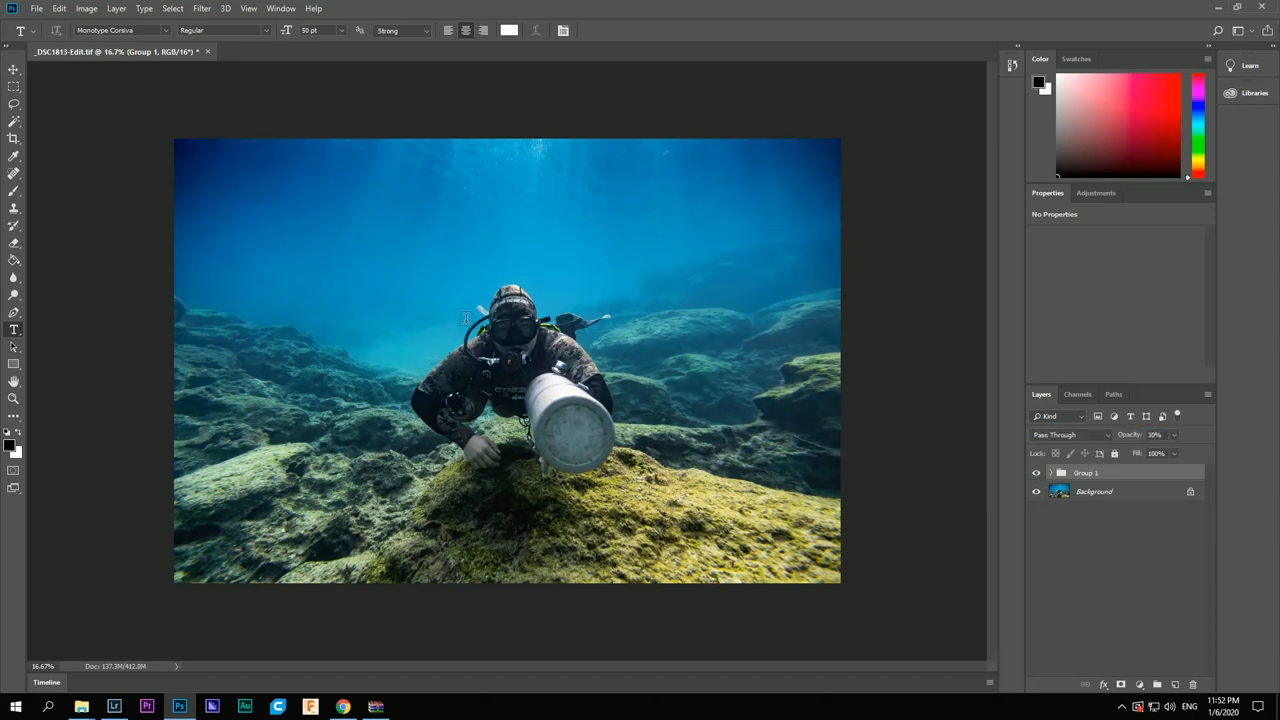
- Stamp all visible layers into a new merged Layer 1 with Shift+Ctrl+Alt+E
{"action": "left_click", "coordinate": [1036, 472]}
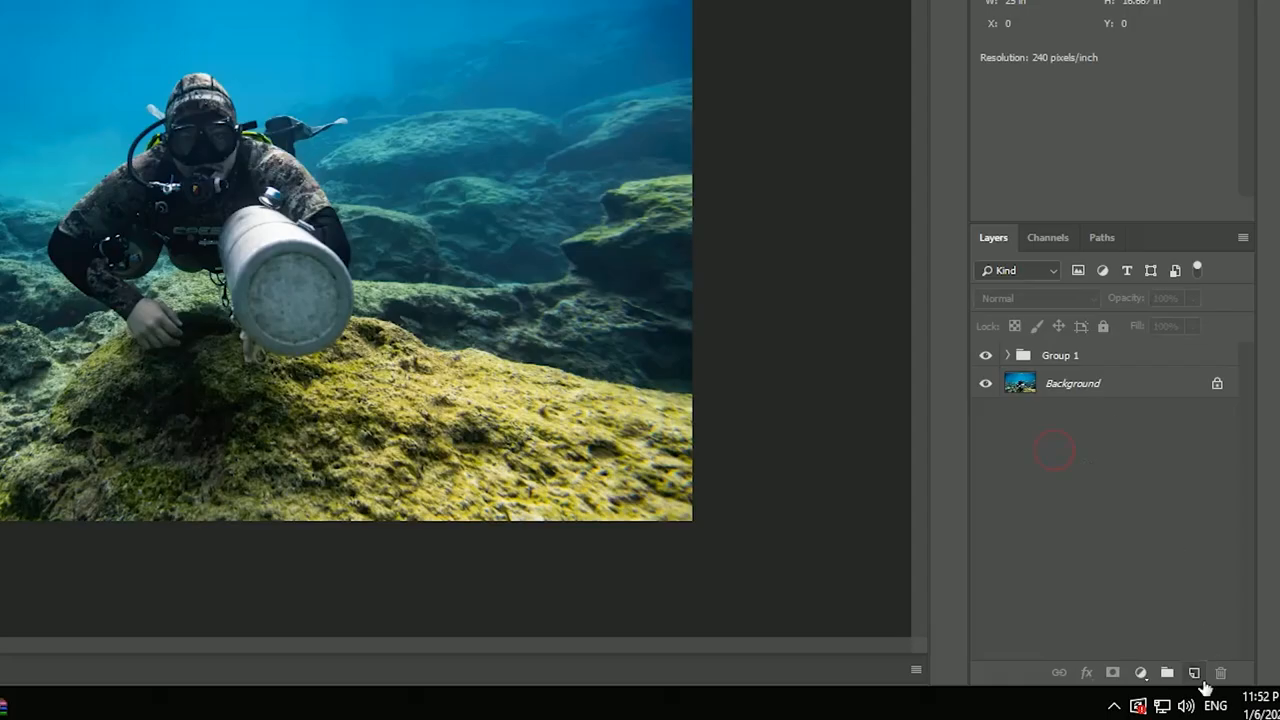
{"action": "key", "text": "shift+ctrl+alt+e"}
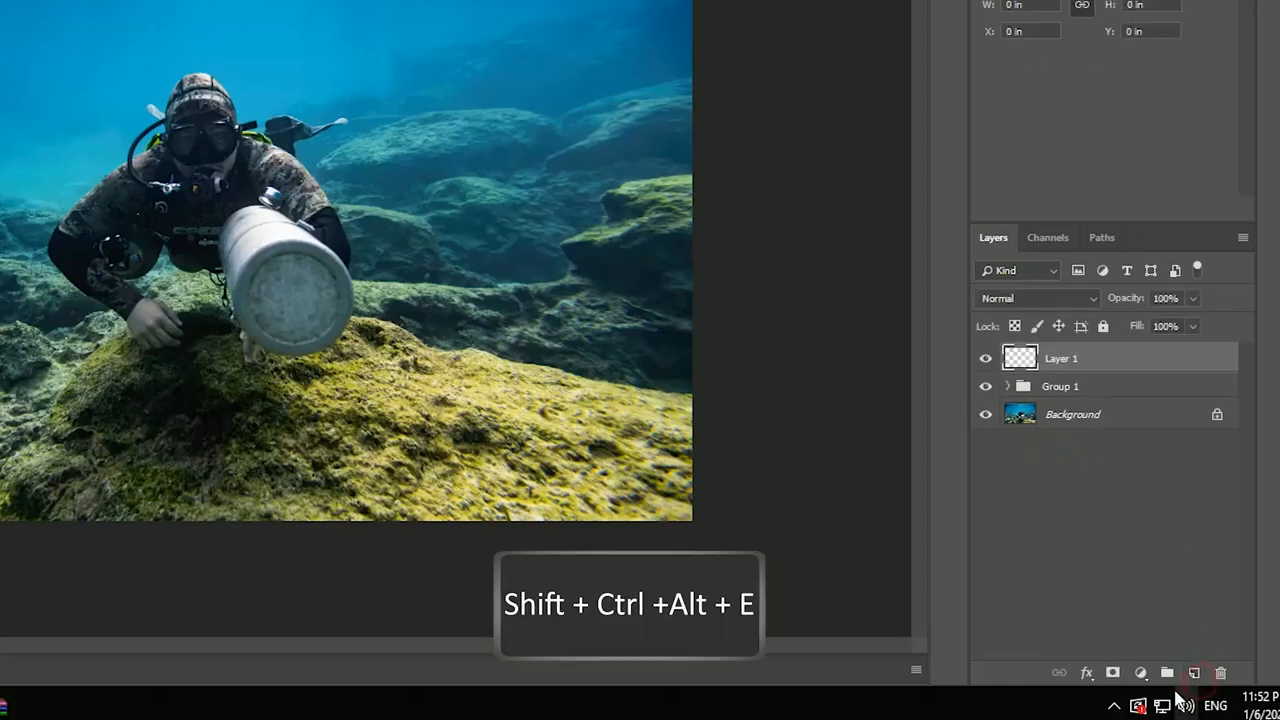
{"action": "key", "text": "shift+ctrl+alt+e"}
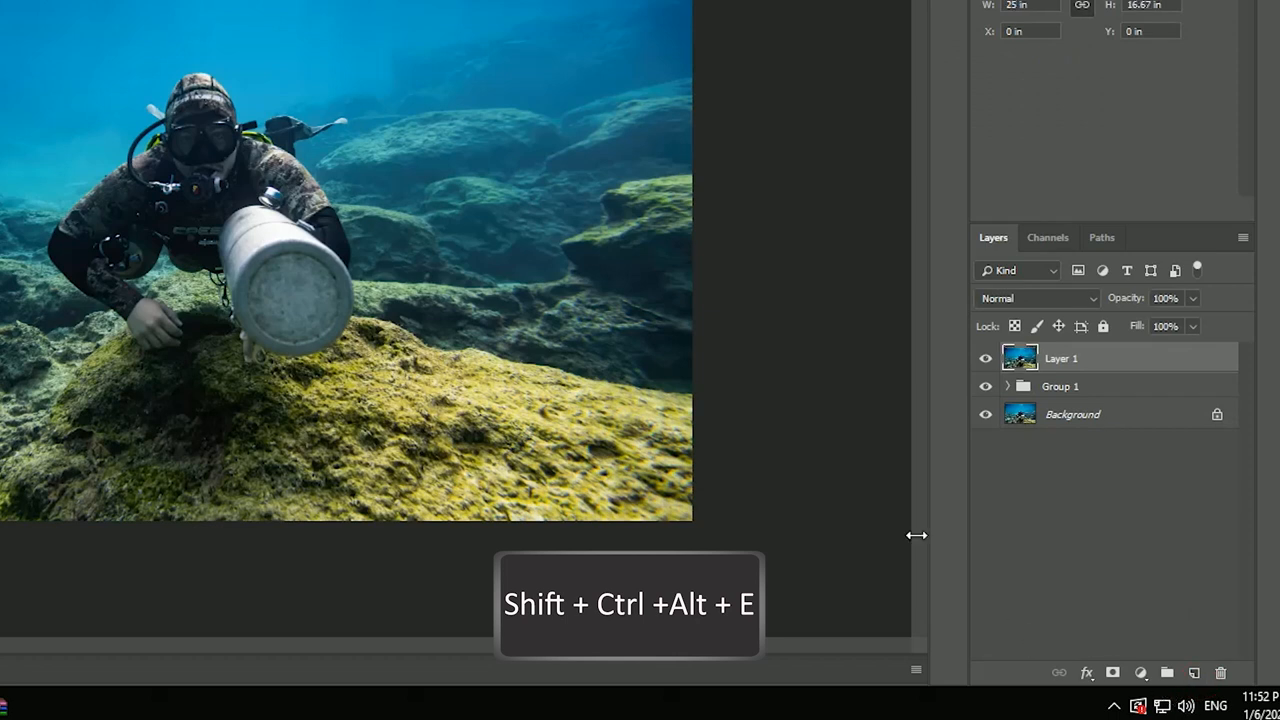
{"action": "key", "text": "shift+ctrl+alt+e"}
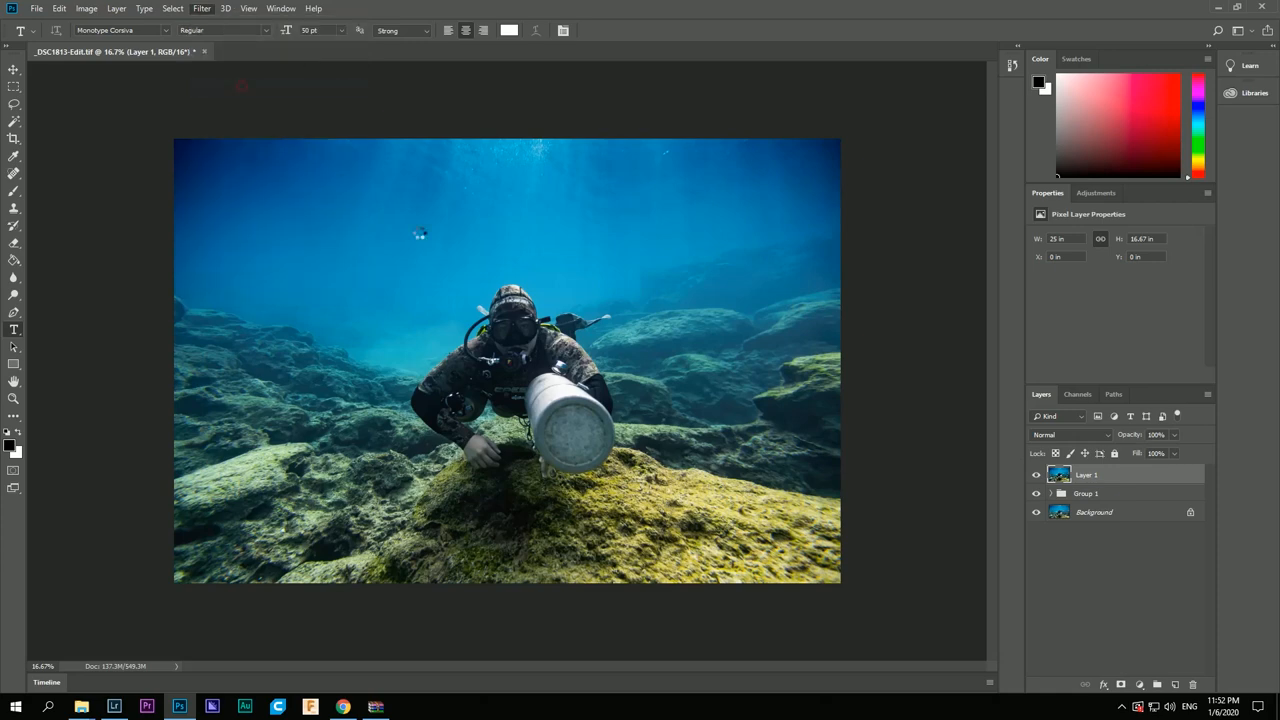
- Run Layer 1 through the Camera Raw filter, adjusting exposure, shadows, whites and blacks
{"action": "left_click", "coordinate": [200, 8]}
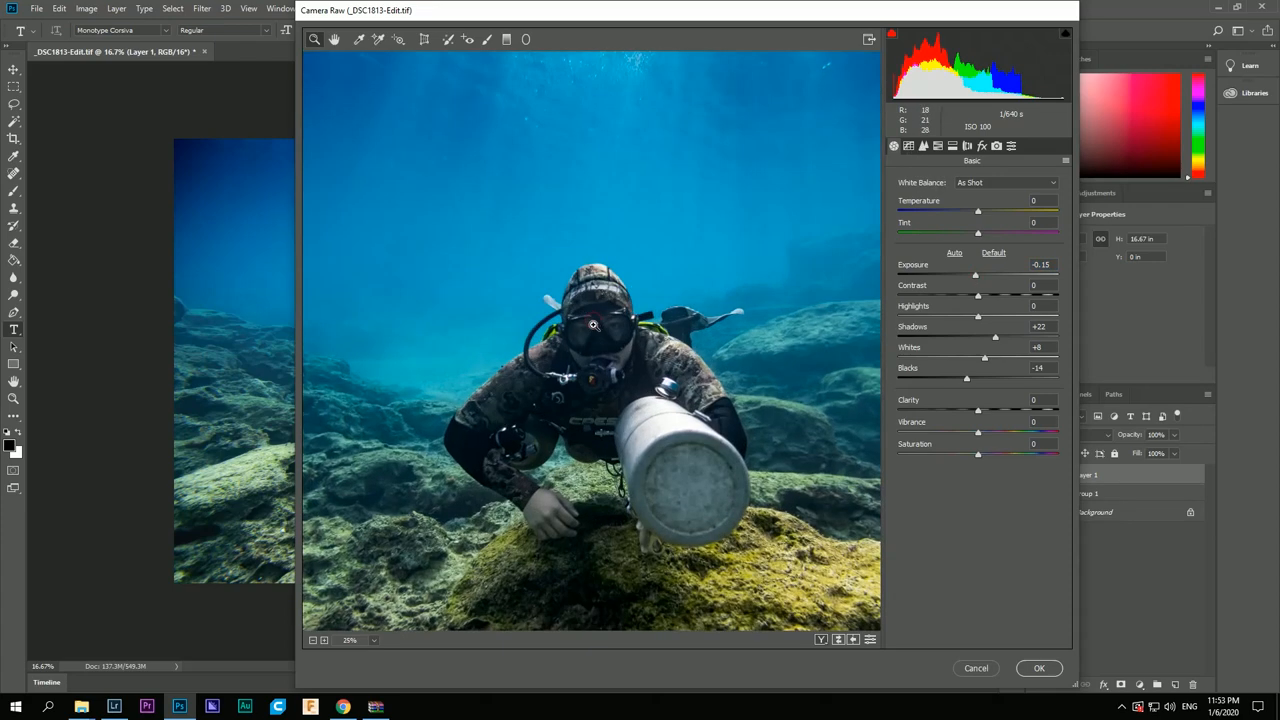
{"action": "left_click", "coordinate": [1038, 668]}
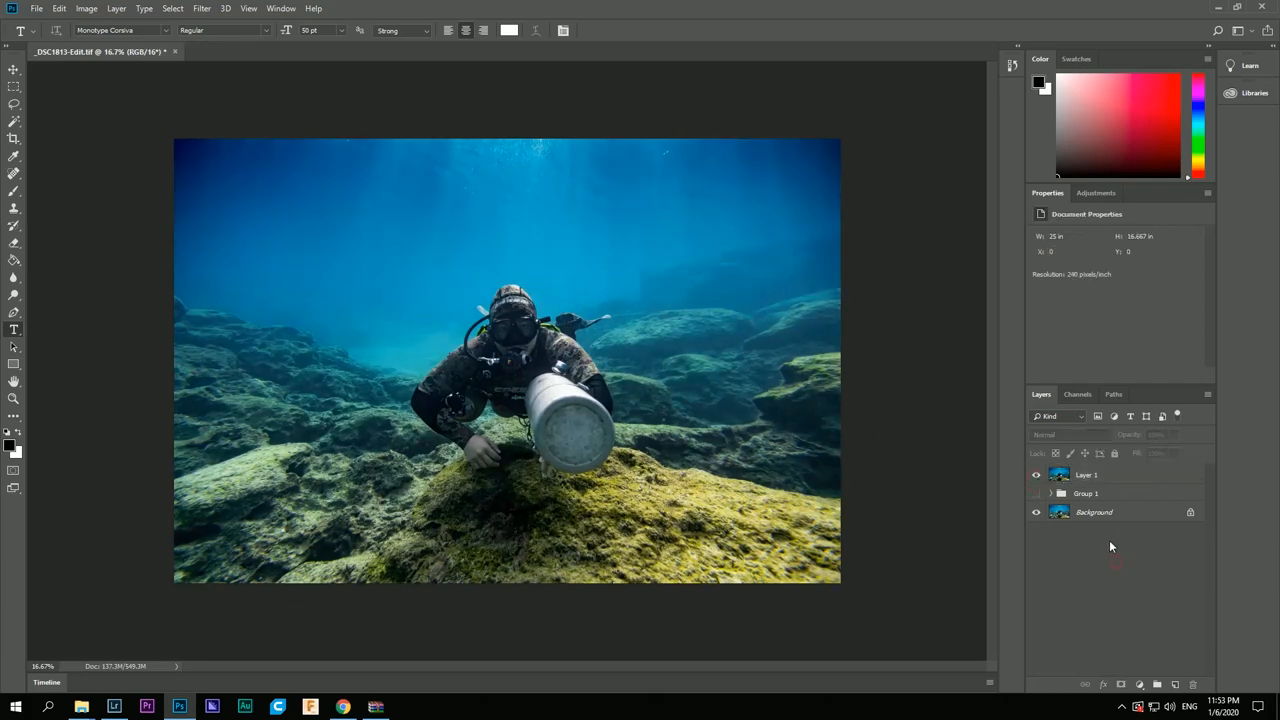
- Add a reversed radial Gradient Fill layer with angle 10 as an edge vignette
{"action": "left_click", "coordinate": [1138, 684]}
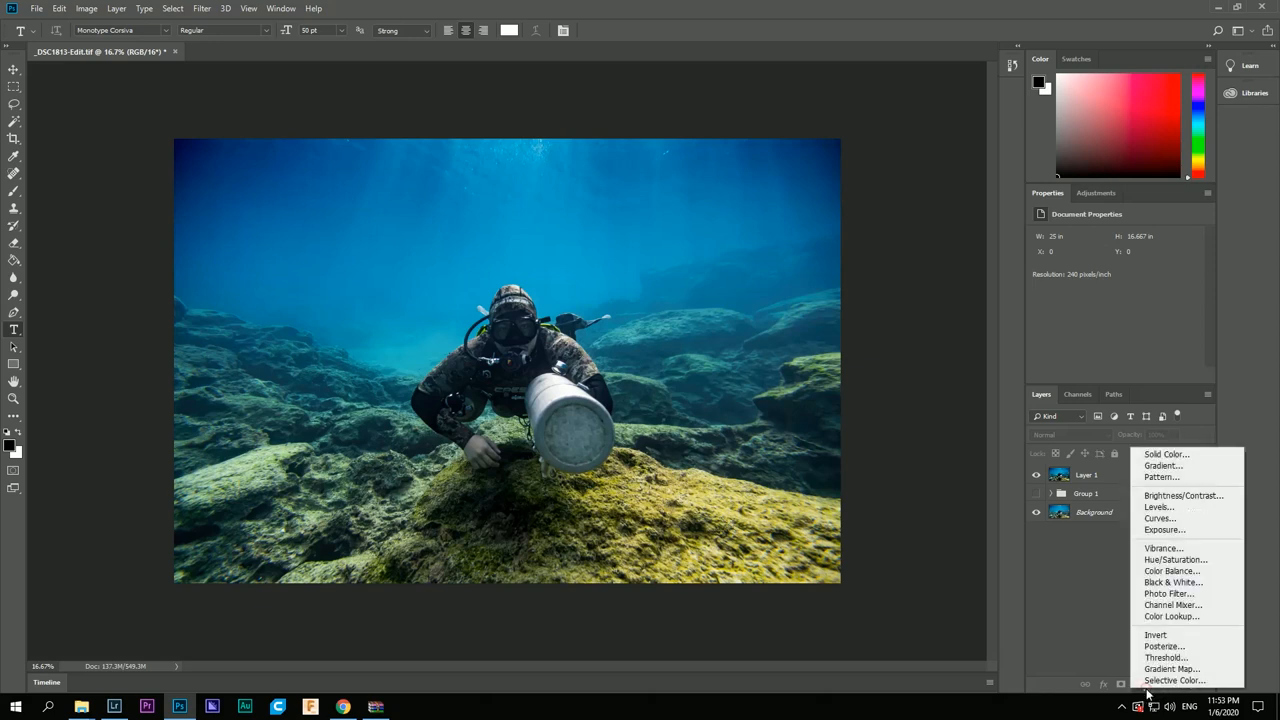
{"action": "mouse_move", "coordinate": [1184, 496]}
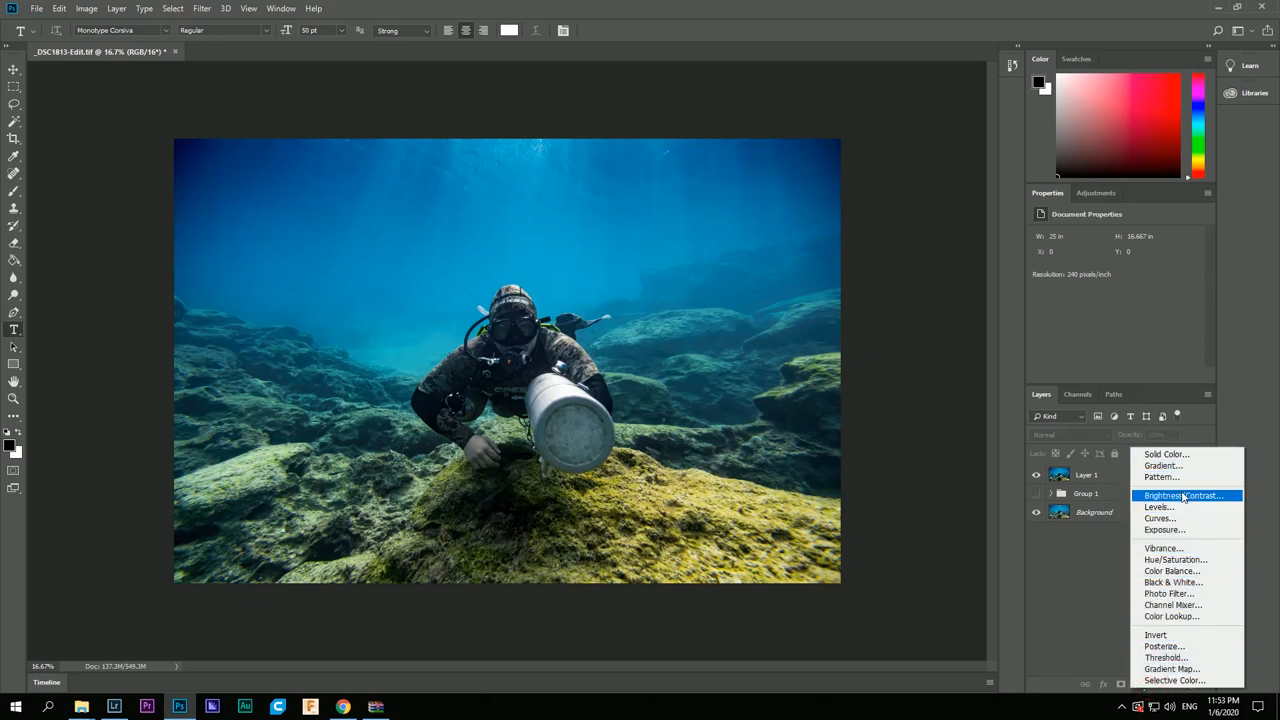
{"action": "left_click", "coordinate": [1162, 464]}
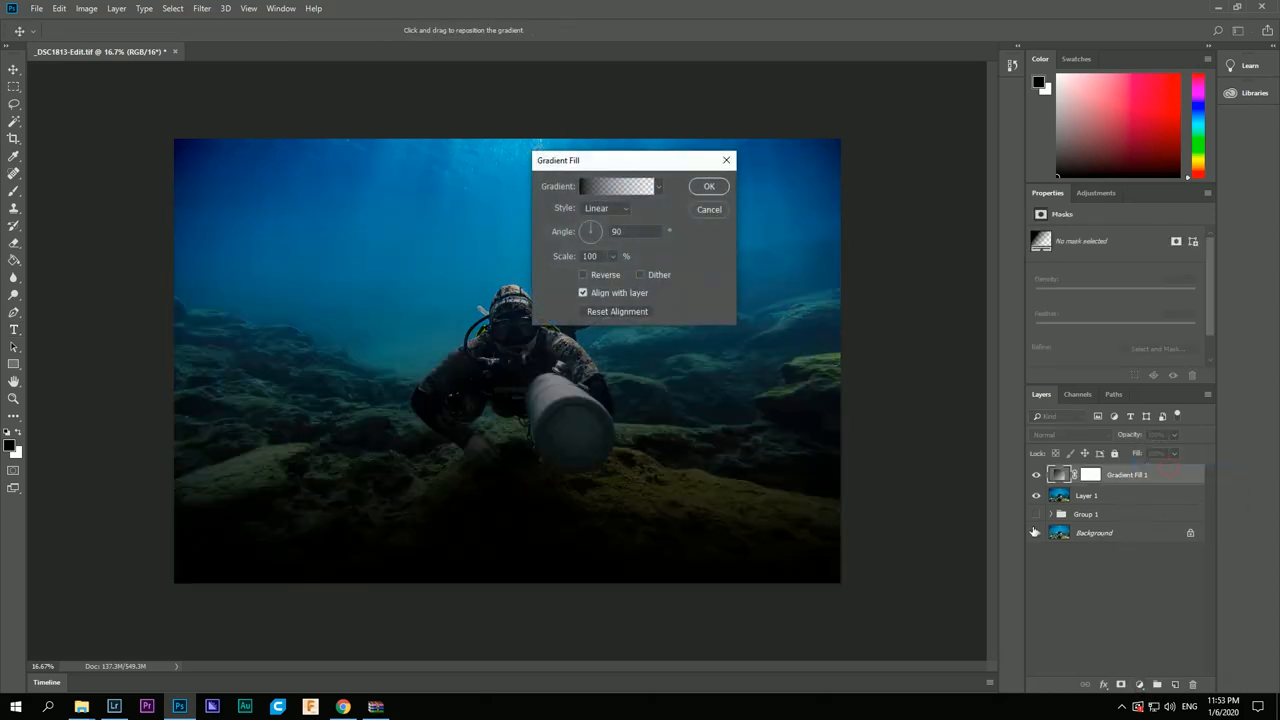
{"action": "left_click", "coordinate": [604, 208]}
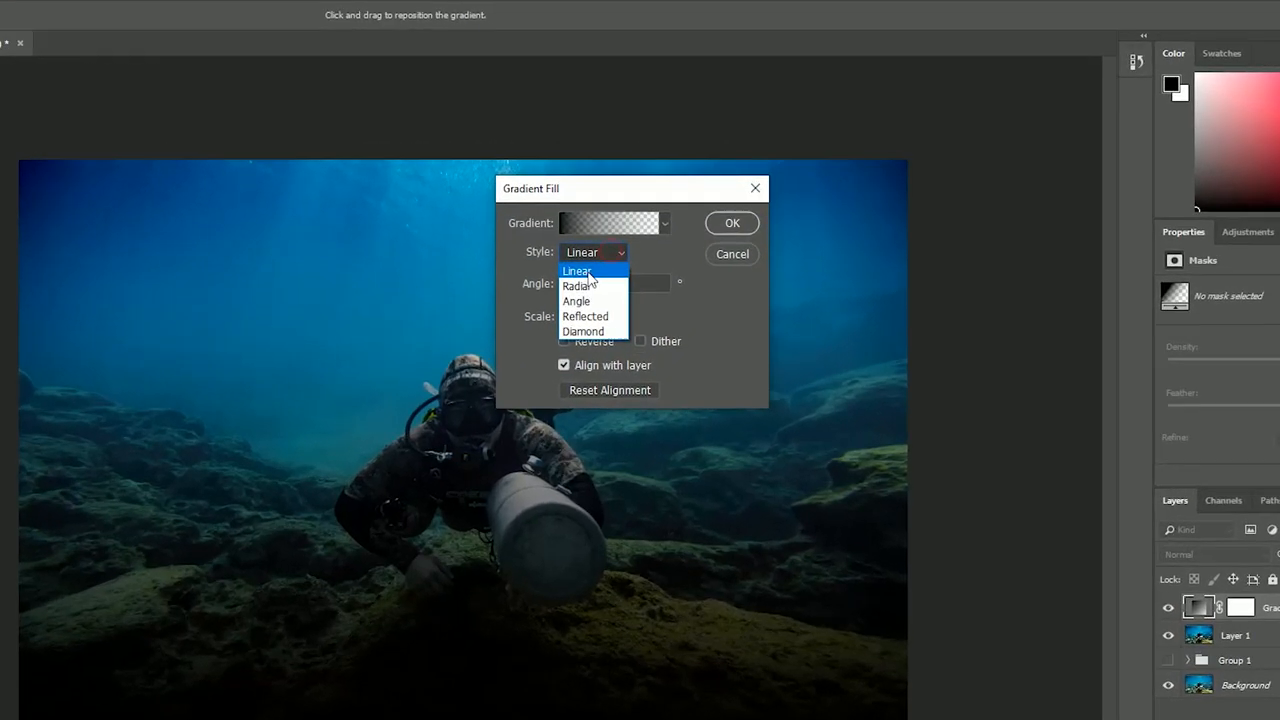
{"action": "left_click", "coordinate": [580, 286]}
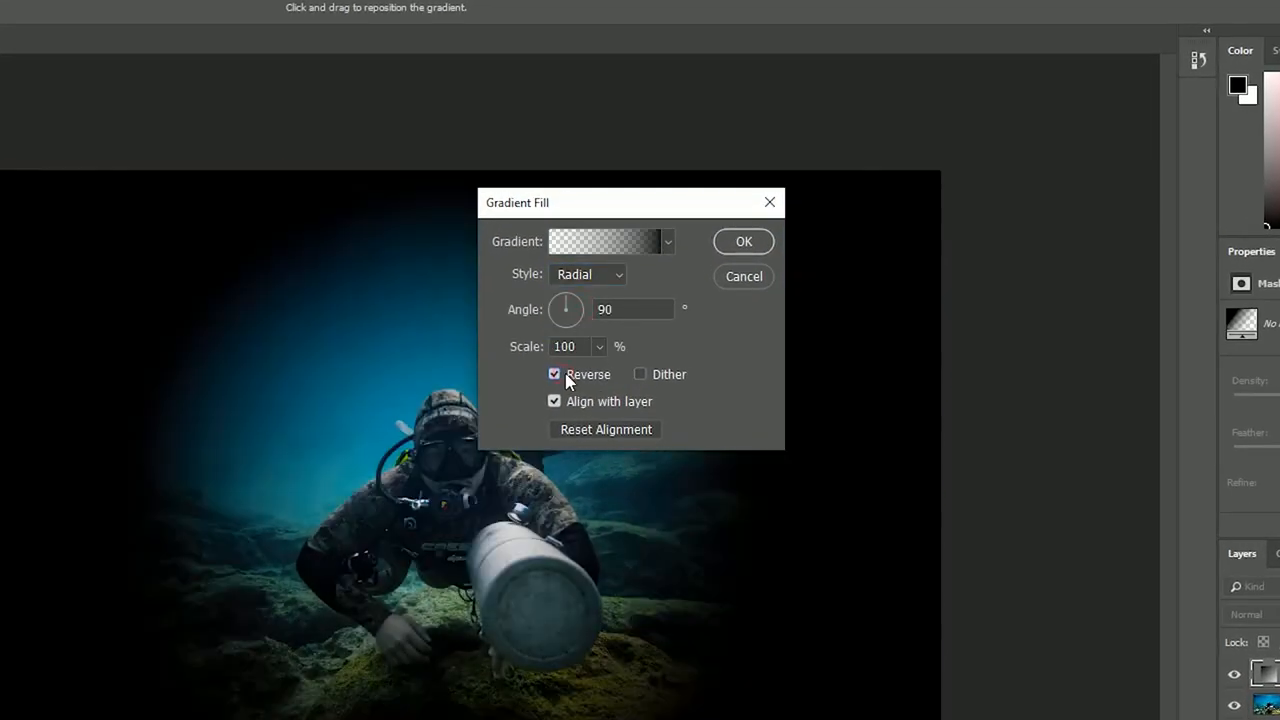
{"action": "triple_click", "coordinate": [632, 308]}
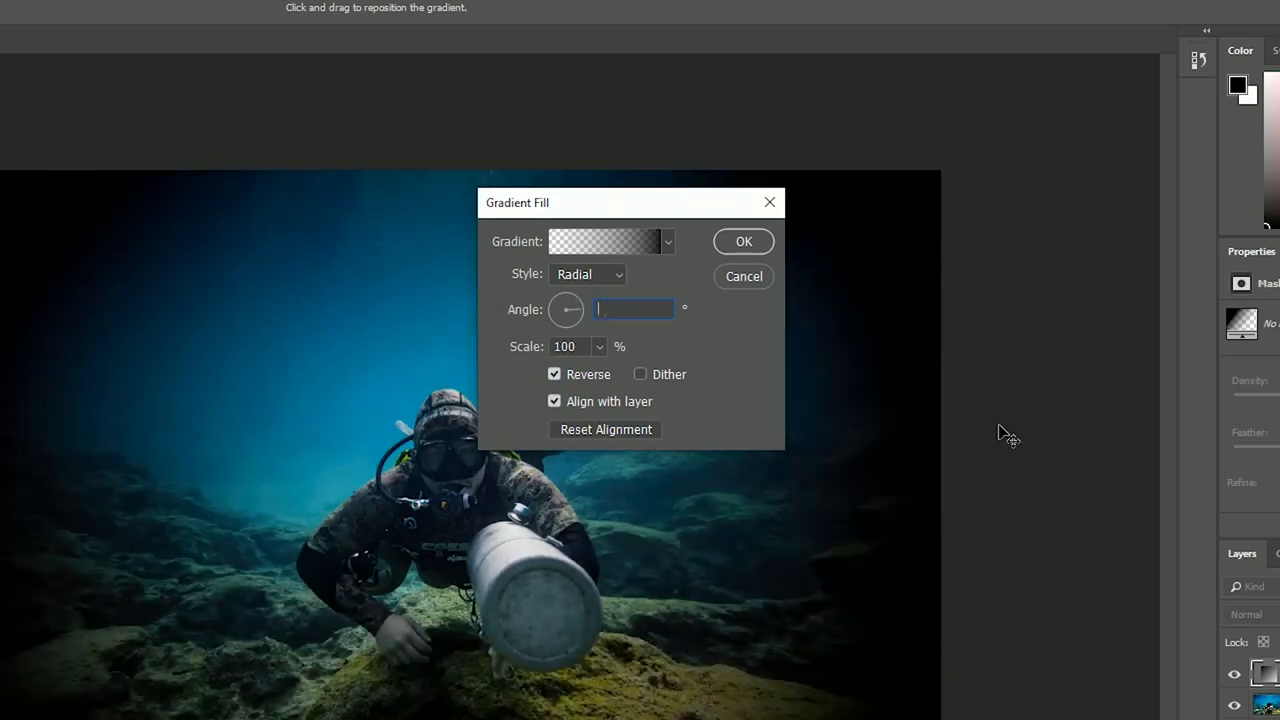
{"action": "type", "text": "10"}
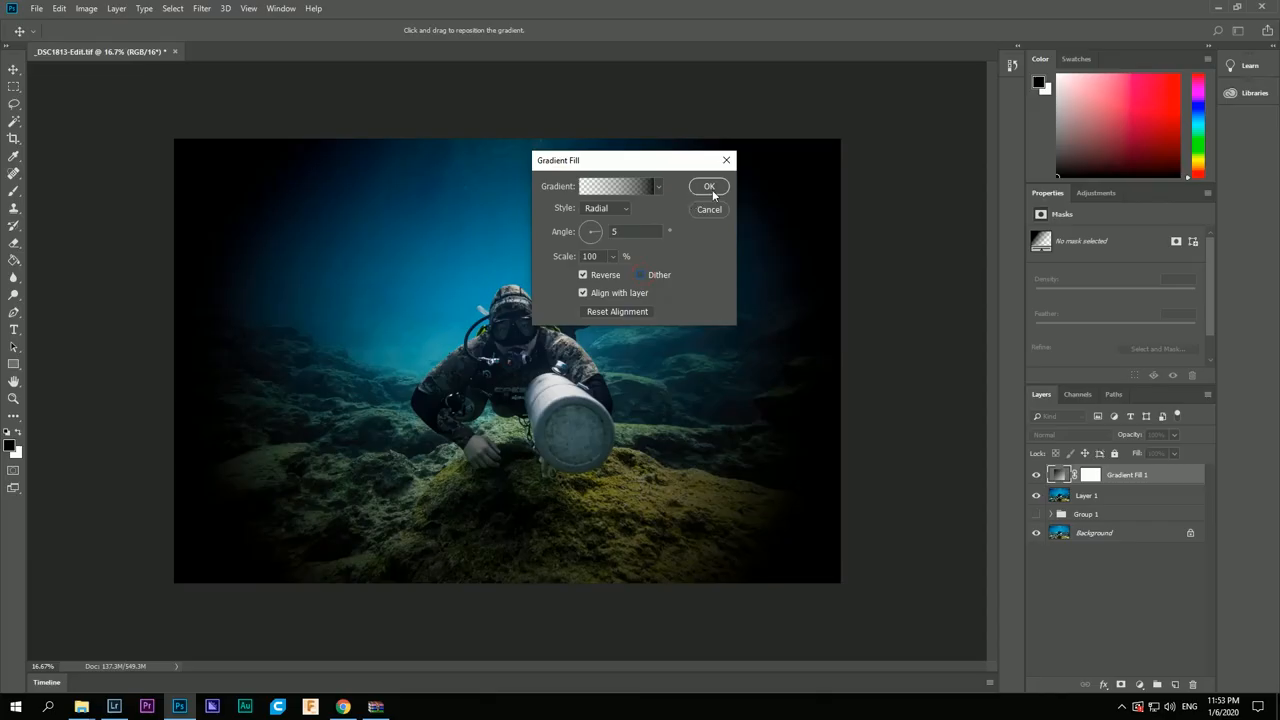
{"action": "left_click", "coordinate": [708, 186]}
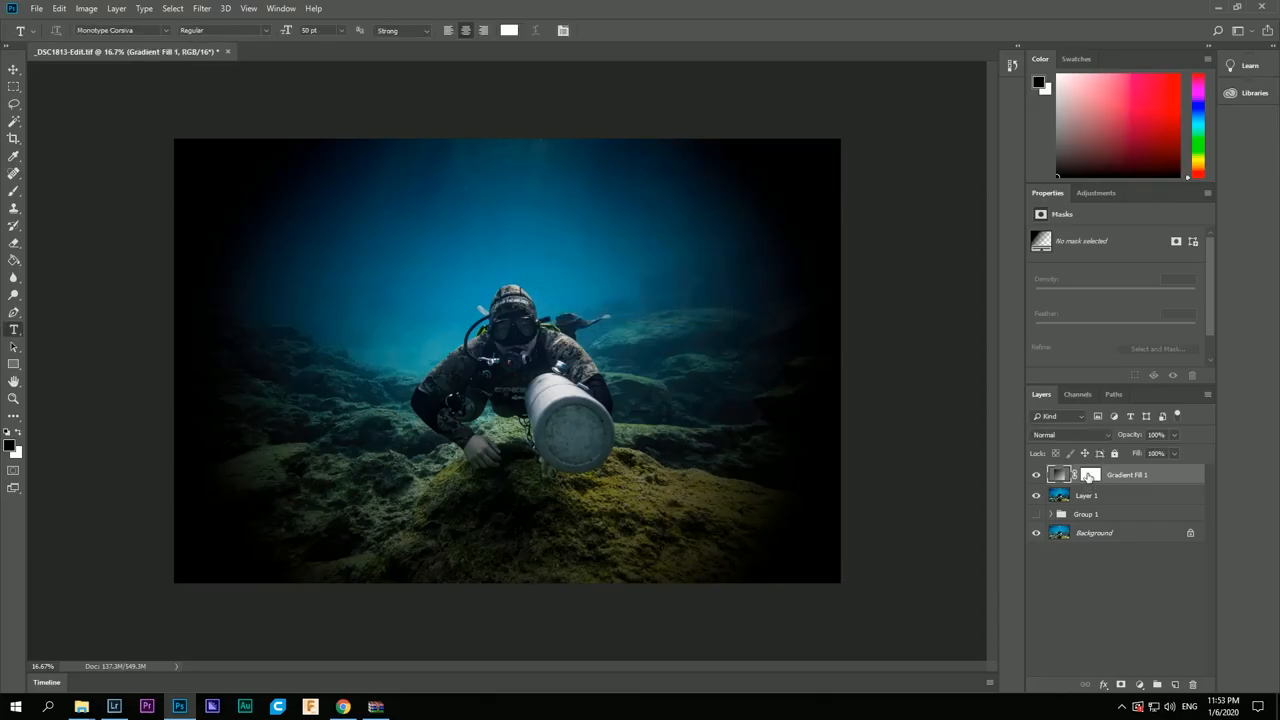
- Brush black on the Gradient Fill mask to lift the vignette off the diver
{"action": "left_click", "coordinate": [1056, 474]}
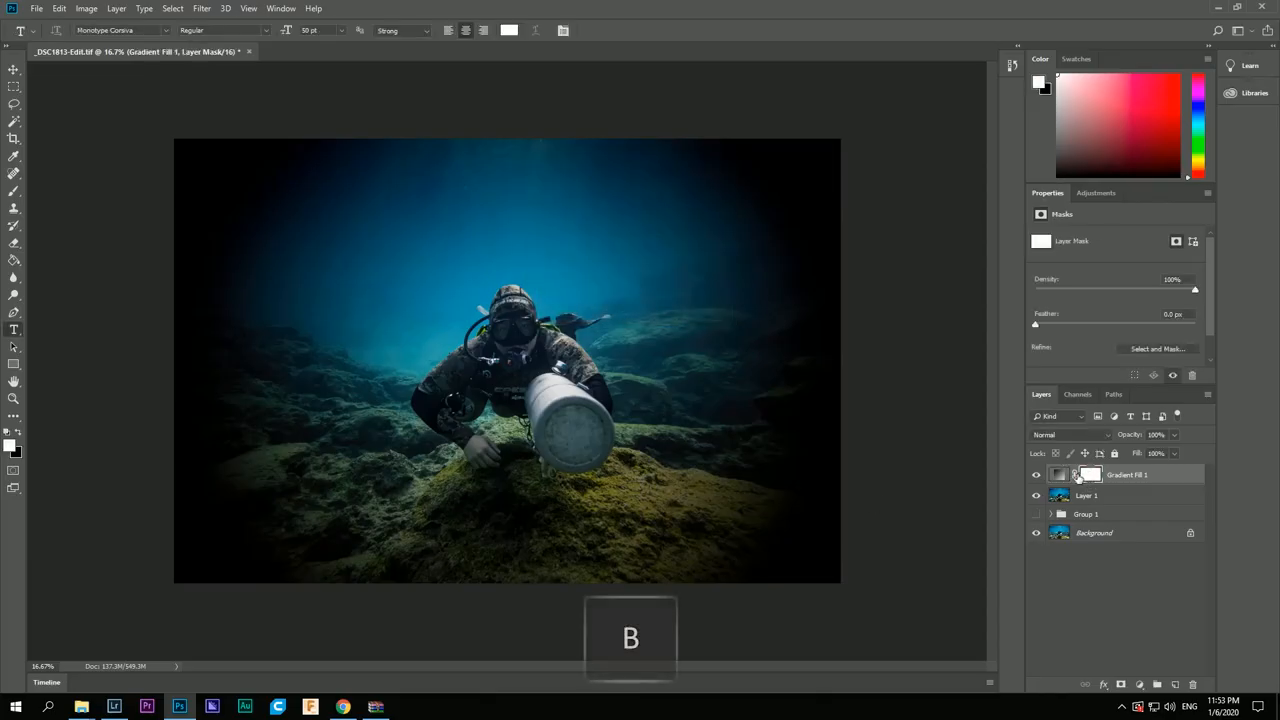
{"action": "key", "text": "b"}
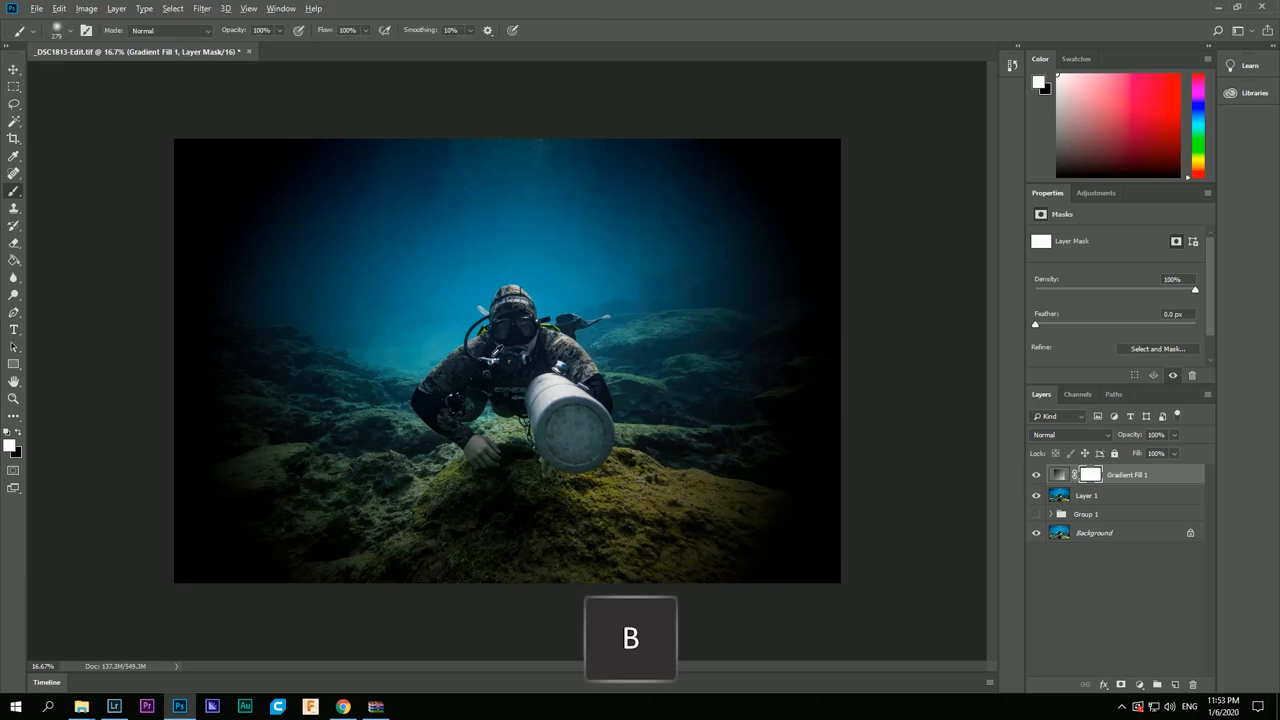
{"action": "mouse_move", "coordinate": [408, 420]}
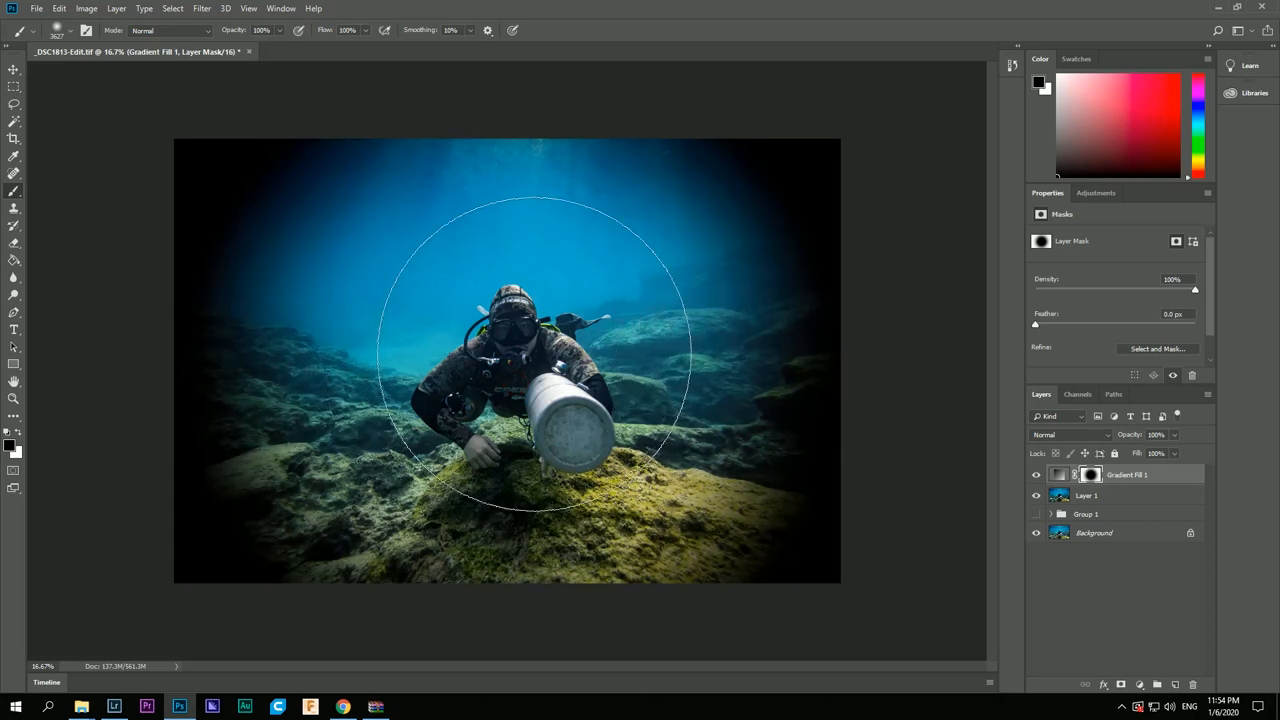
{"action": "left_click_drag", "start_coordinate": [530, 356], "coordinate": [390, 364]}
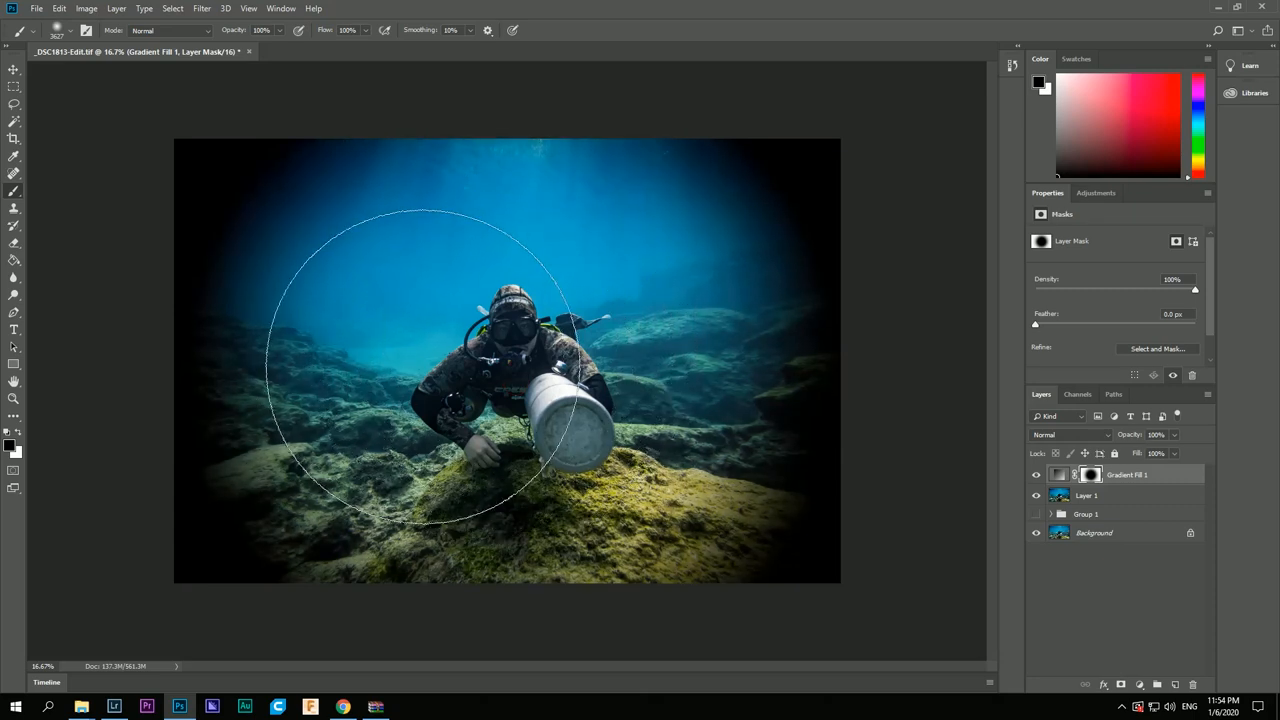
{"action": "left_click_drag", "start_coordinate": [420, 364], "coordinate": [590, 440]}
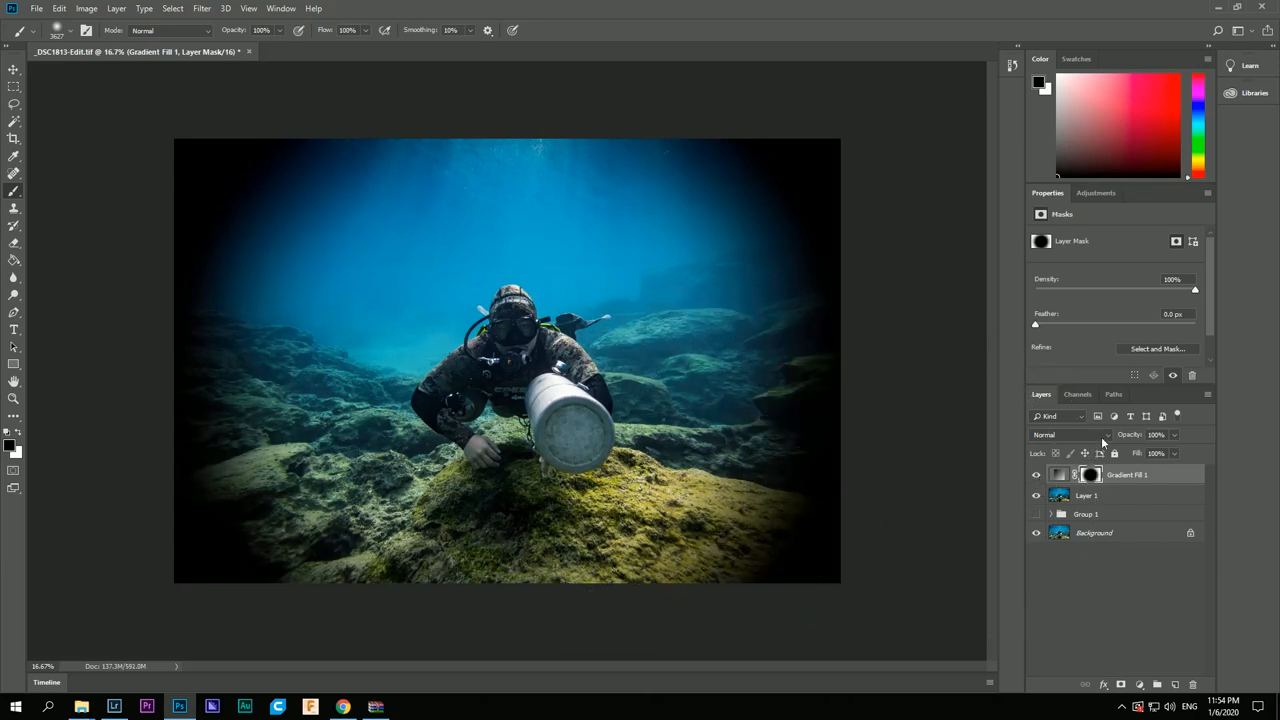
- Set the Gradient Fill vignette layer to Soft Light blending and deselect it
{"action": "left_click", "coordinate": [1070, 434]}
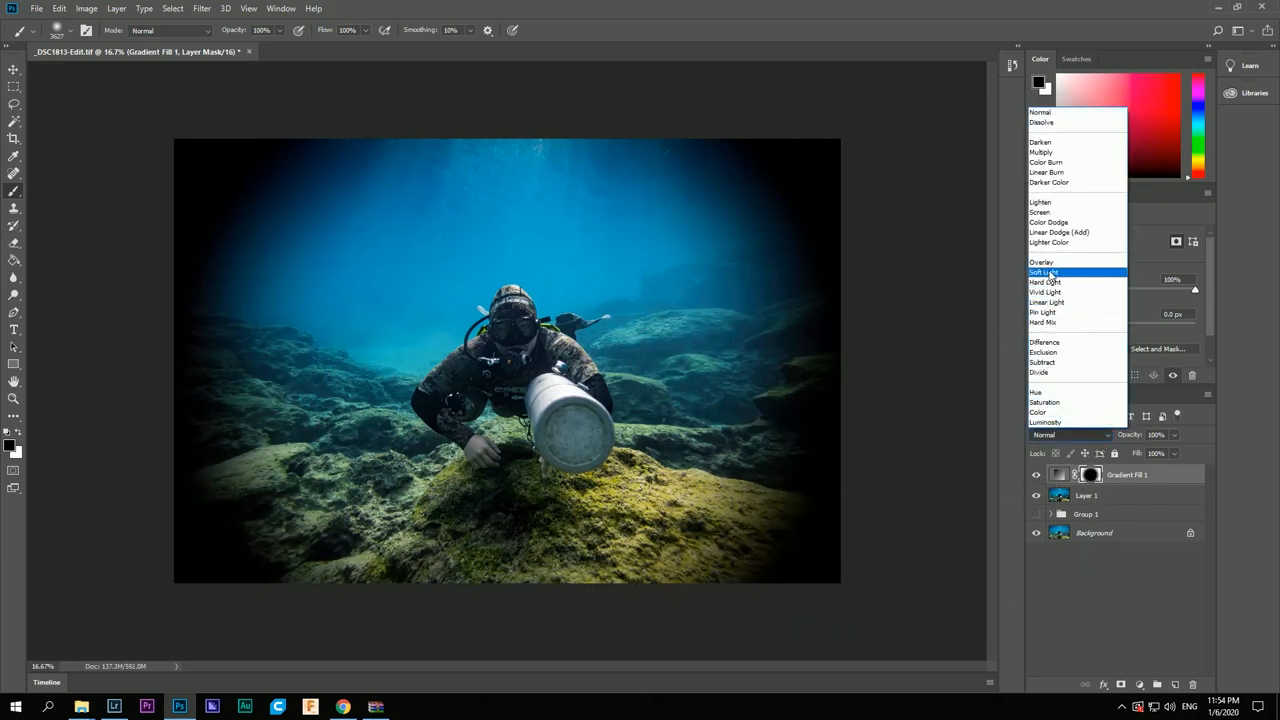
{"action": "left_click", "coordinate": [1044, 272]}
{"action": "type", "text": "50"}
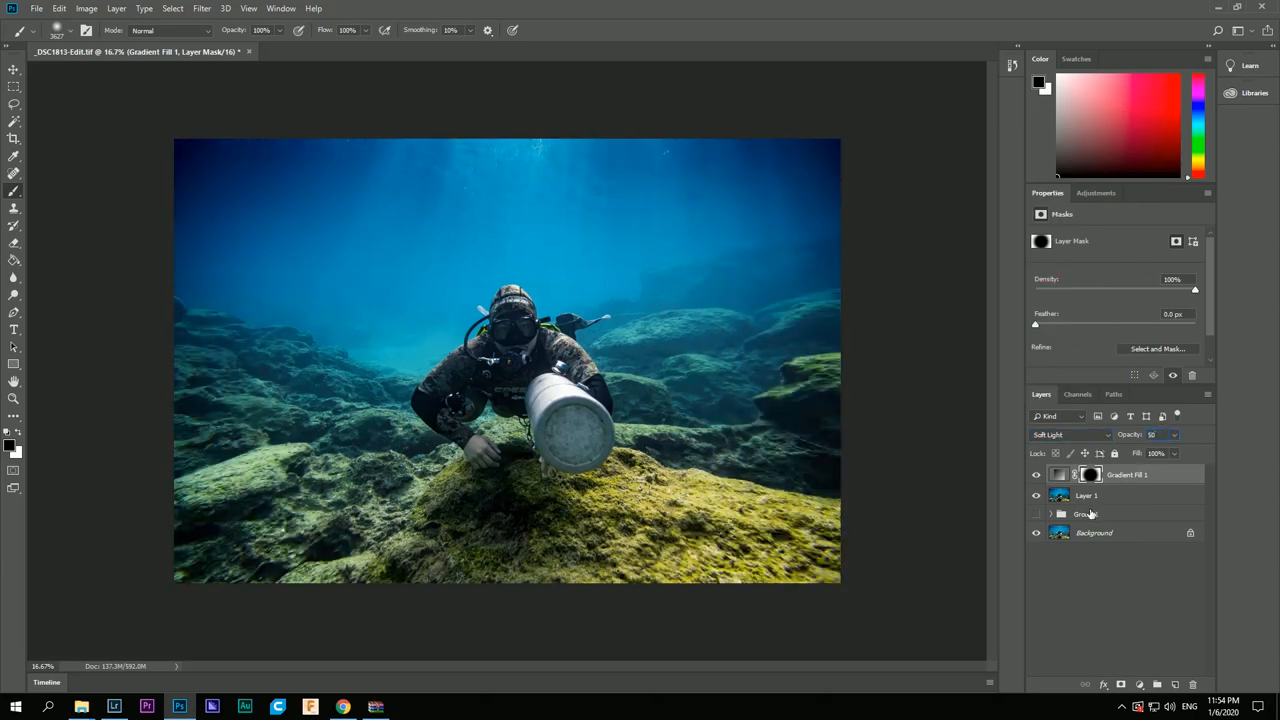
{"action": "left_click", "coordinate": [1036, 474]}
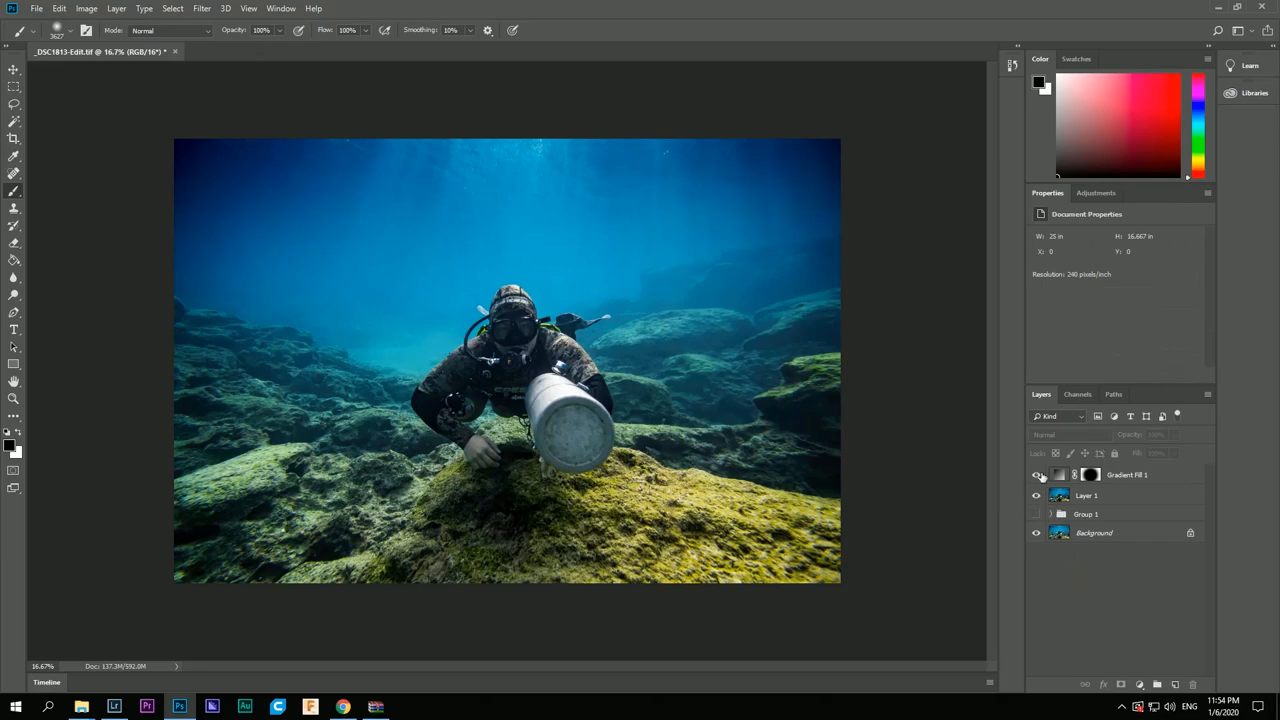
{"action": "left_click", "coordinate": [1036, 474]}
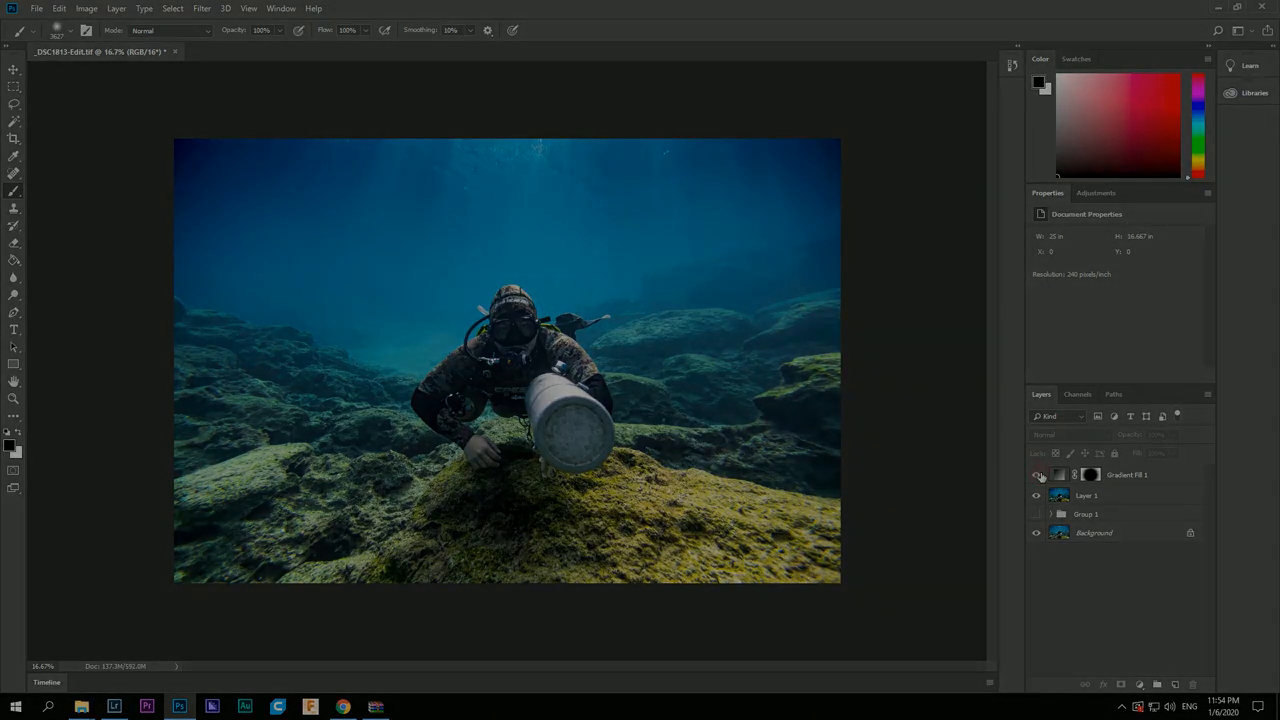